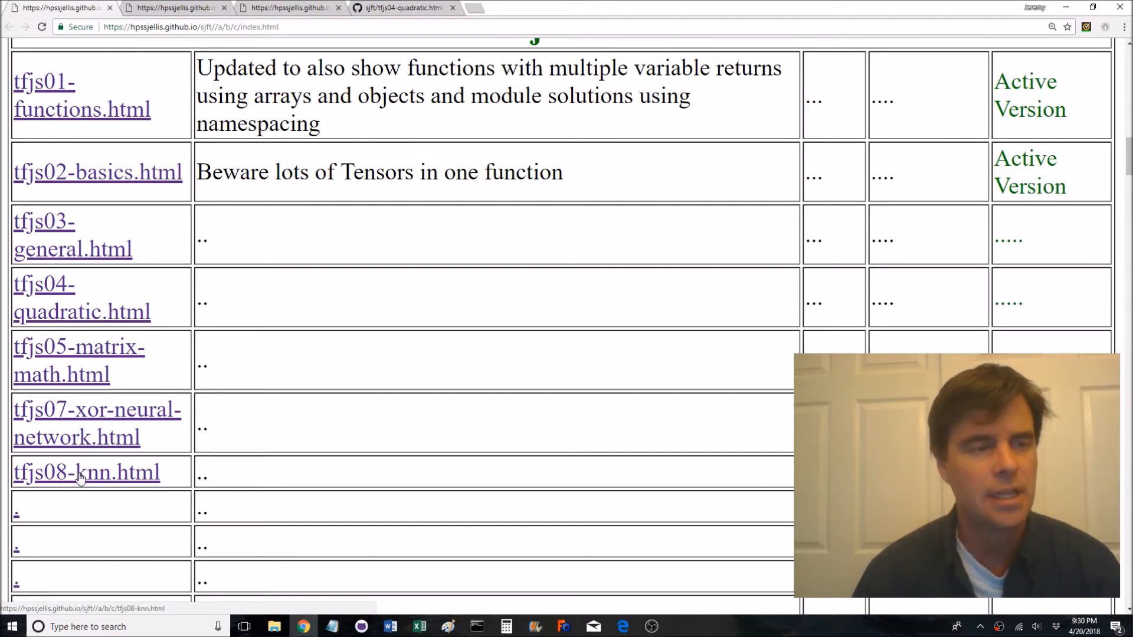
# Navigate to the tfjs08-knn.html demo page from the index table and scroll to its explanation
pyautogui.click(86, 472)
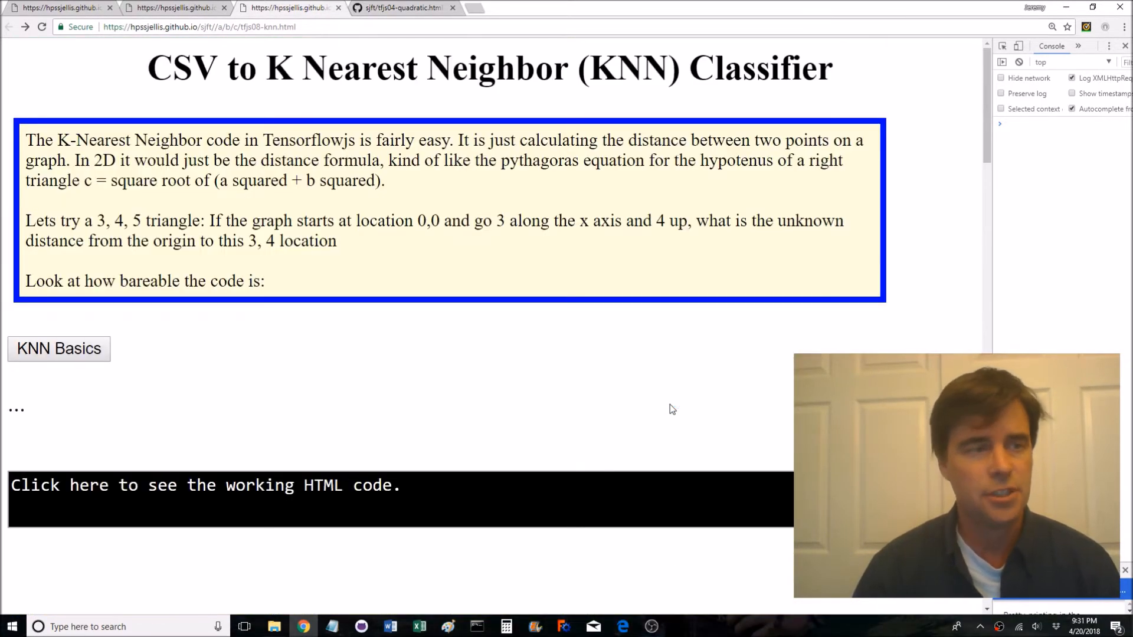
pyautogui.moveTo(569, 405)
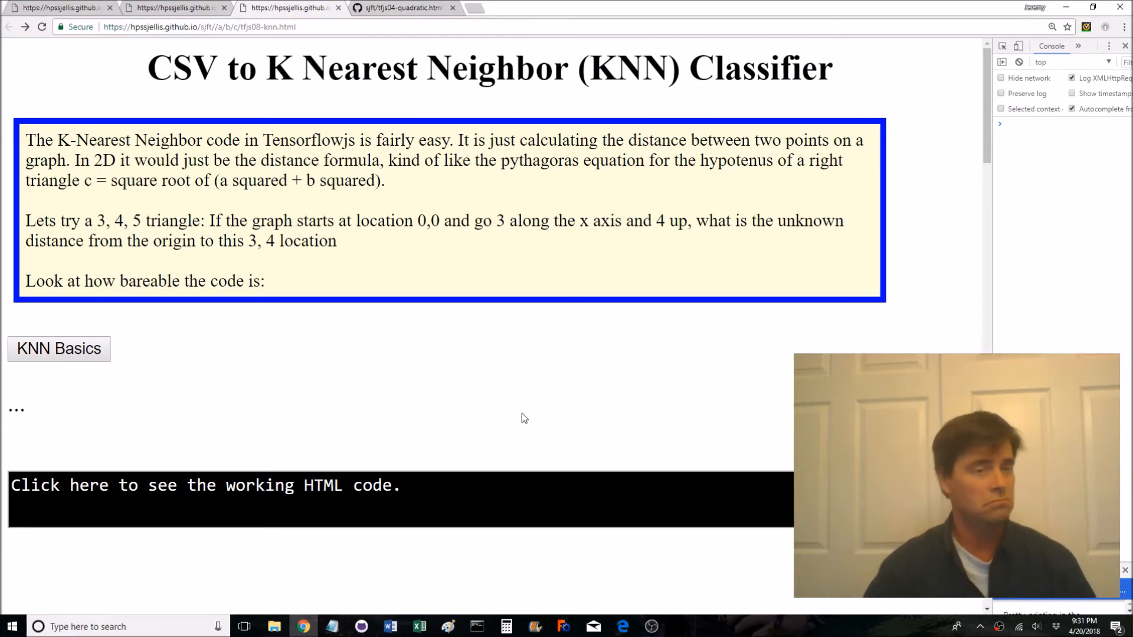
pyautogui.moveTo(552, 400)
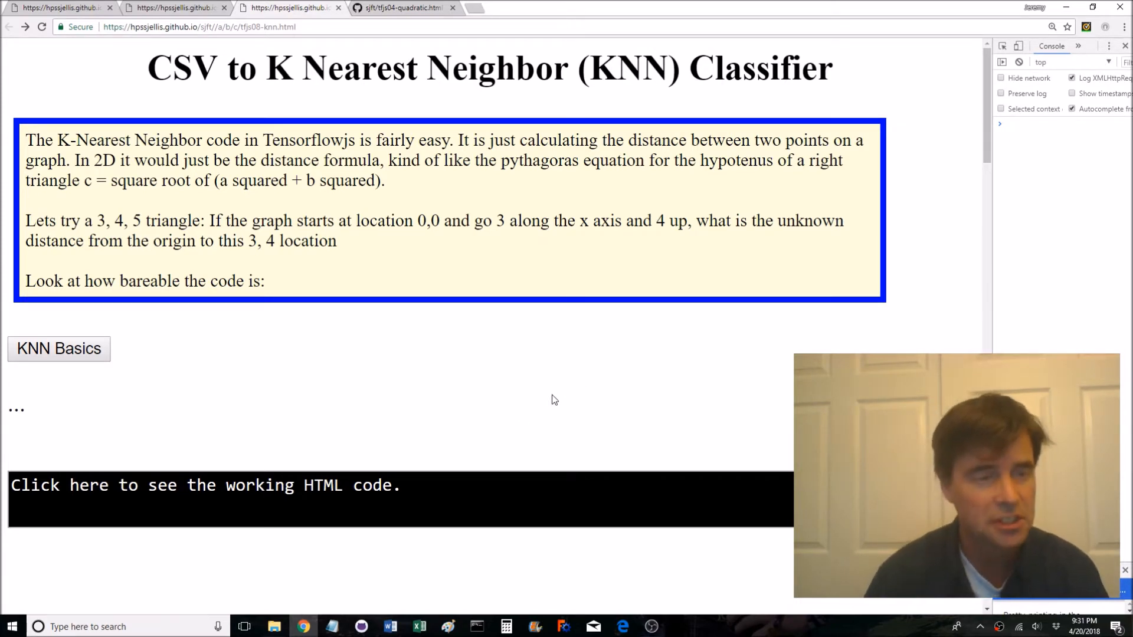
pyautogui.moveTo(546, 402)
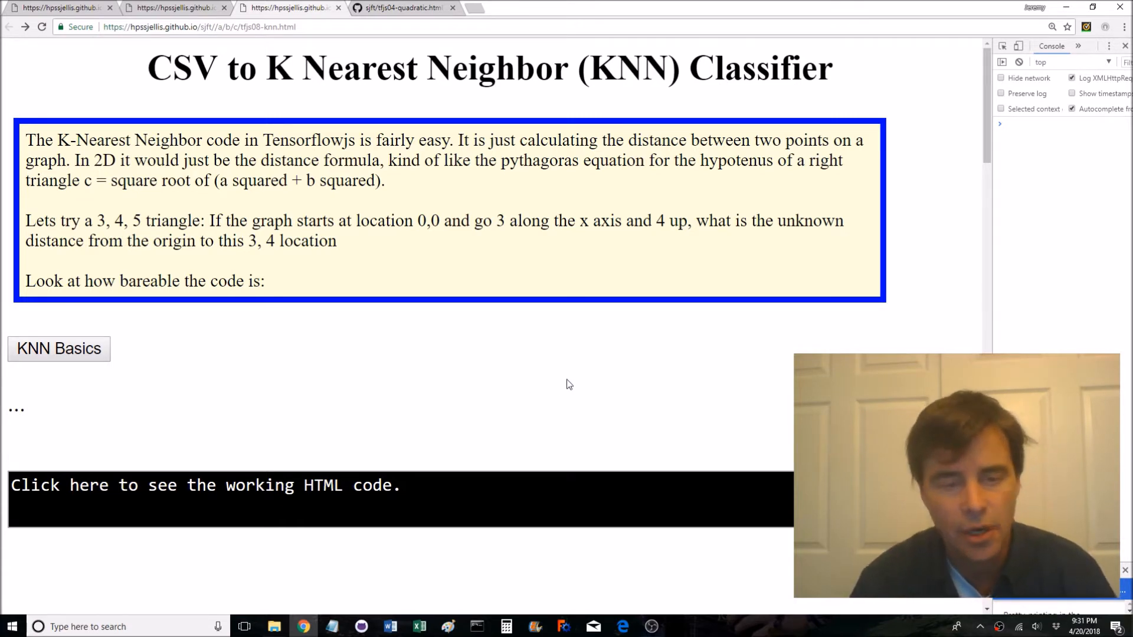
pyautogui.scroll(-3)
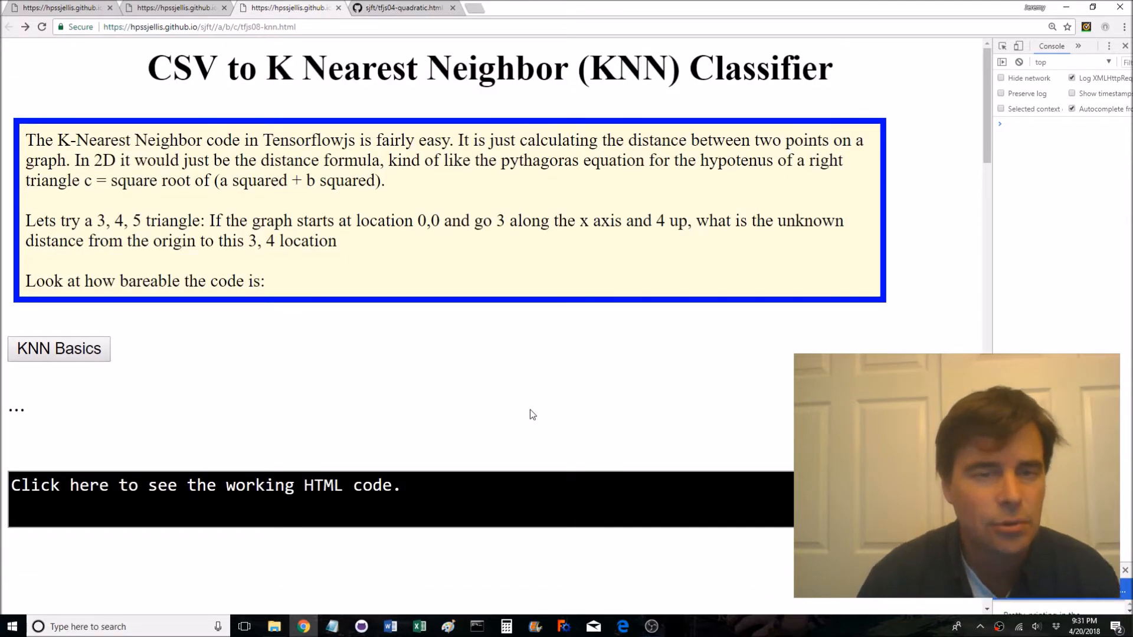
pyautogui.moveTo(517, 408)
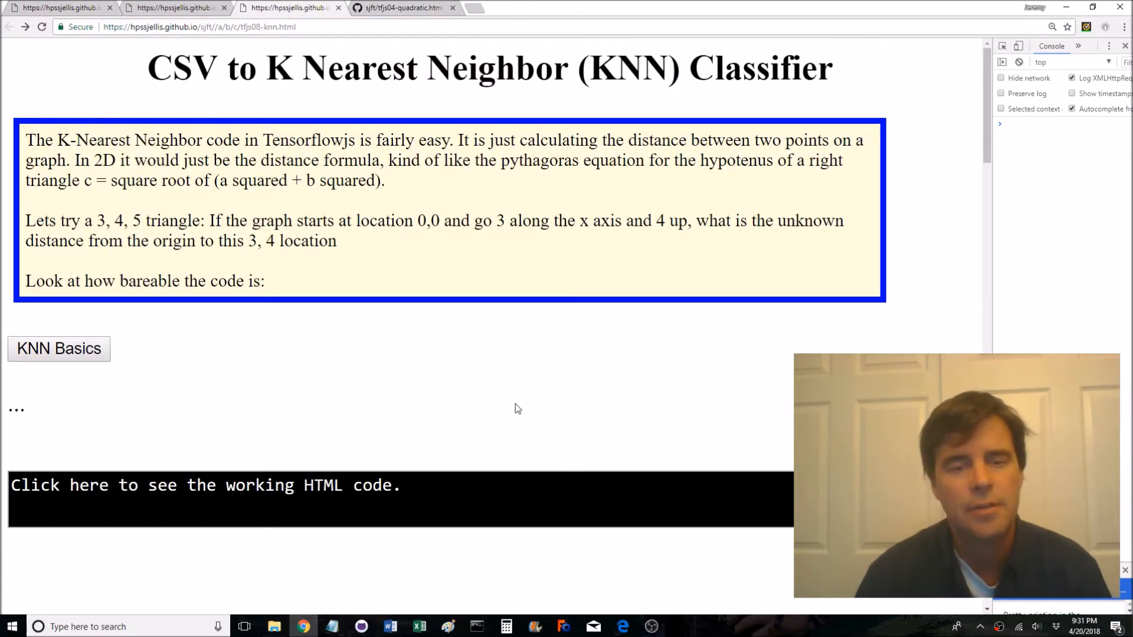
pyautogui.moveTo(475, 378)
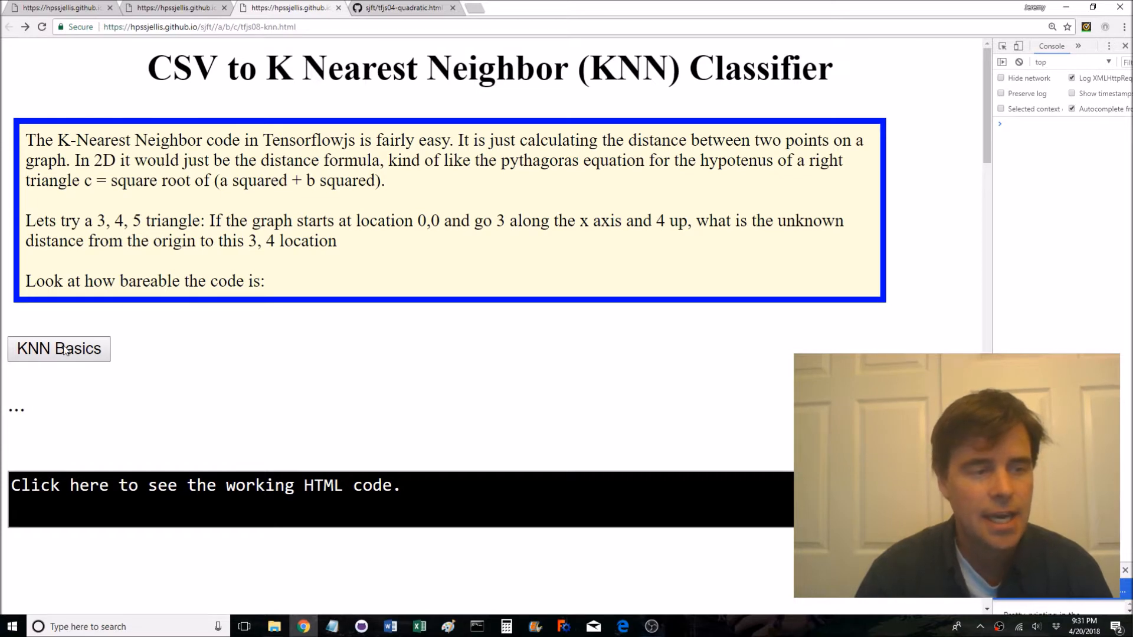
# Run the KNN Basics example, reporting the 0,0 to 3,4 distance as tensor [5]
pyautogui.click(59, 349)
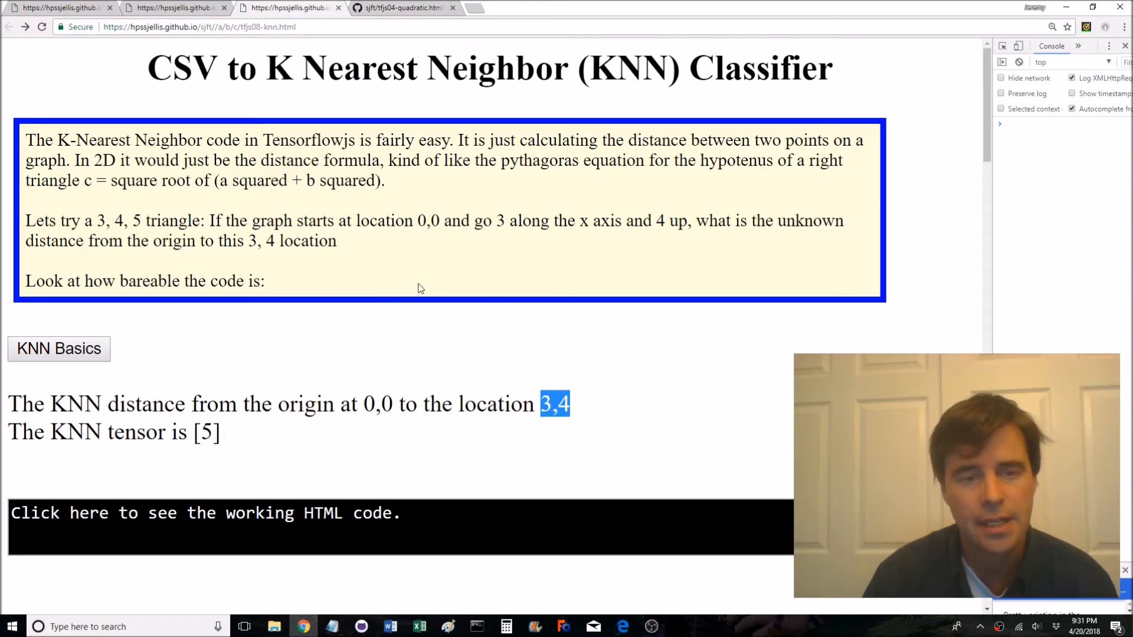
pyautogui.moveTo(410, 304)
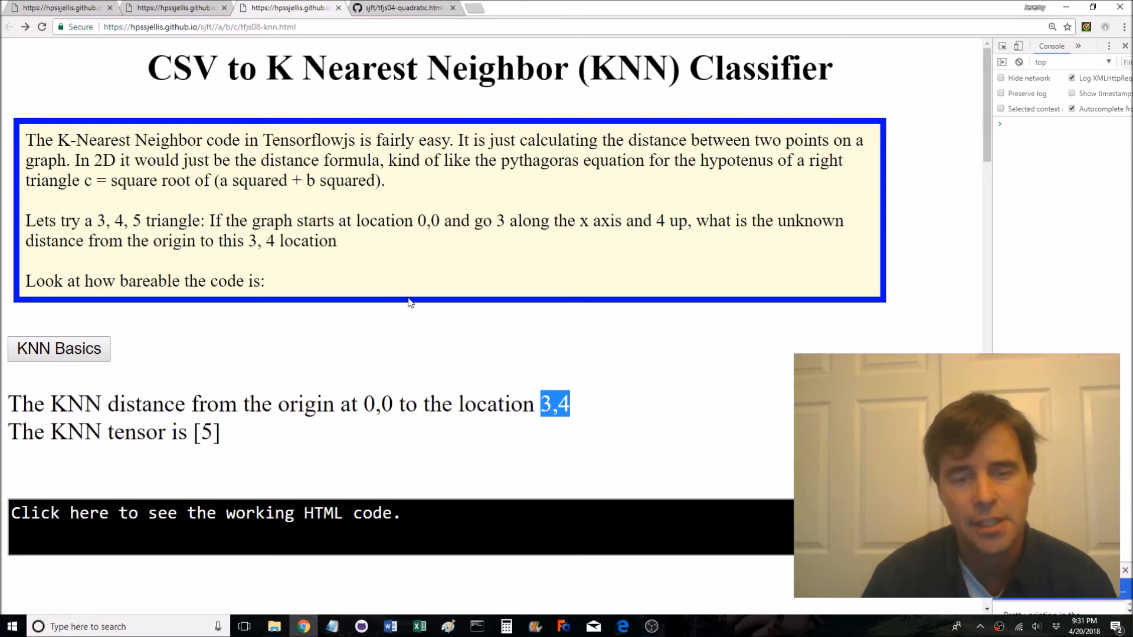
pyautogui.moveTo(545, 113)
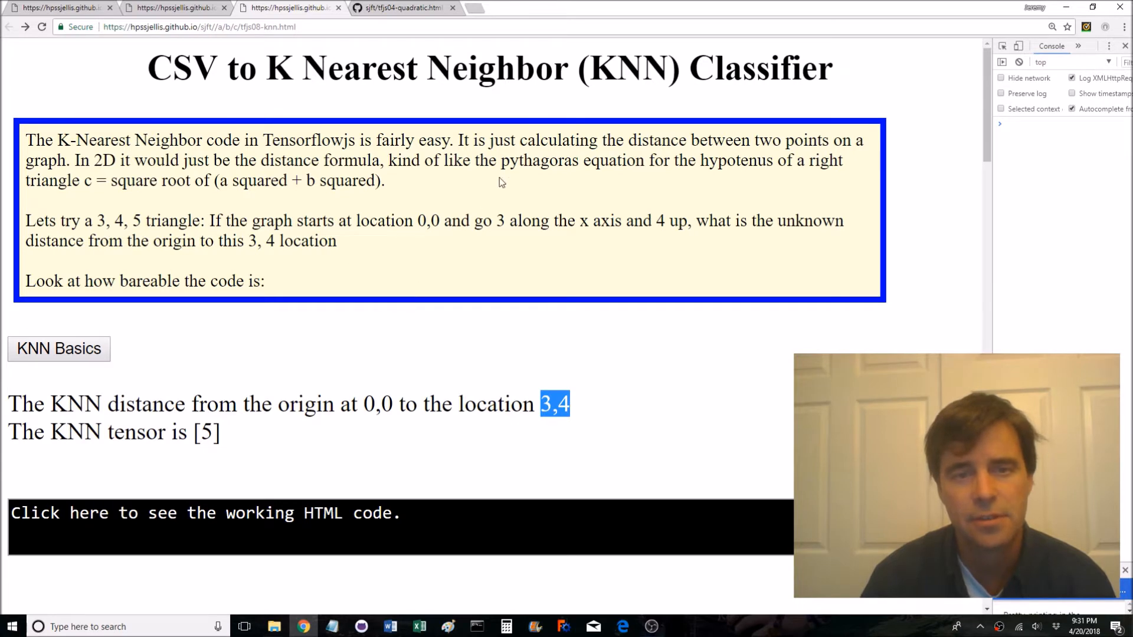
pyautogui.moveTo(543, 53)
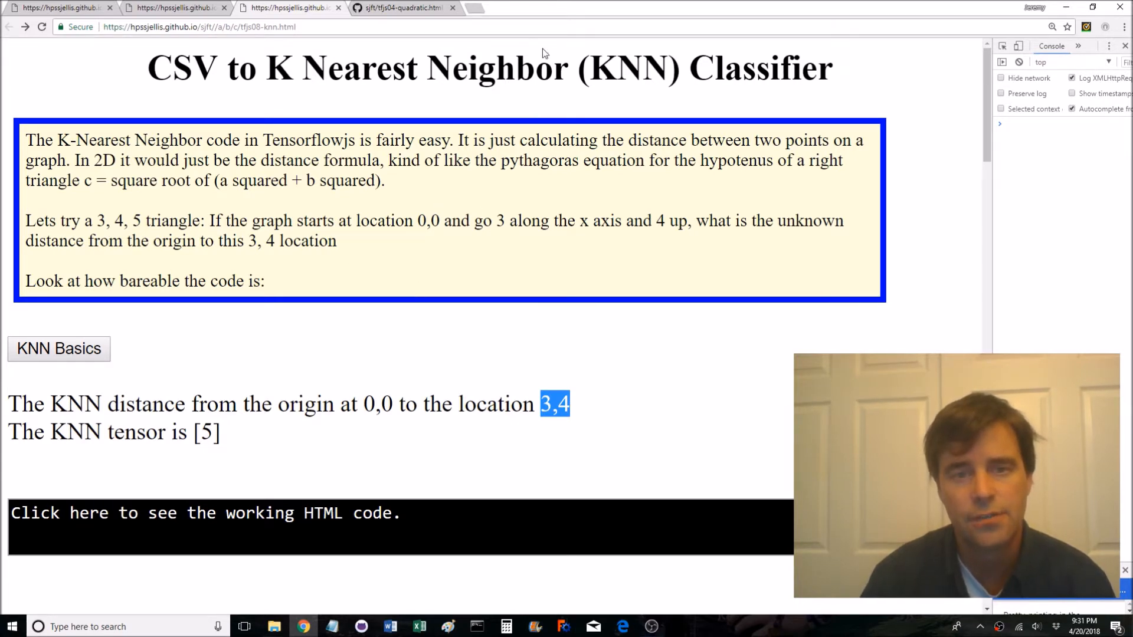
pyautogui.moveTo(462, 188)
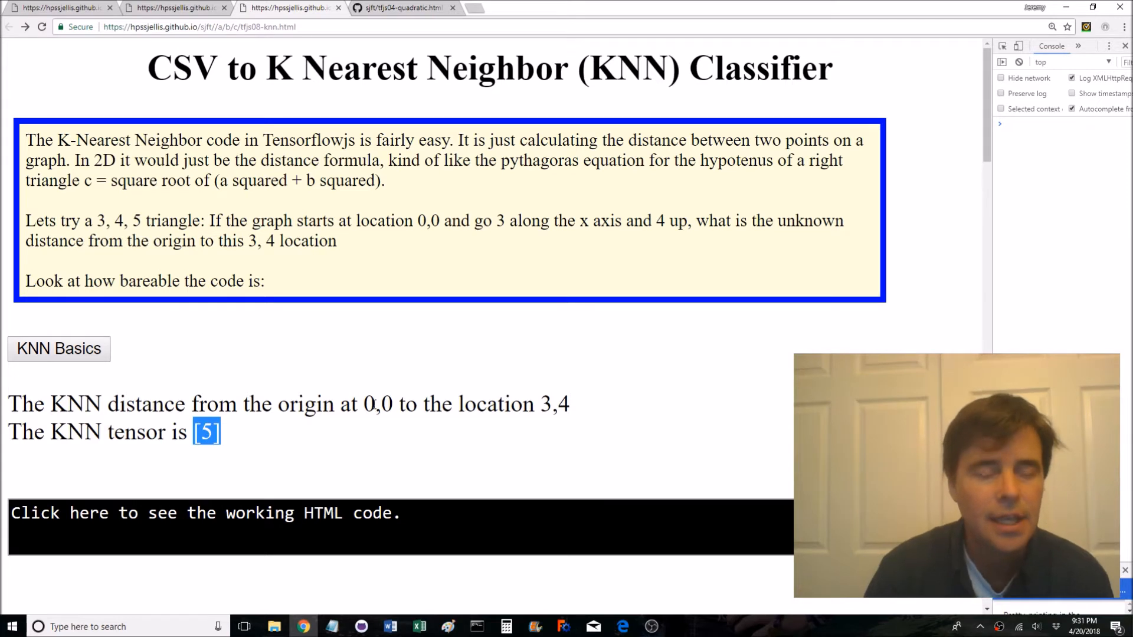
pyautogui.moveTo(330, 381)
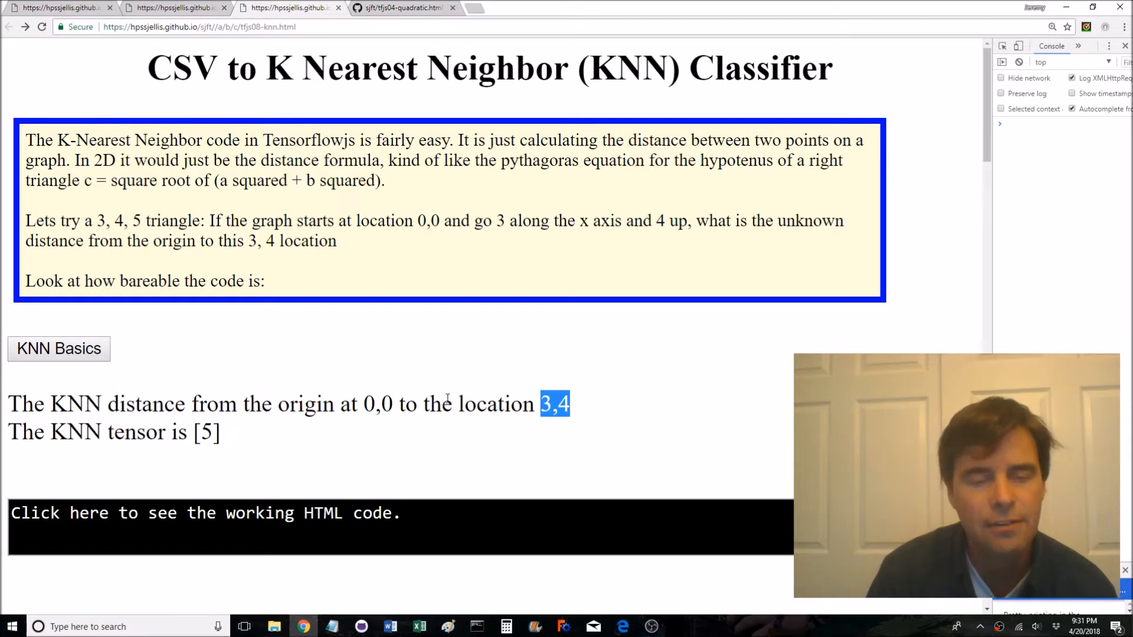
pyautogui.moveTo(592, 430)
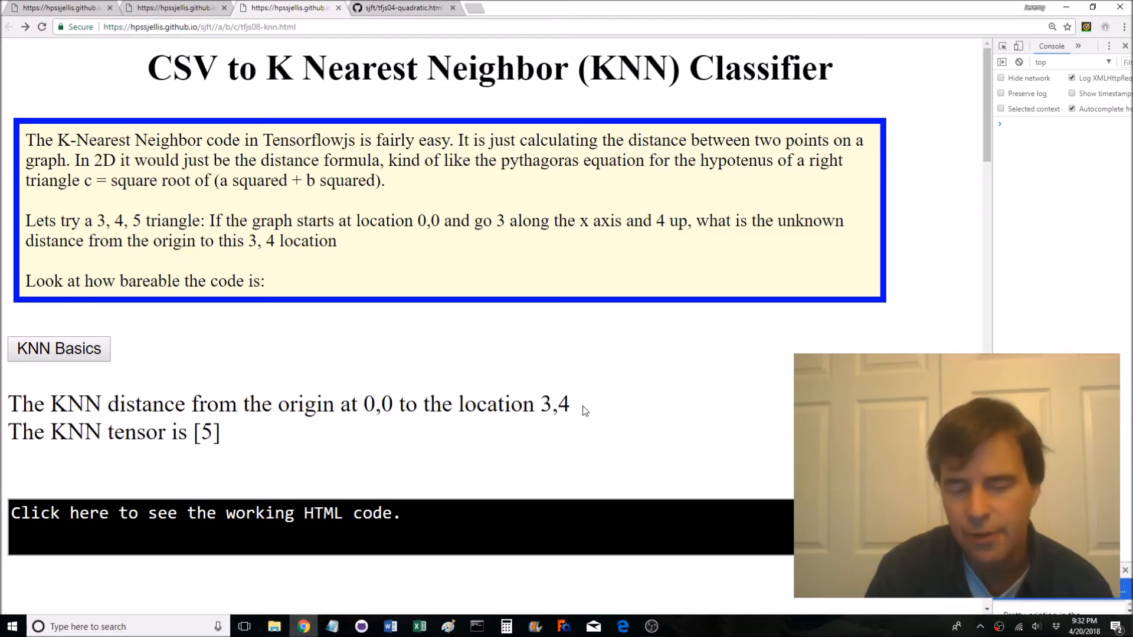
pyautogui.scroll(-3)
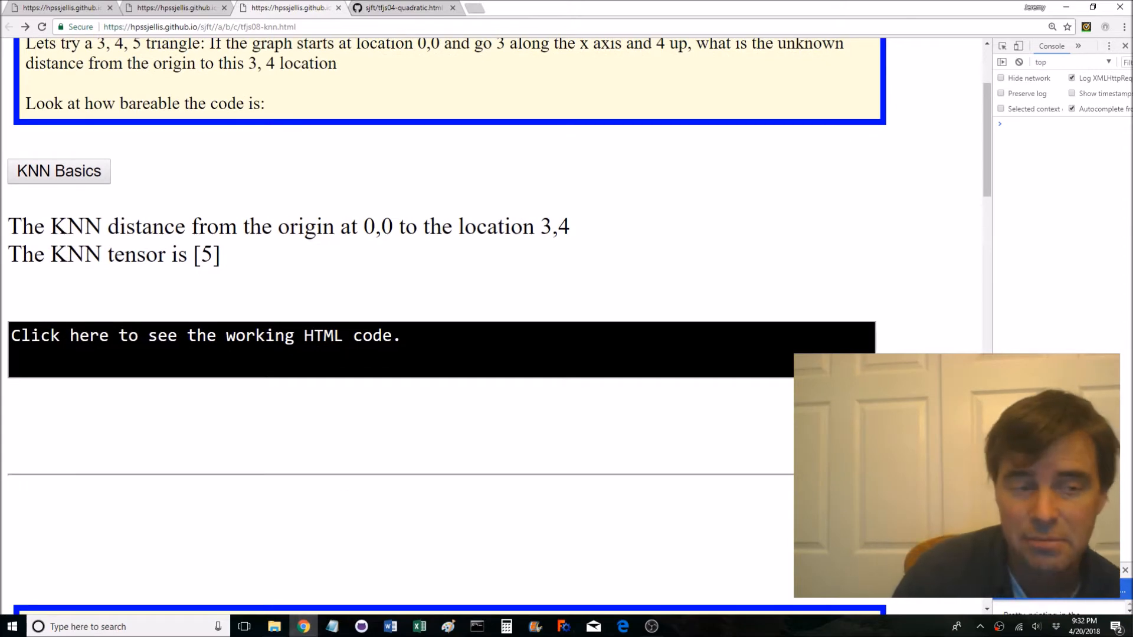
# Reveal the KNN Basics working HTML code and highlight its sum and distance operations
pyautogui.click(204, 335)
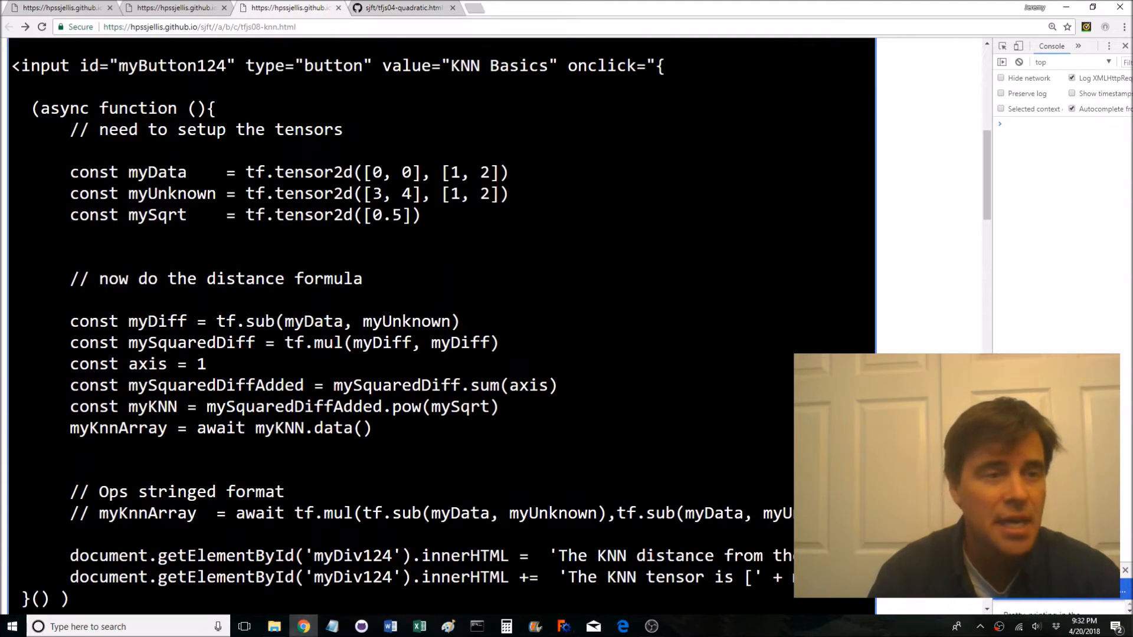
pyautogui.doubleClick(391, 173)
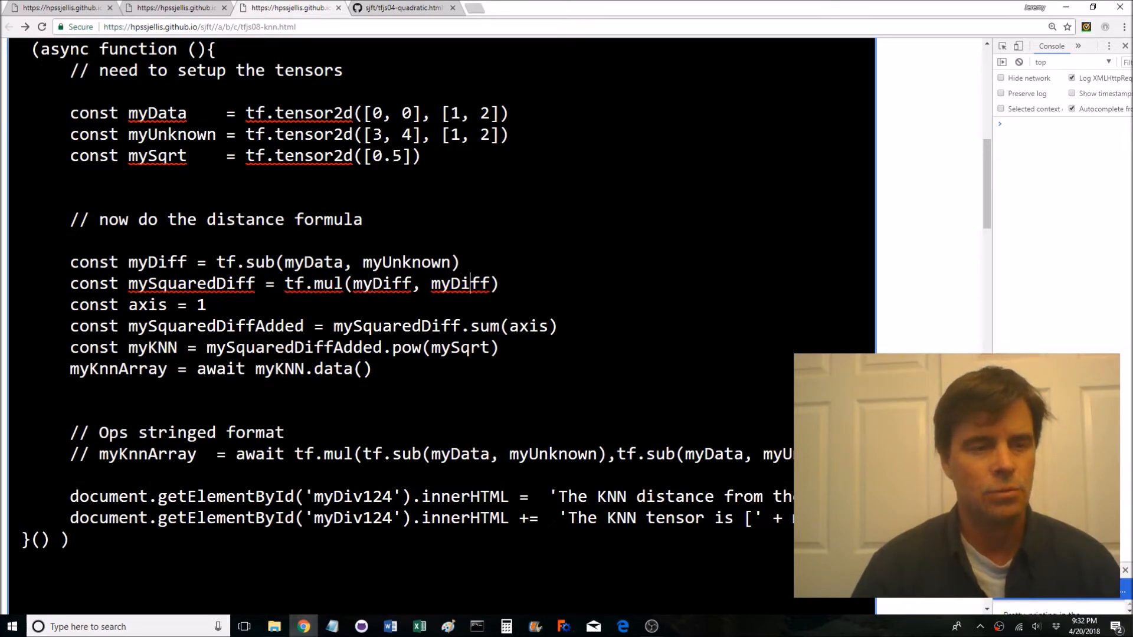
pyautogui.doubleClick(166, 304)
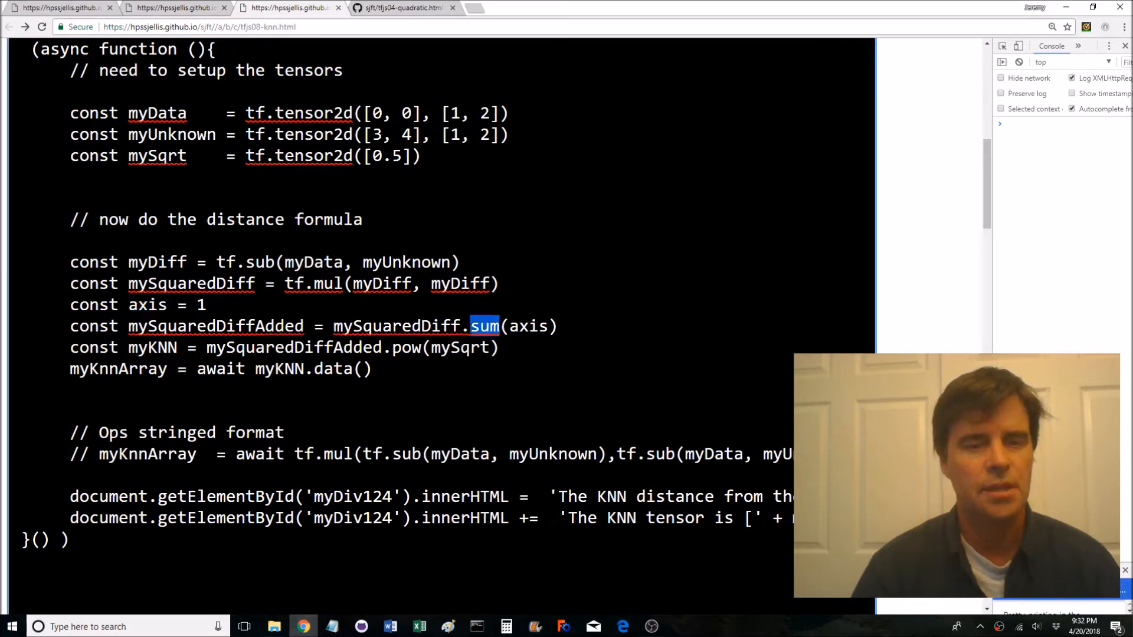
pyautogui.doubleClick(460, 348)
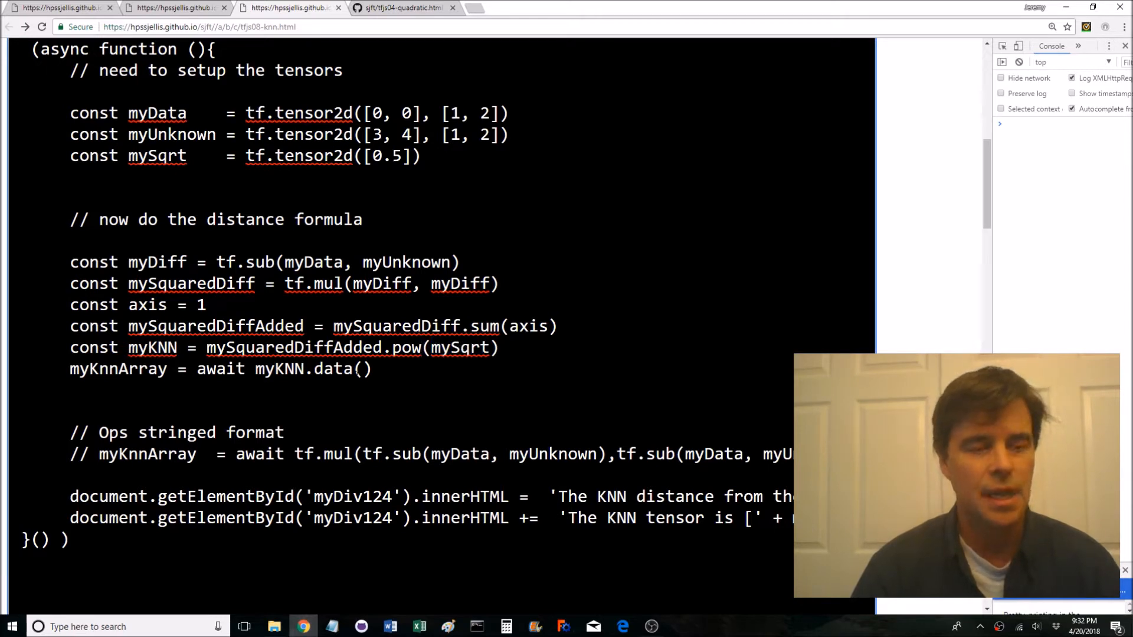
# Review the result-writing lines of the code down to the stringed-operations example
pyautogui.scroll(-3)
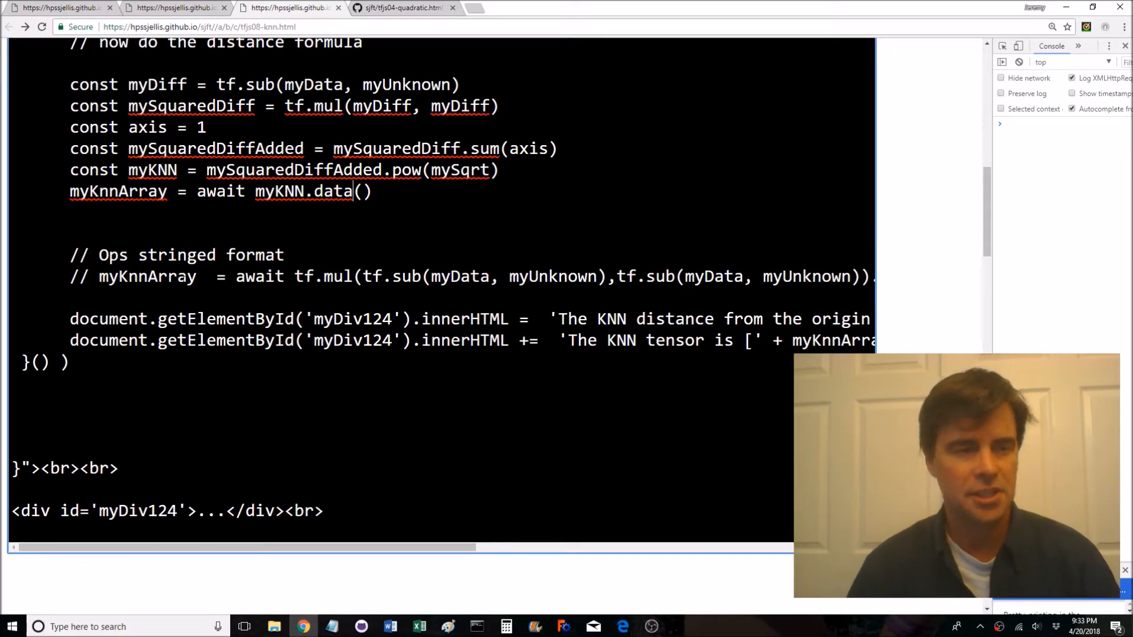
pyautogui.moveTo(205, 276); pyautogui.dragTo(853, 276)
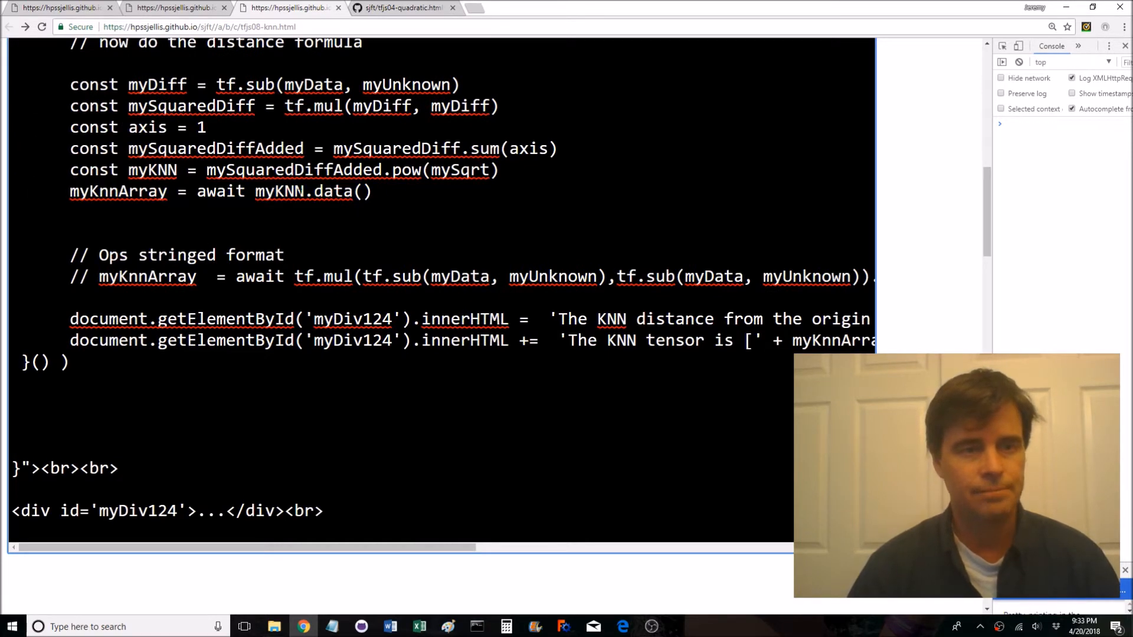
pyautogui.doubleClick(279, 191)
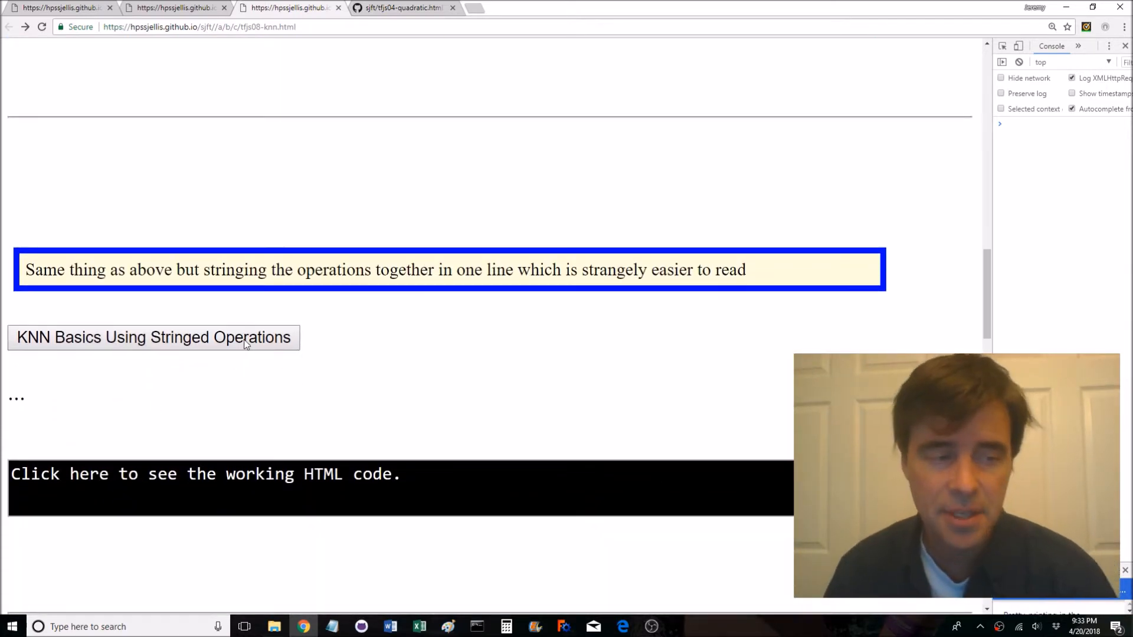
# Run the KNN Basics Using Stringed Operations example
pyautogui.click(154, 336)
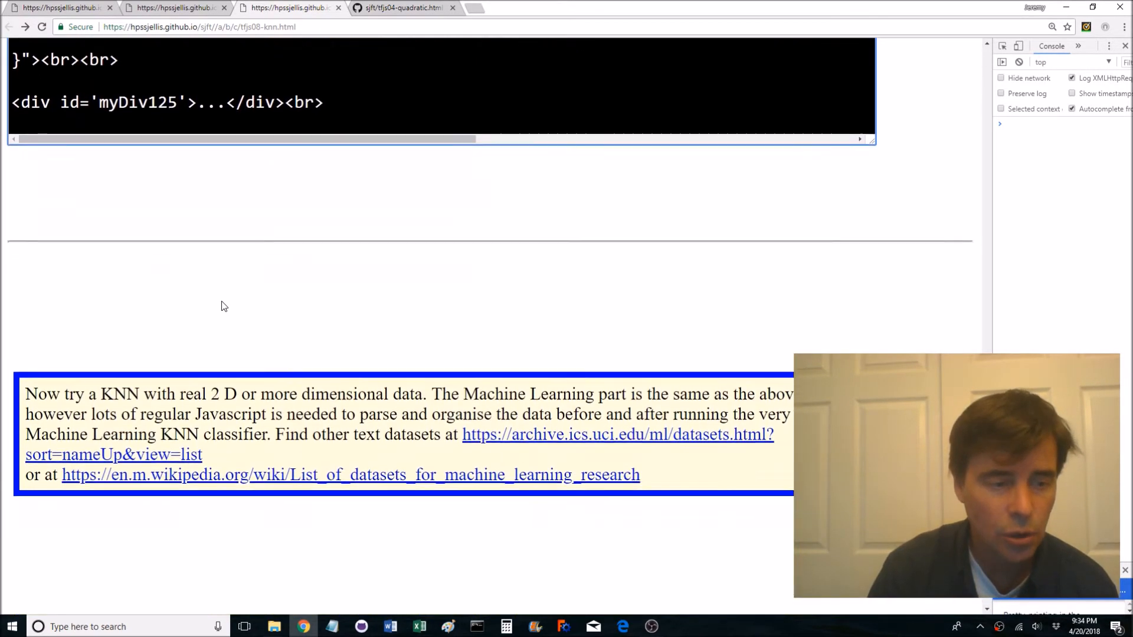
# Scroll past the iris CSV to the size-and-weight table, K value 3 and unknown 3.5, 56
pyautogui.scroll(-3)
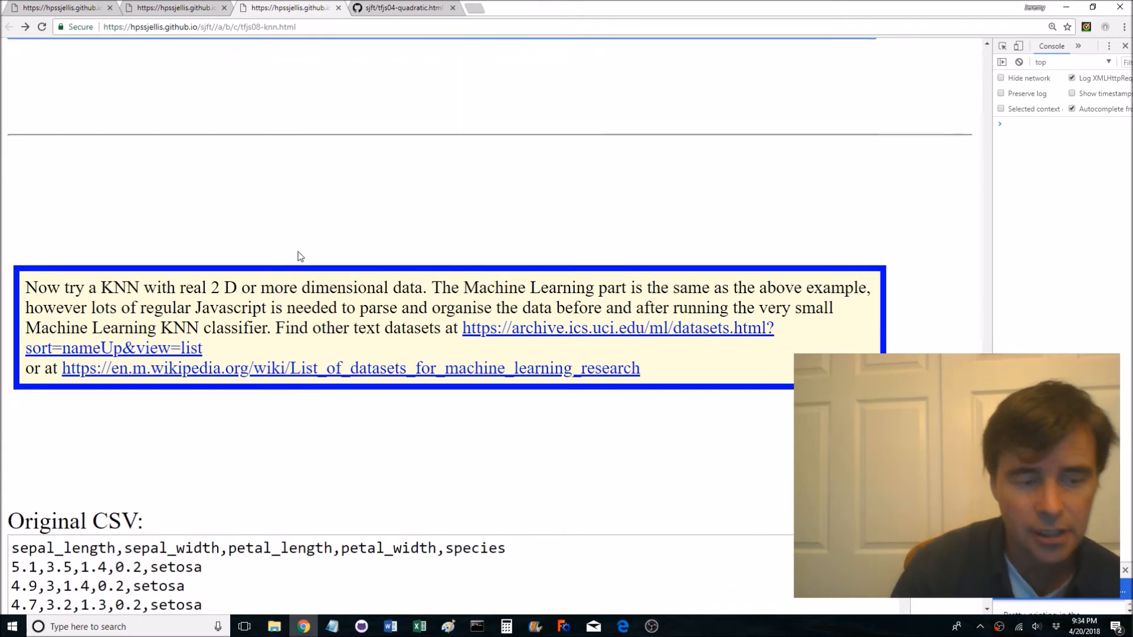
pyautogui.scroll(-3)
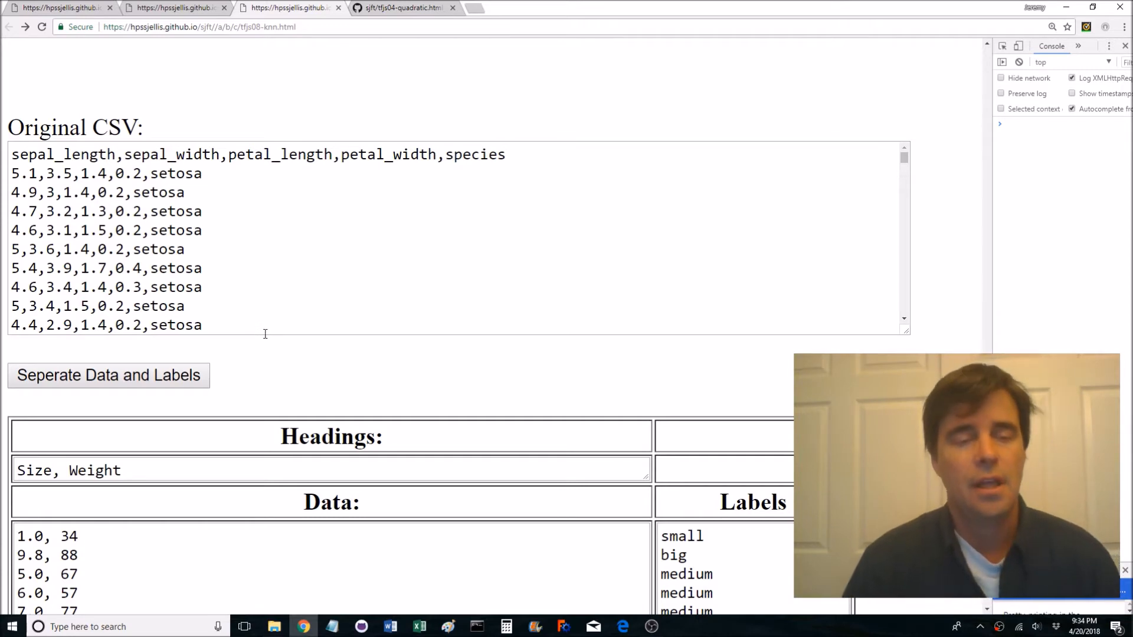
pyautogui.scroll(-3)
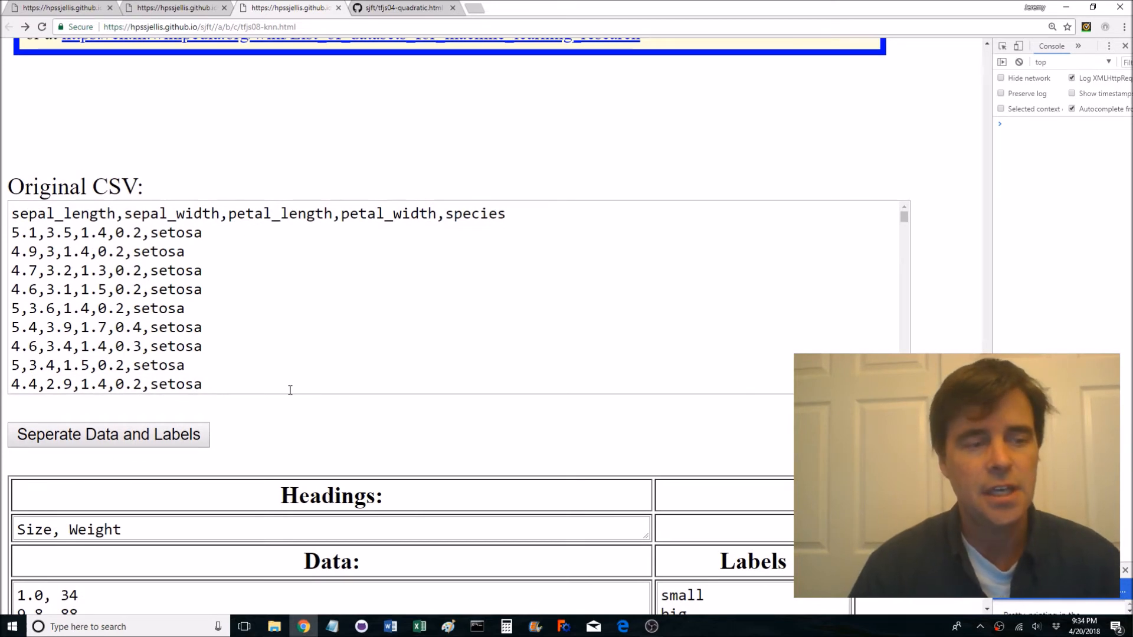
pyautogui.scroll(-3)
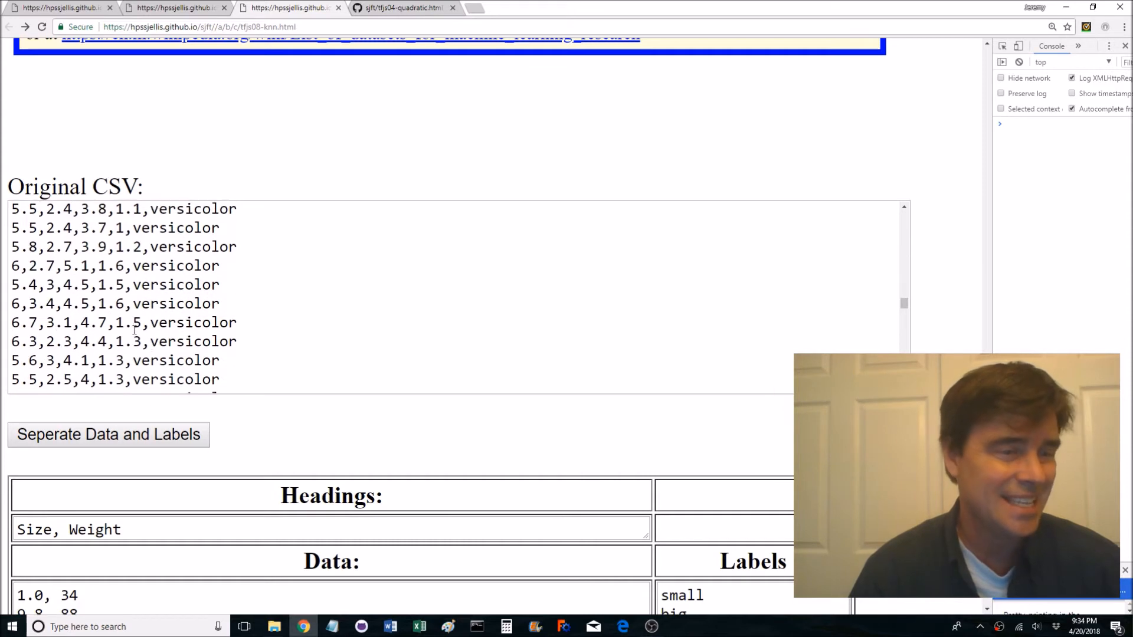
pyautogui.scroll(-3)
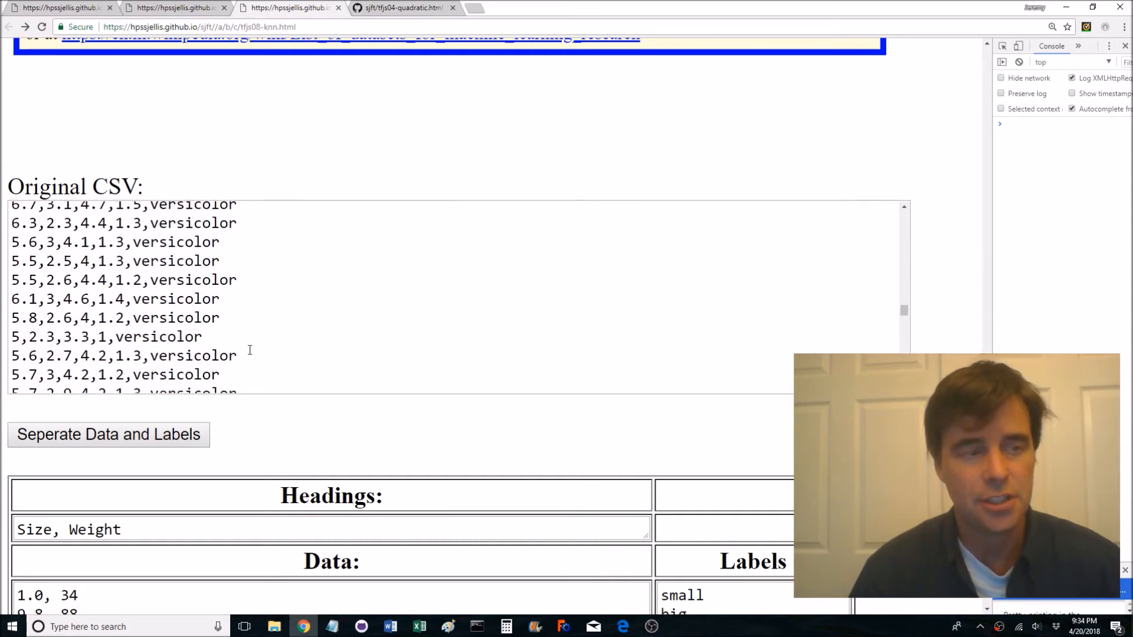
pyautogui.scroll(-3)
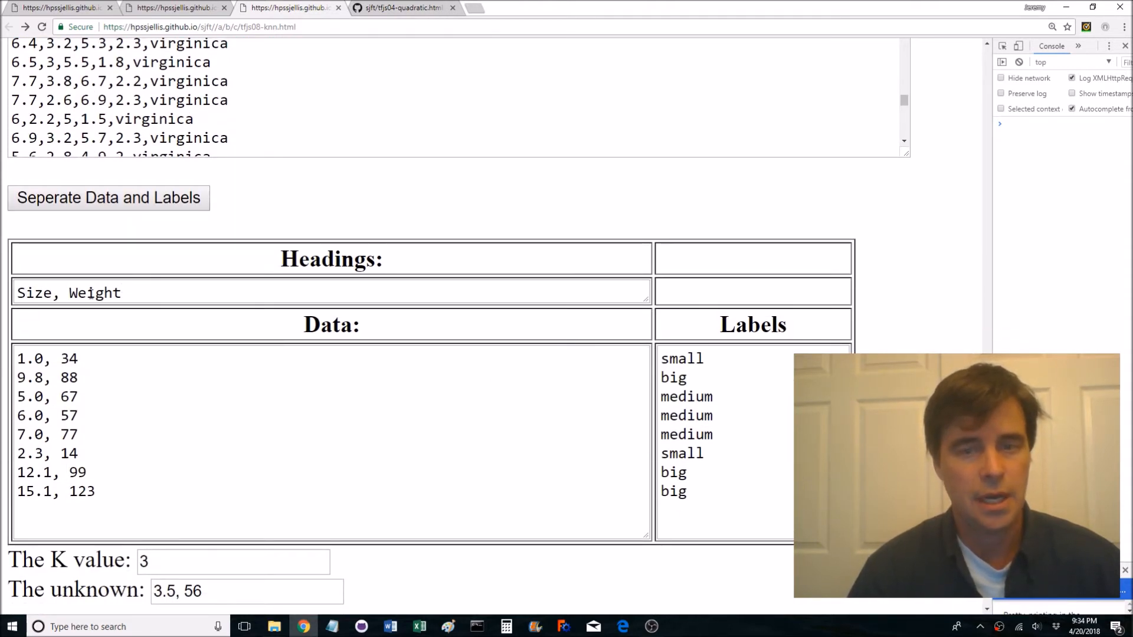
pyautogui.moveTo(858, 322)
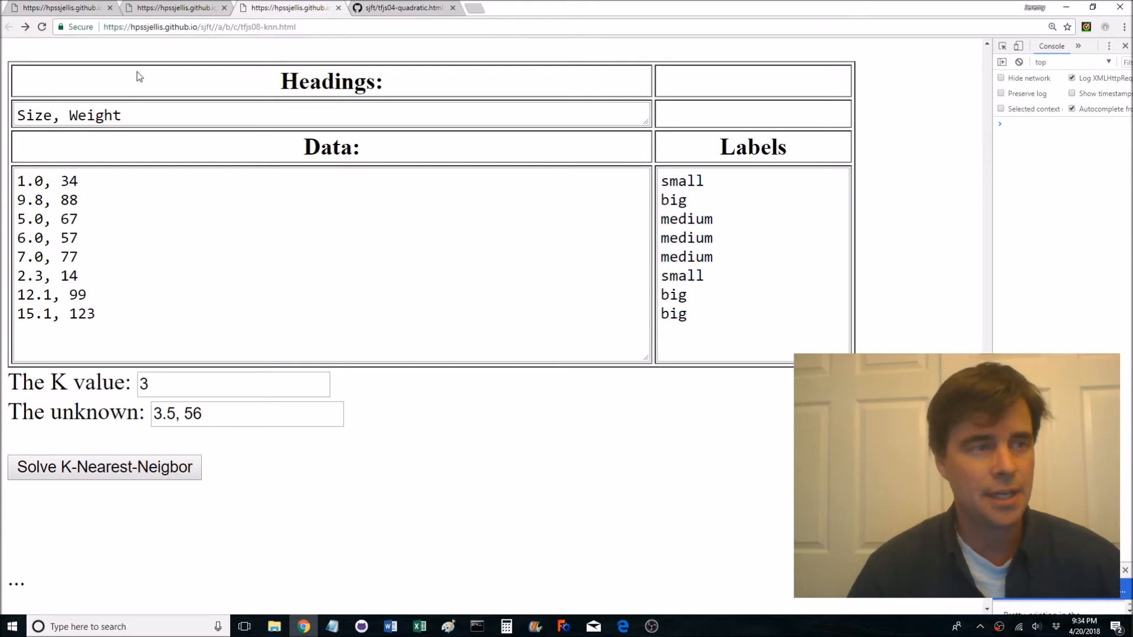
pyautogui.moveTo(121, 105)
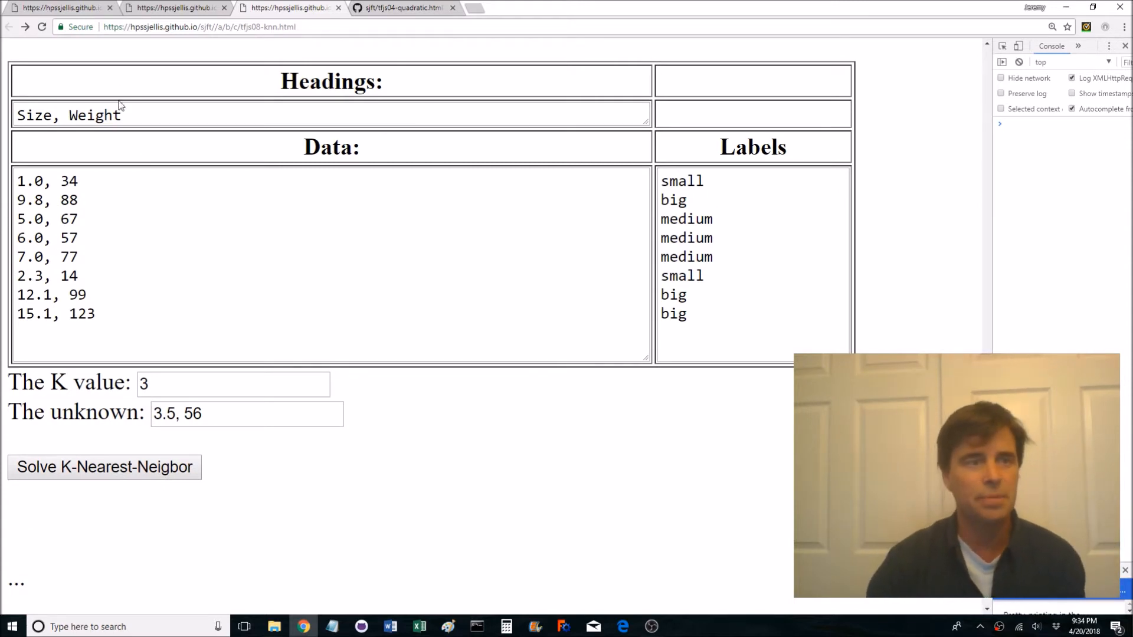
# Highlight the Size, Weight headings, the first data row 1.0, 34 and the label small
pyautogui.doubleClick(69, 114)
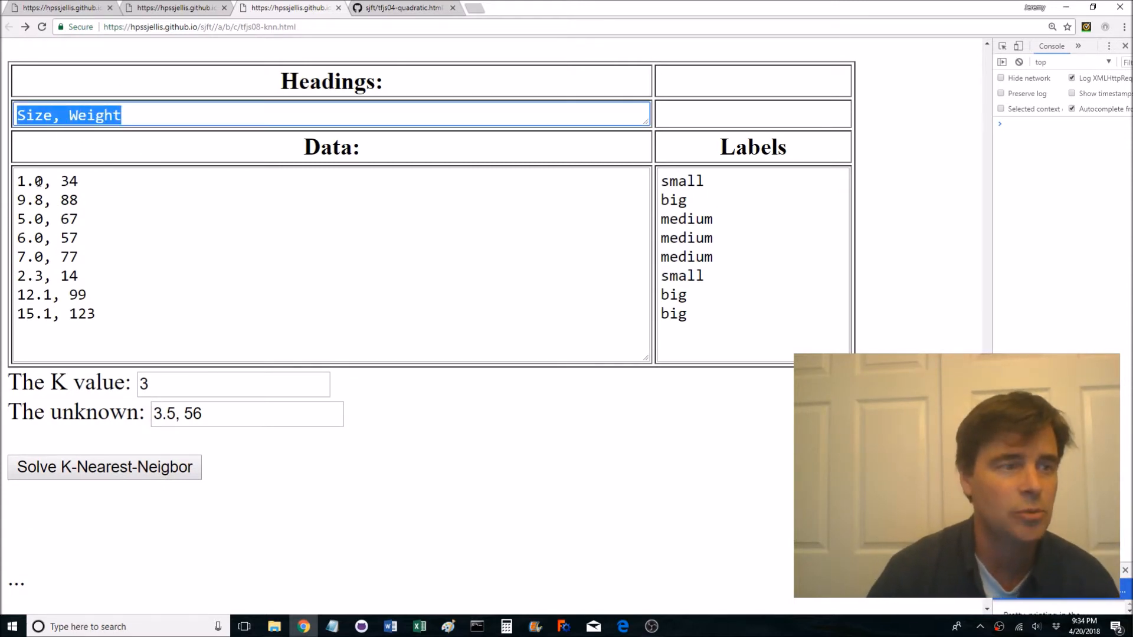
pyautogui.click(39, 220)
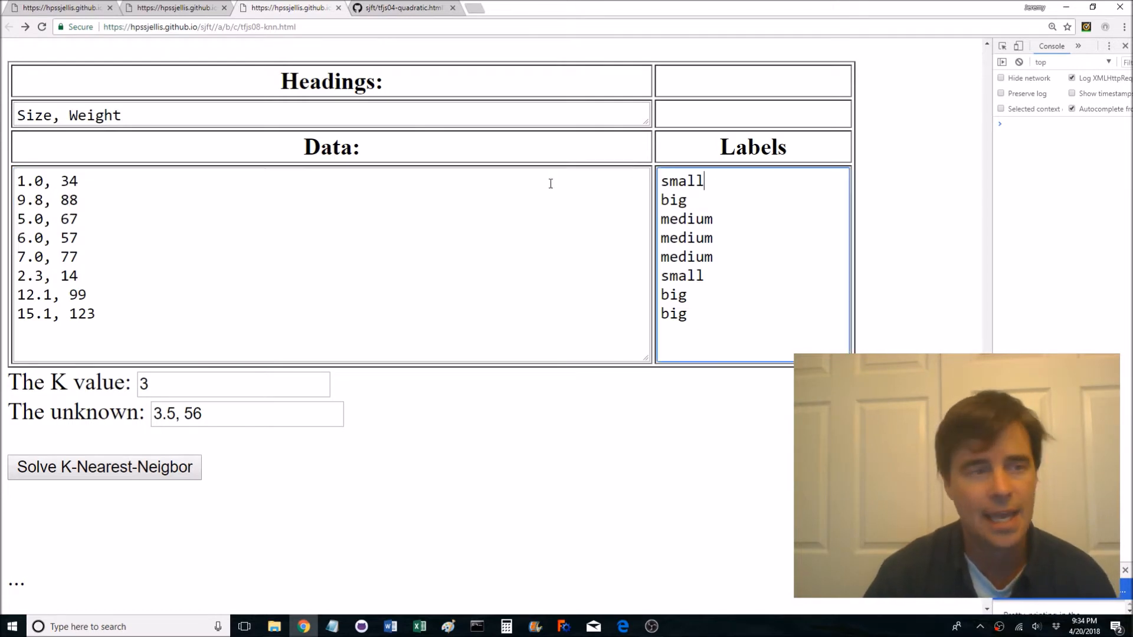
pyautogui.doubleClick(48, 181)
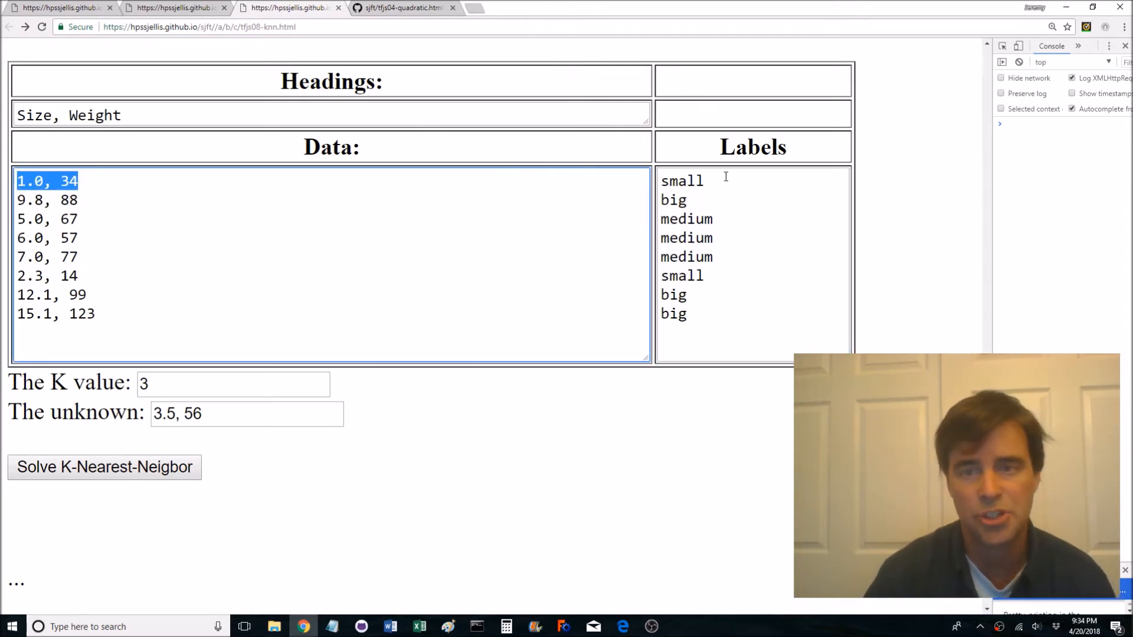
pyautogui.click(47, 201)
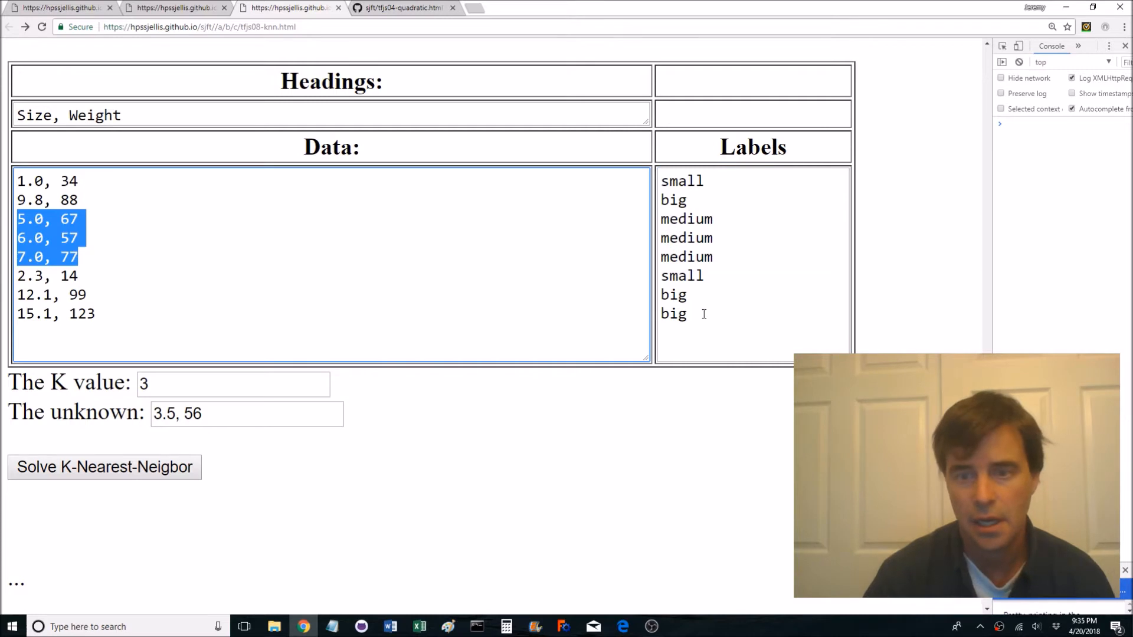
pyautogui.scroll(-3)
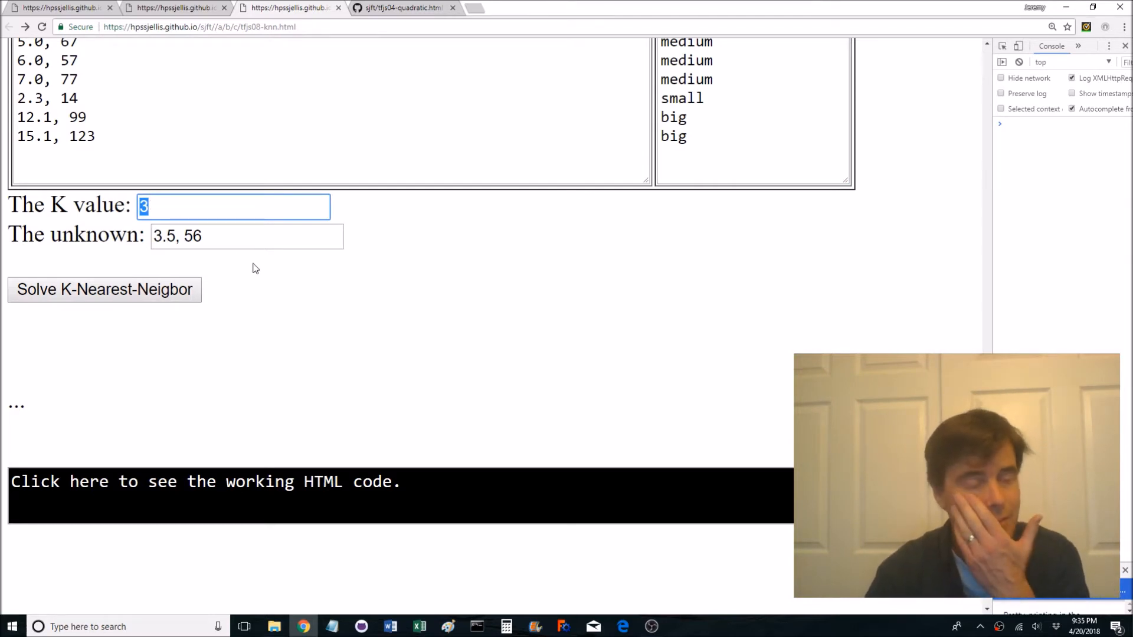
pyautogui.click(247, 237)
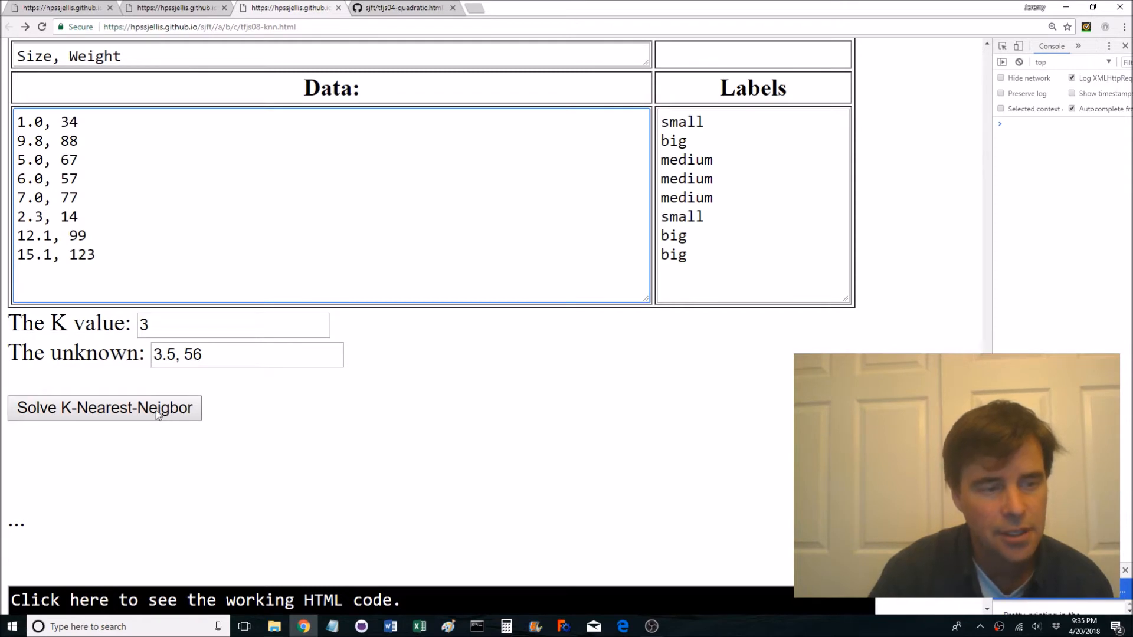
# Solve K-Nearest-Neighbor for unknown [3.5,56], giving three medium neighbours and Best Label medium
pyautogui.click(104, 407)
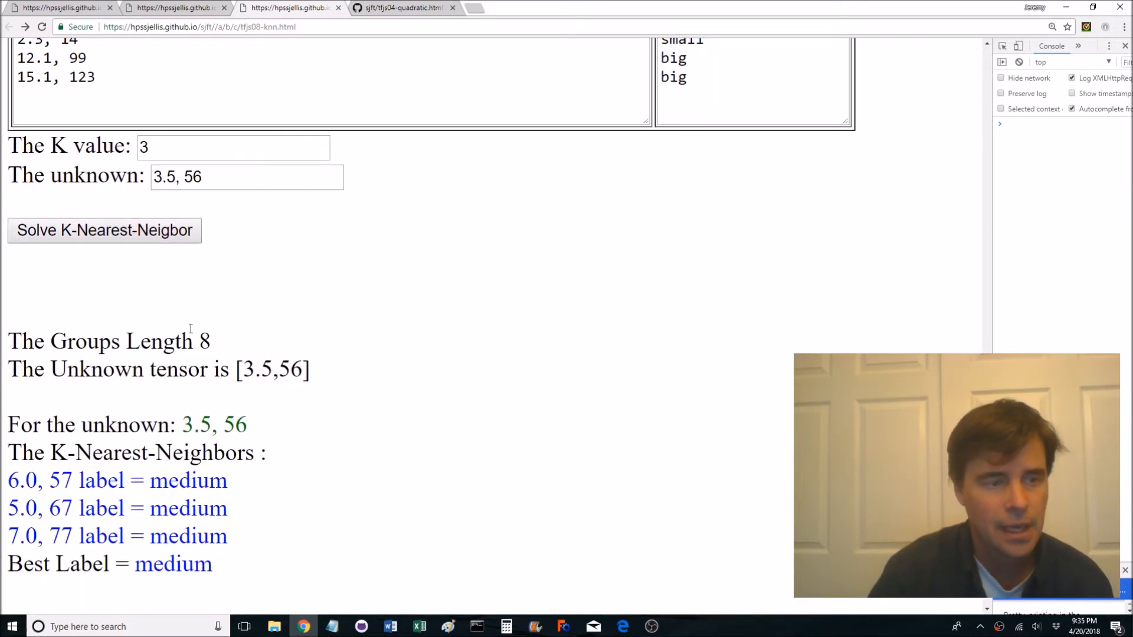
pyautogui.moveTo(66, 341); pyautogui.dragTo(210, 342)
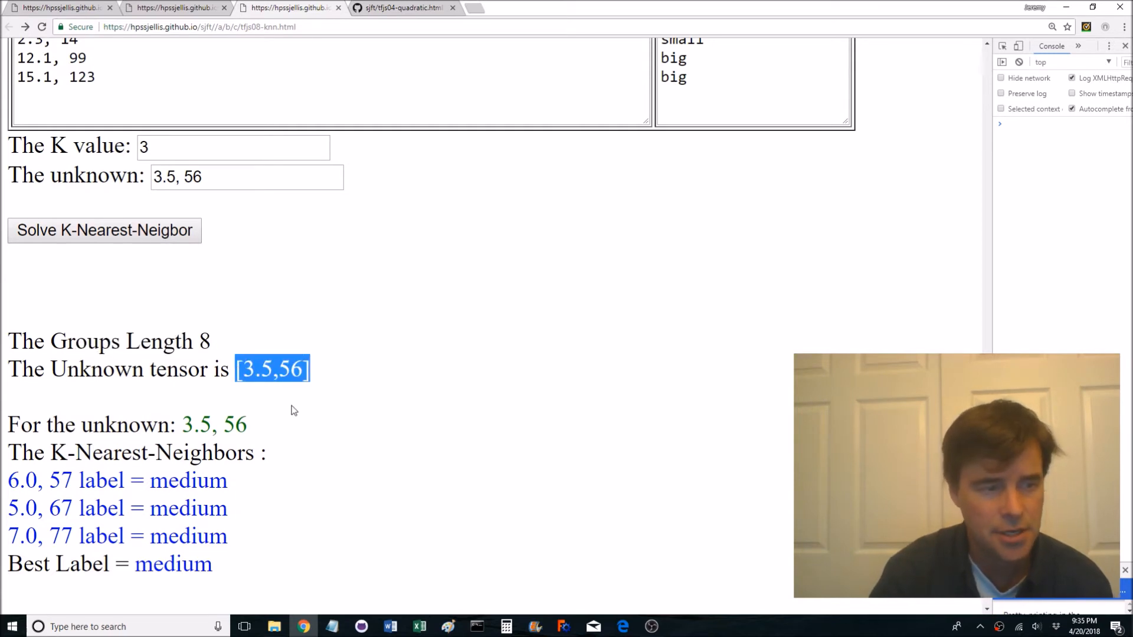
pyautogui.scroll(-3)
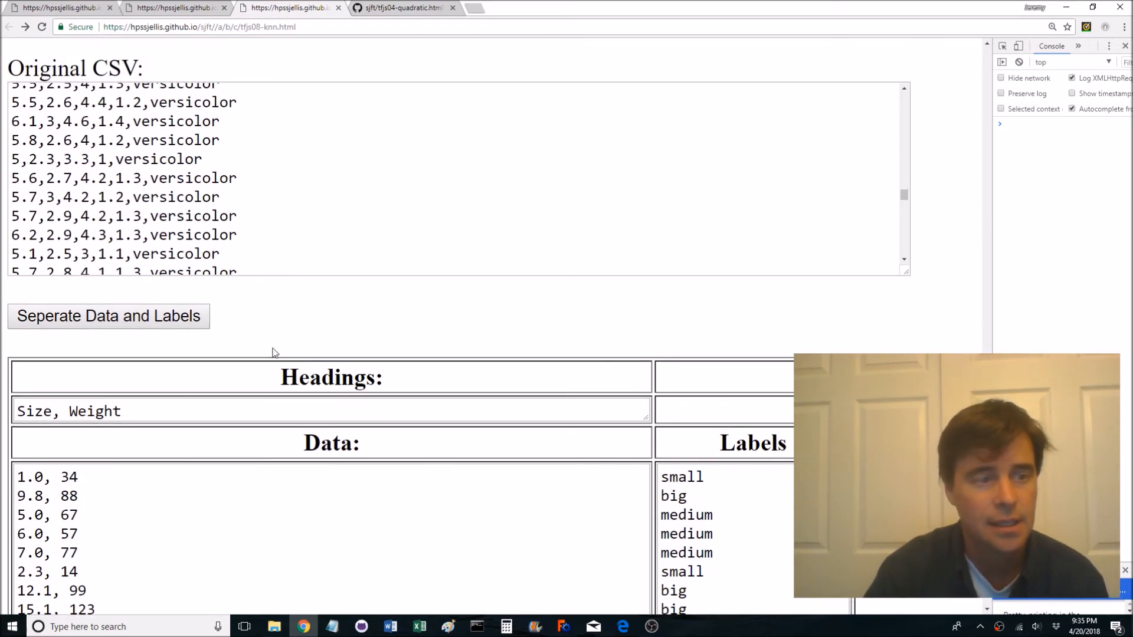
# Separate the iris CSV into measurement headings, data rows and setosa/versicolor/virginica labels
pyautogui.click(109, 316)
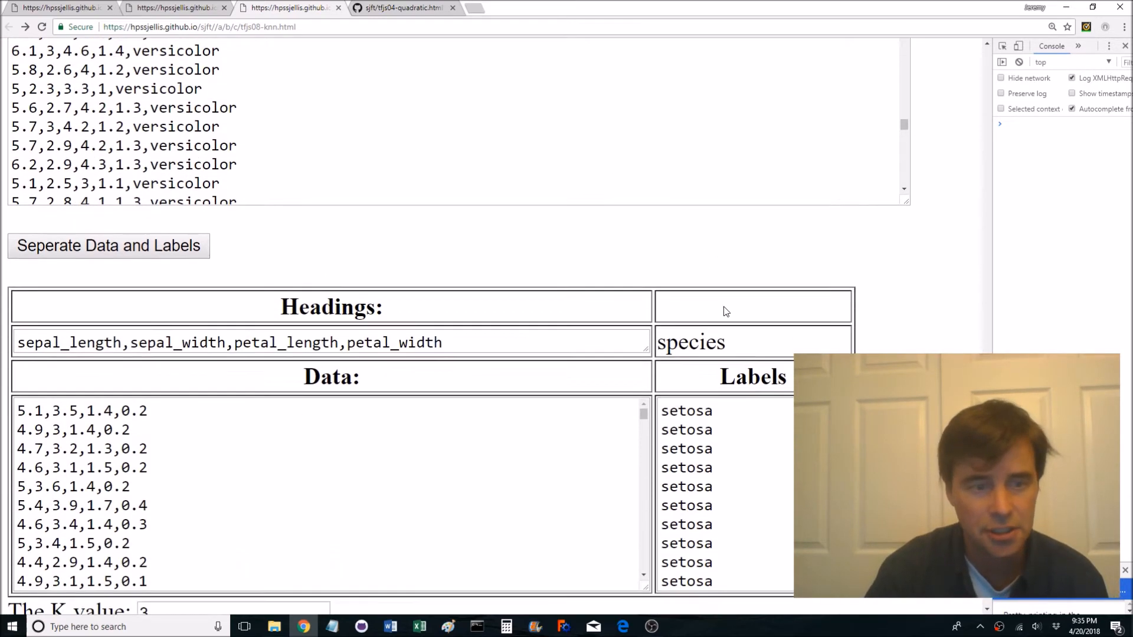
pyautogui.scroll(-3)
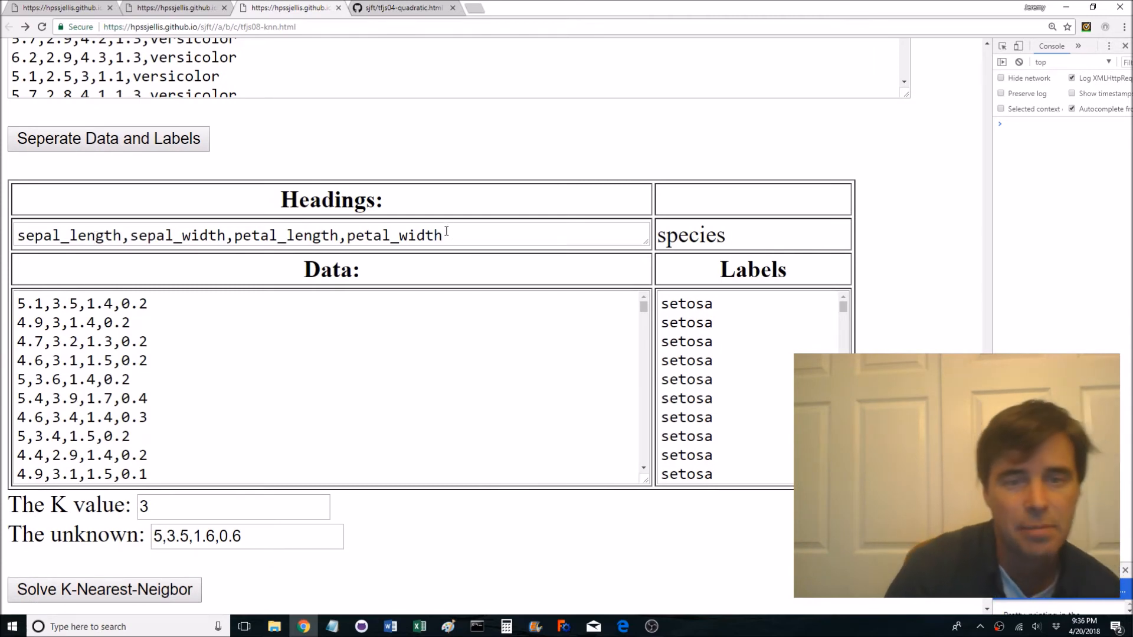
pyautogui.click(104, 590)
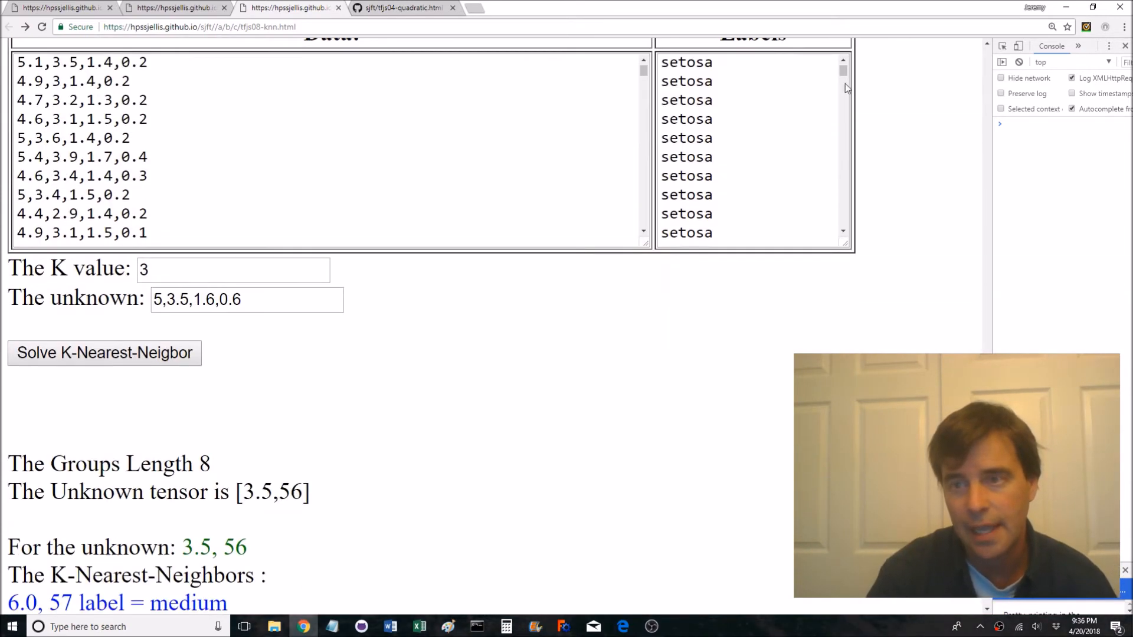
pyautogui.scroll(-3)
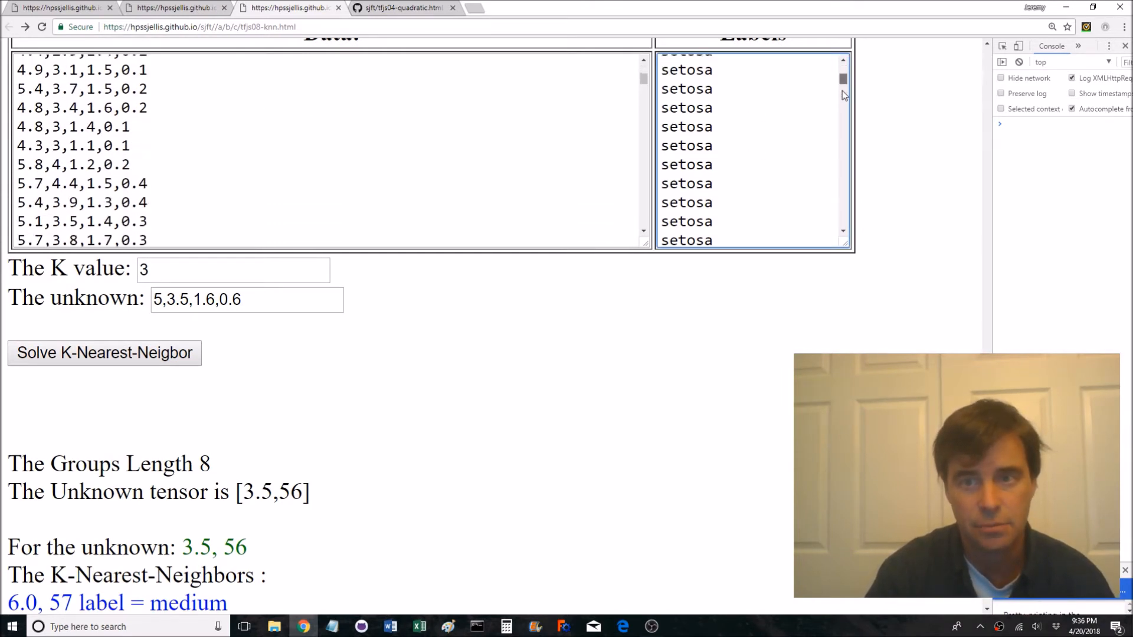
pyautogui.scroll(-3)
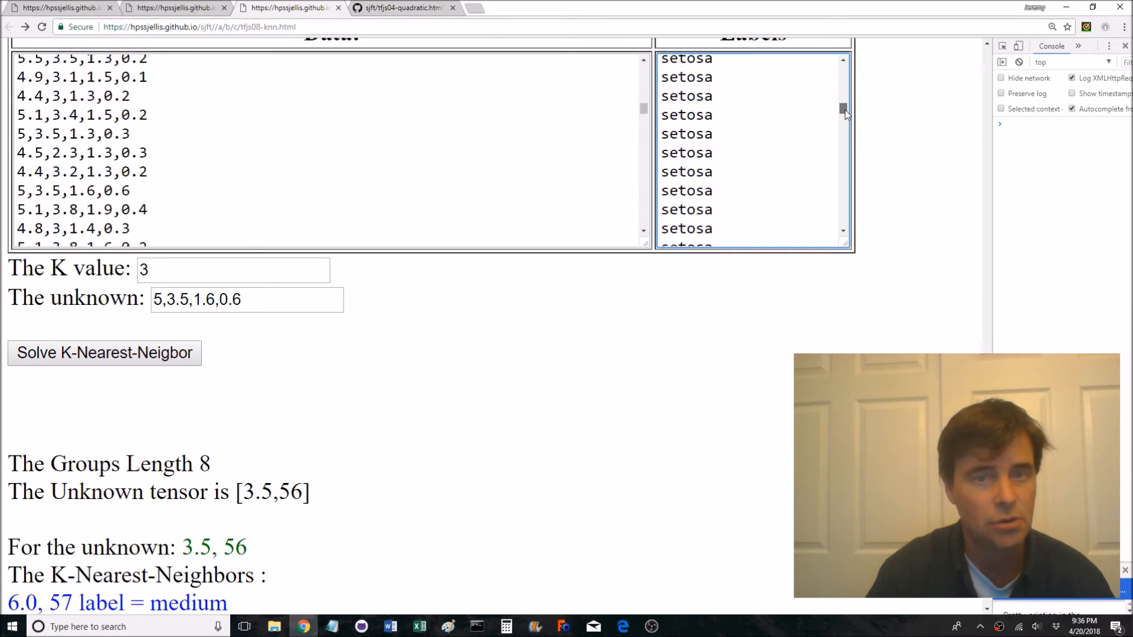
pyautogui.scroll(-3)
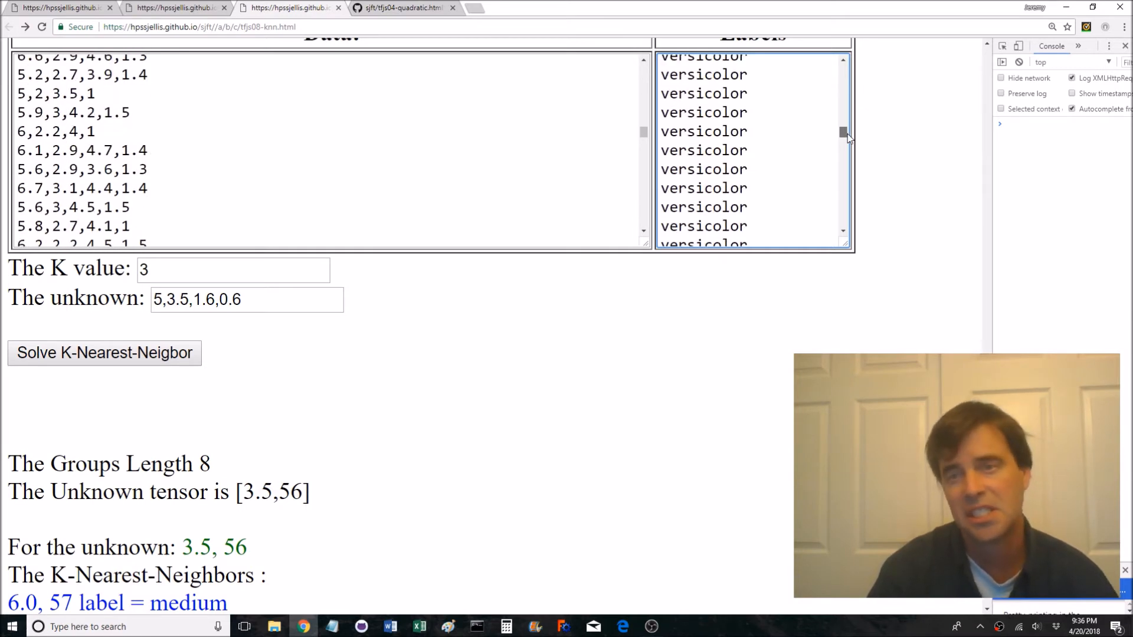
pyautogui.scroll(-3)
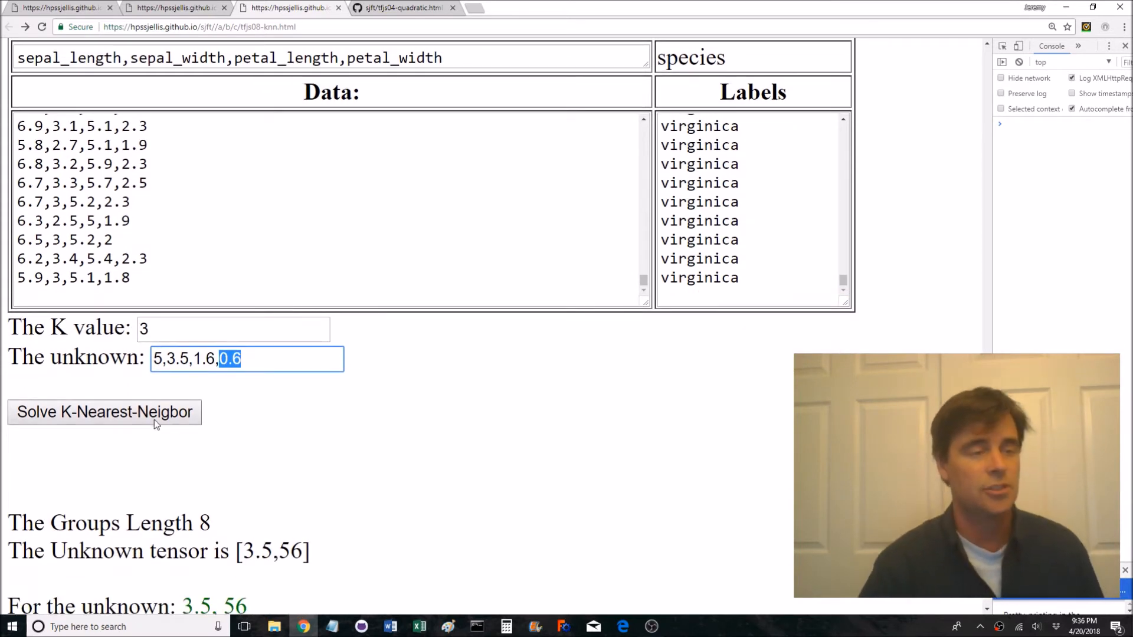
# Classify the unknown iris 5,3.5,1.6,0.6, then change the K value from 3 to 7
pyautogui.click(104, 412)
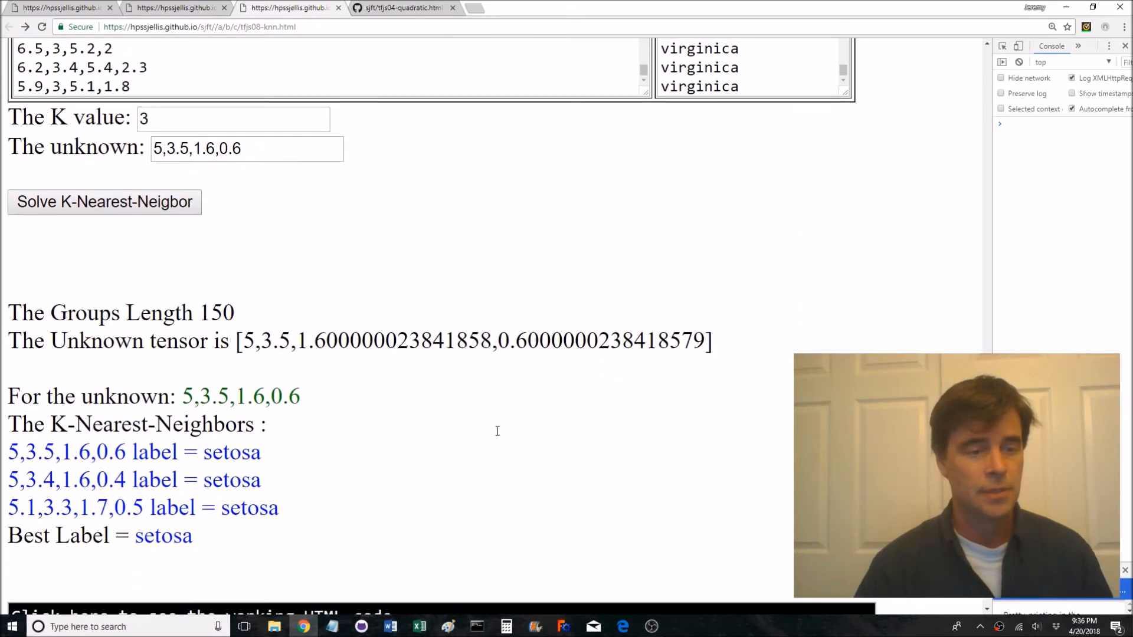
pyautogui.scroll(-3)
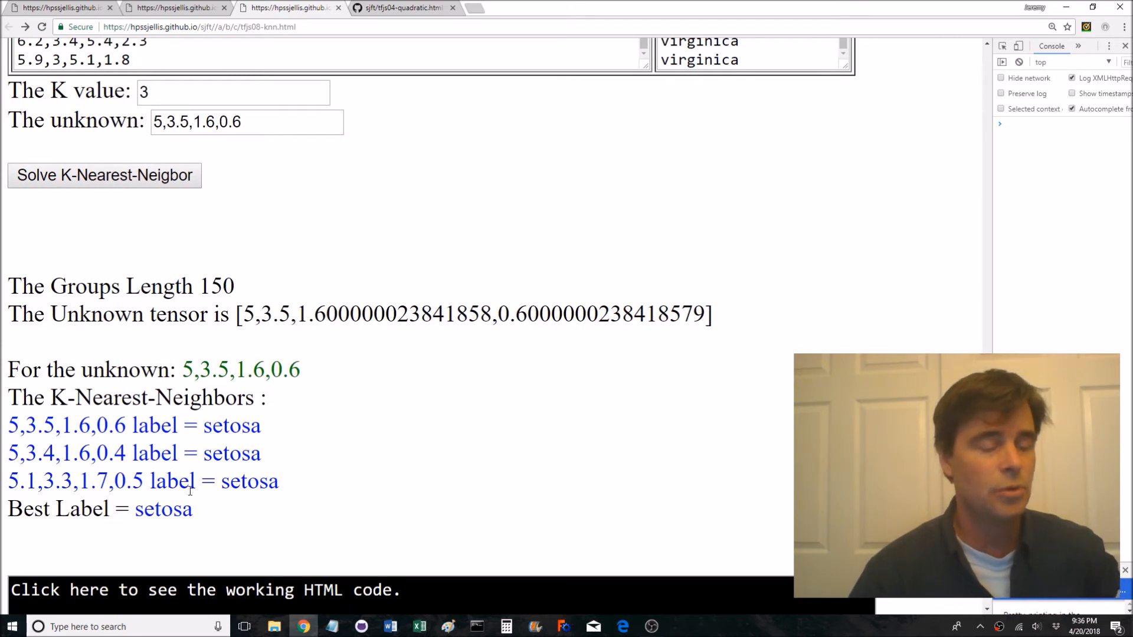
pyautogui.doubleClick(161, 508)
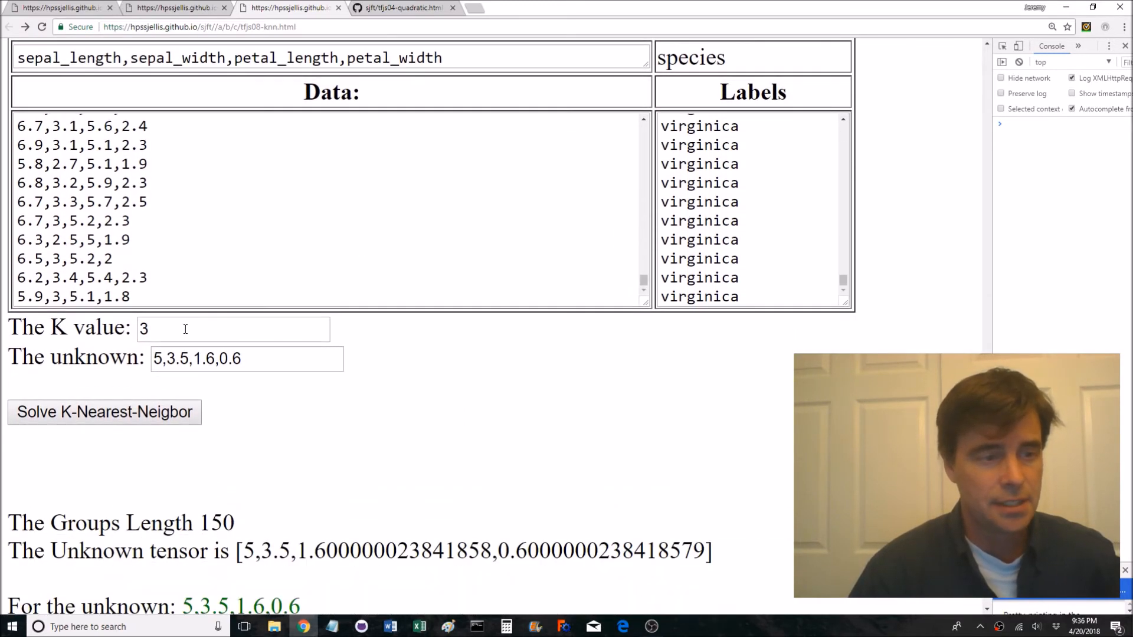
pyautogui.write('7')
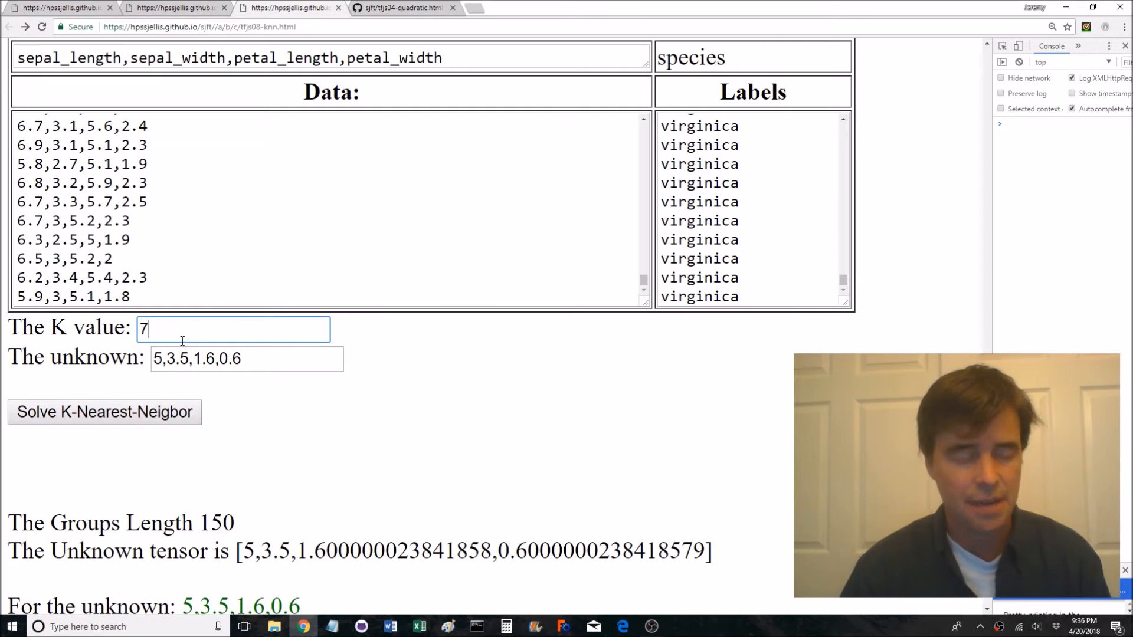
pyautogui.moveTo(222, 412)
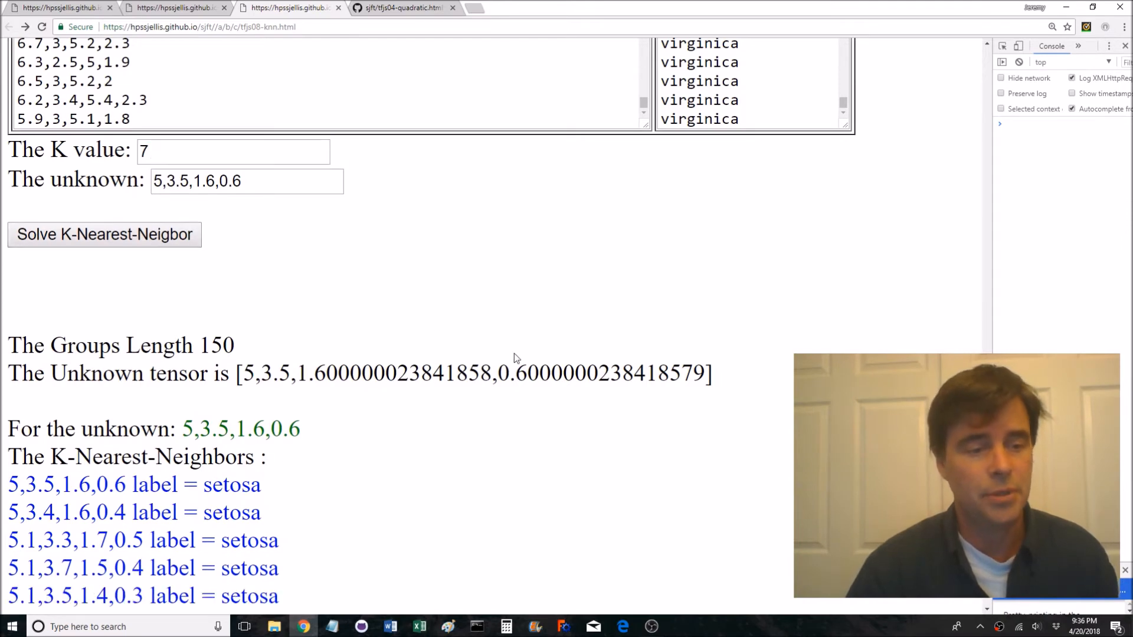
# Review the seven setosa nearest neighbours and Best Label setosa for K = 7
pyautogui.scroll(-3)
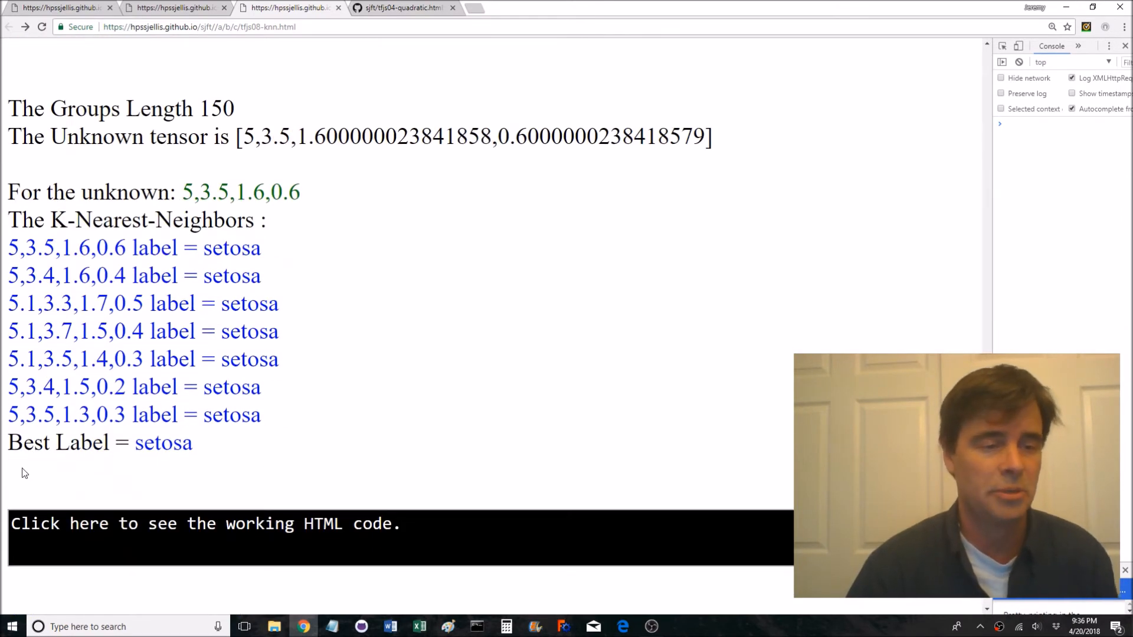
pyautogui.scroll(3)
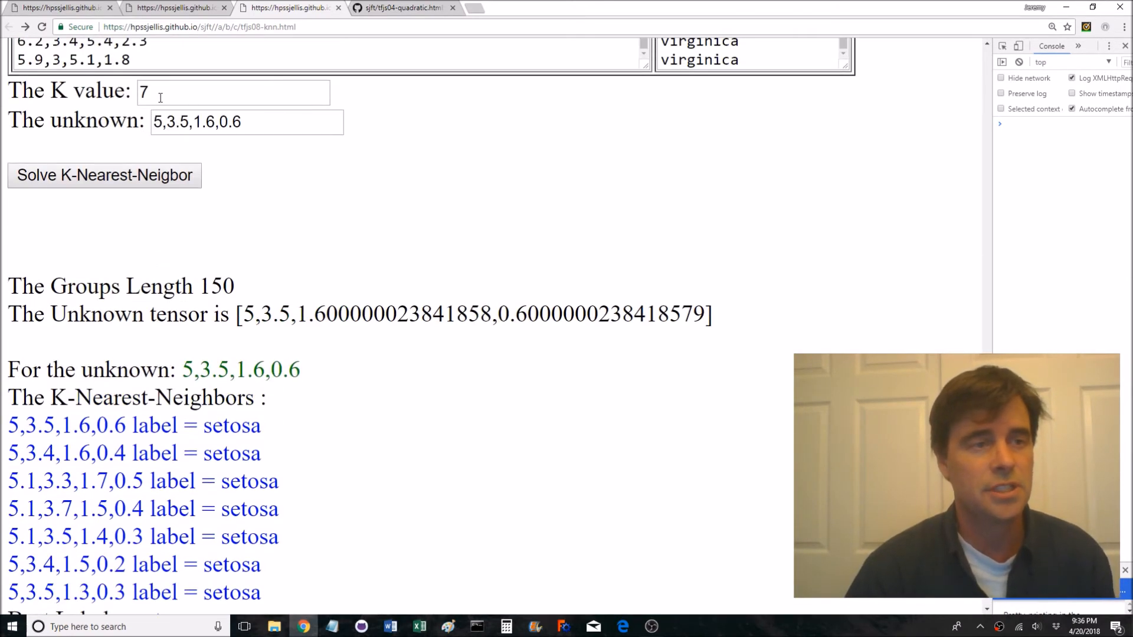
pyautogui.scroll(-3)
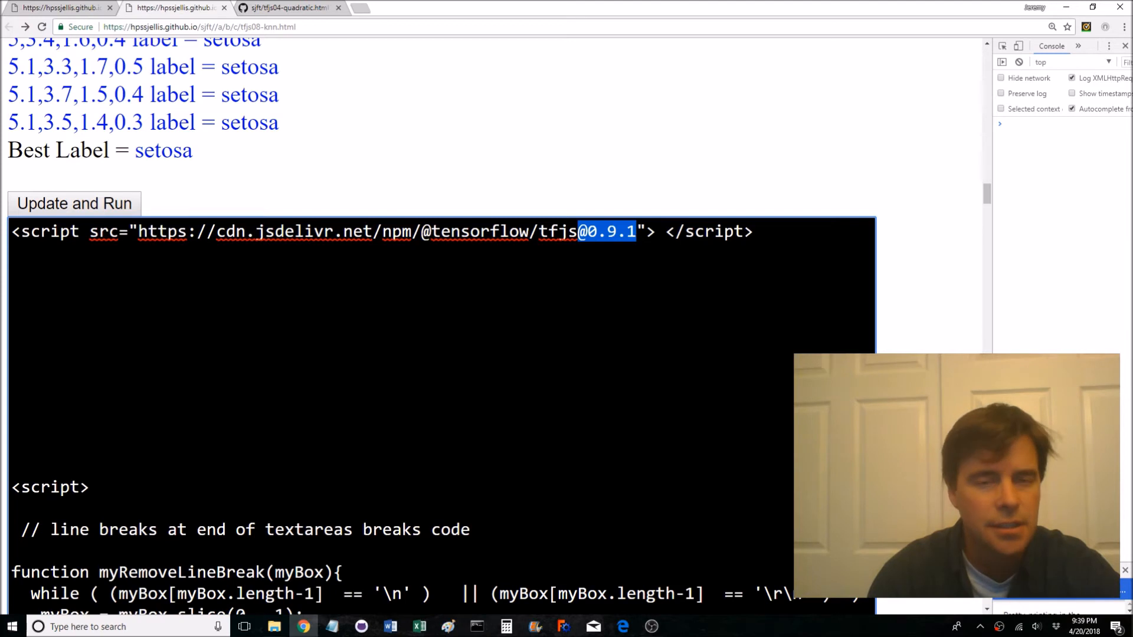
pyautogui.scroll(-3)
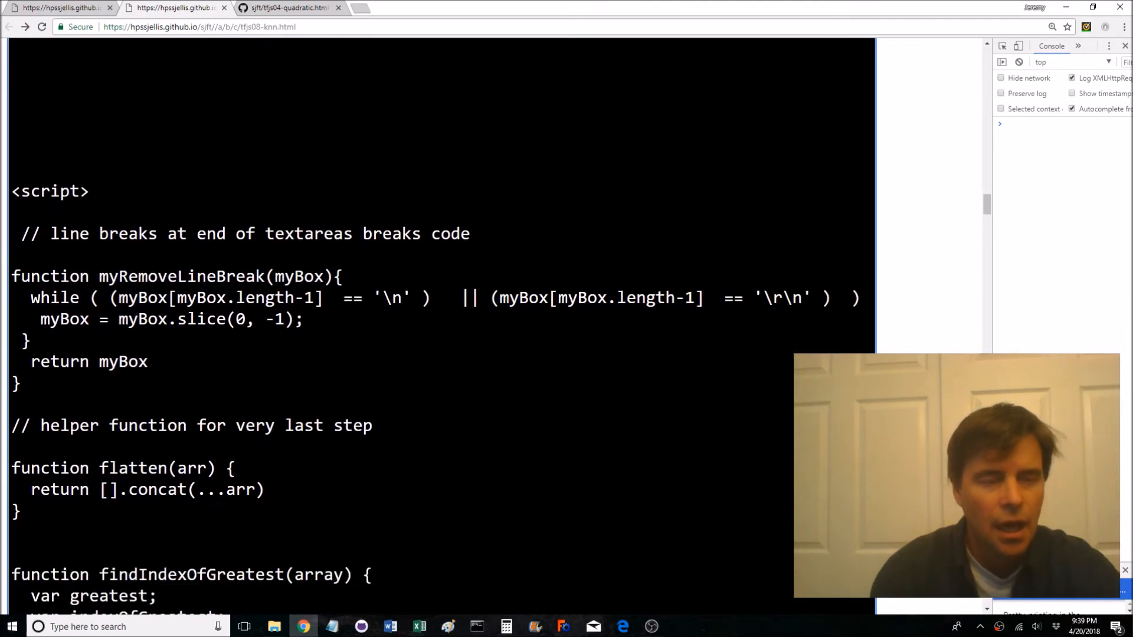
pyautogui.scroll(-3)
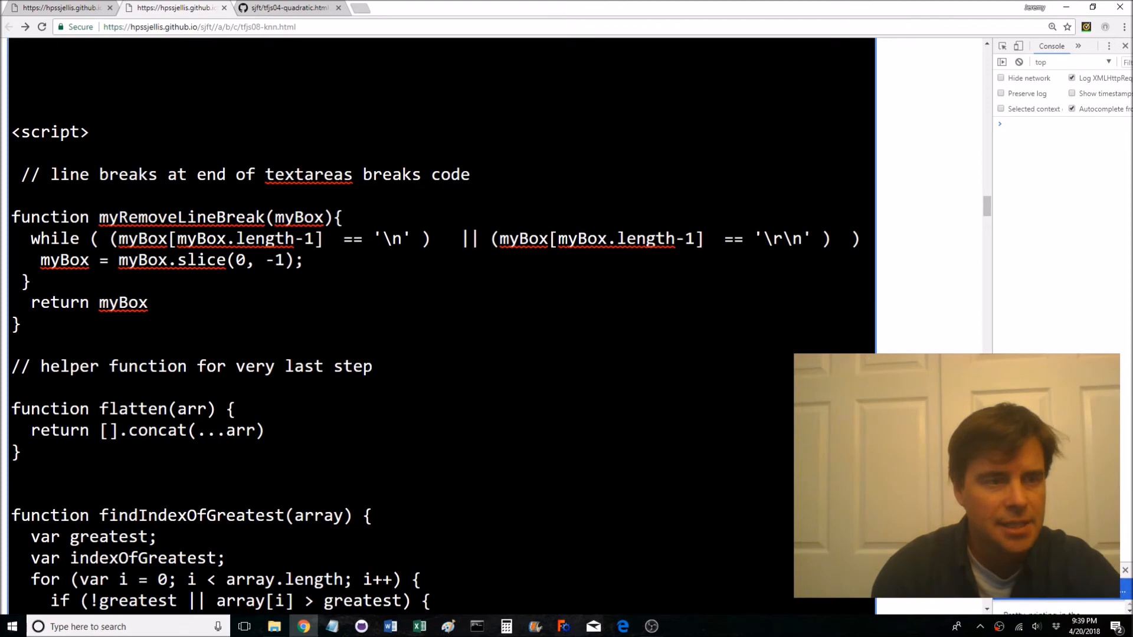
pyautogui.moveTo(99, 217); pyautogui.dragTo(310, 217)
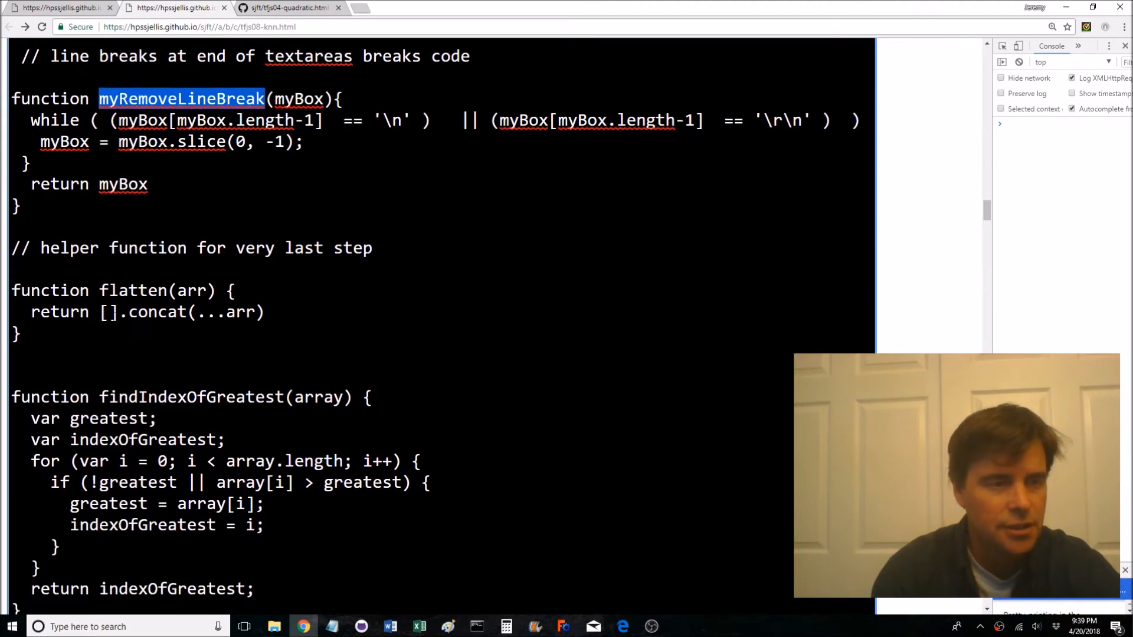
pyautogui.doubleClick(144, 291)
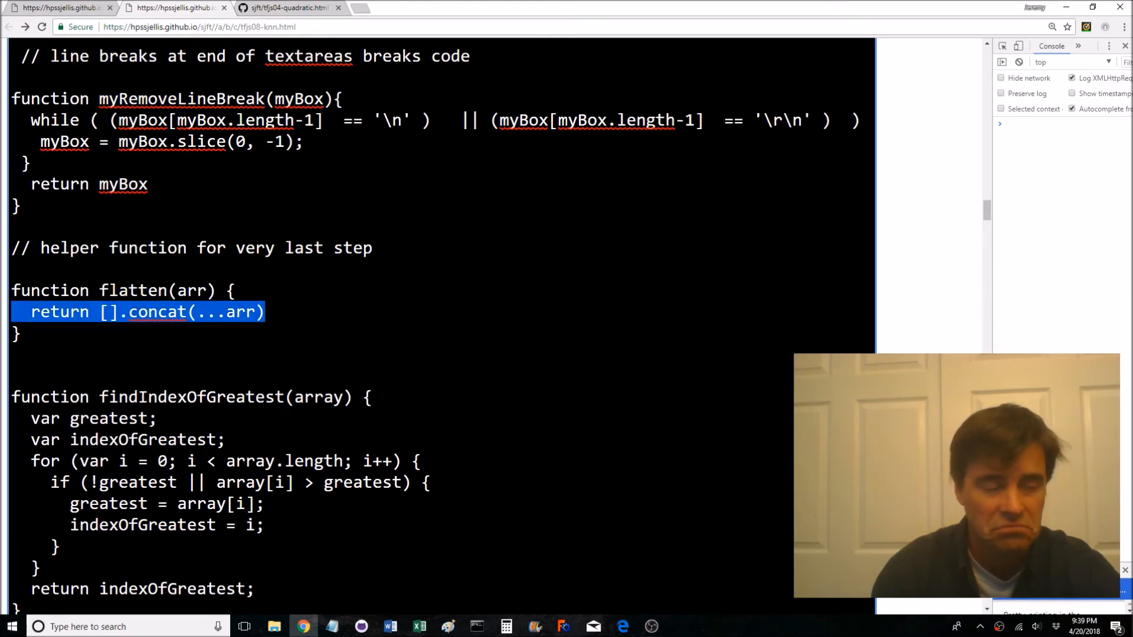
pyautogui.scroll(-3)
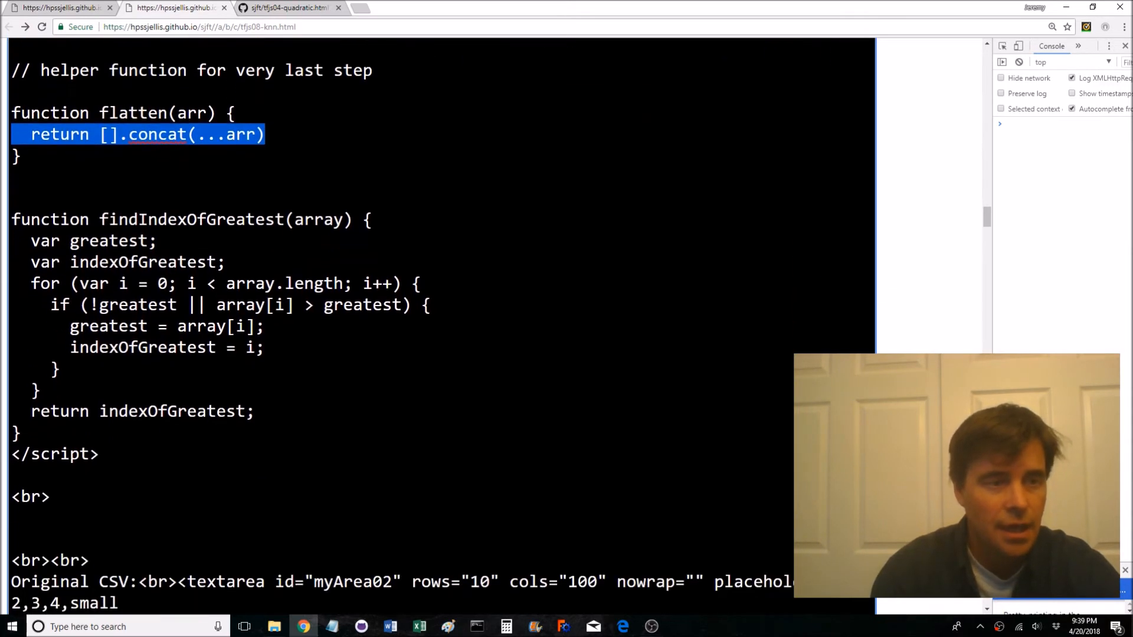
pyautogui.doubleClick(194, 220)
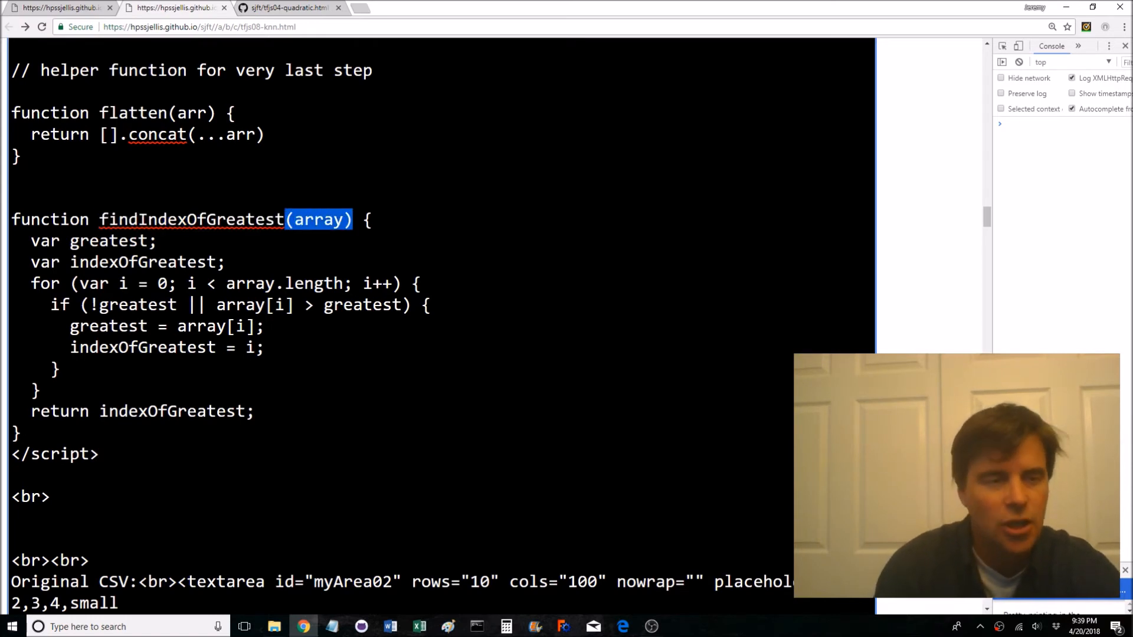
pyautogui.scroll(-3)
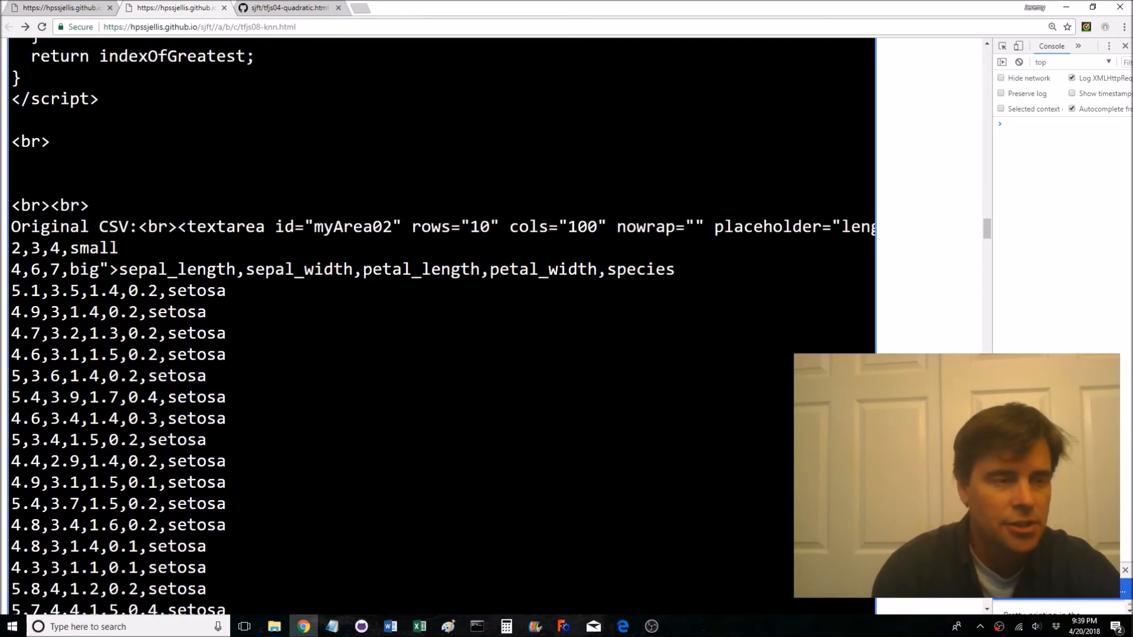
pyautogui.doubleClick(110, 203)
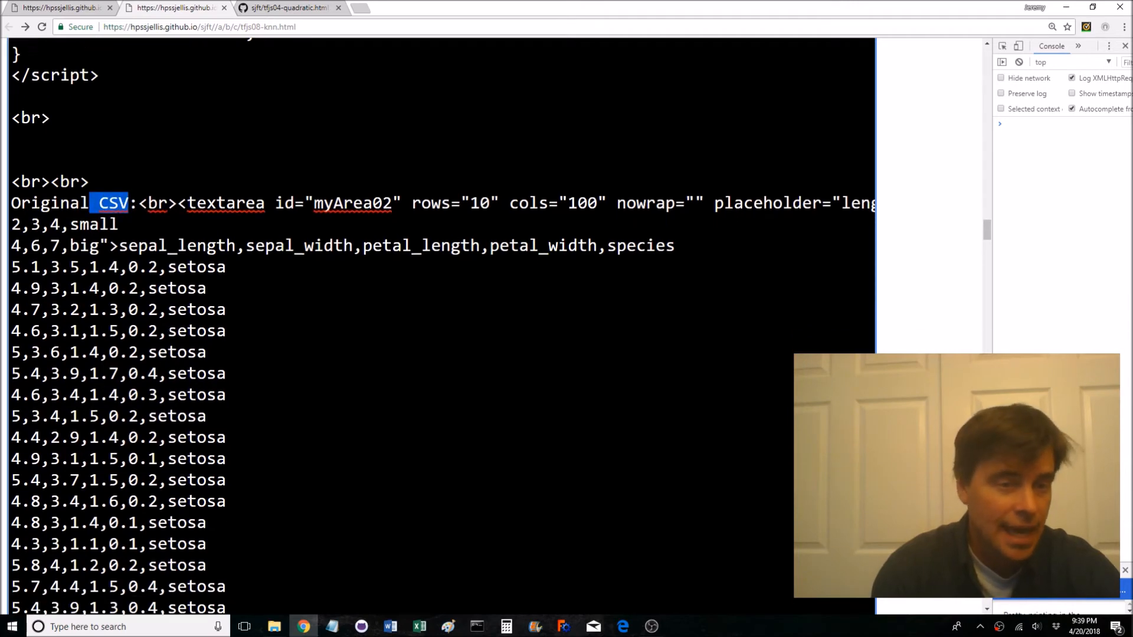
pyautogui.scroll(-3)
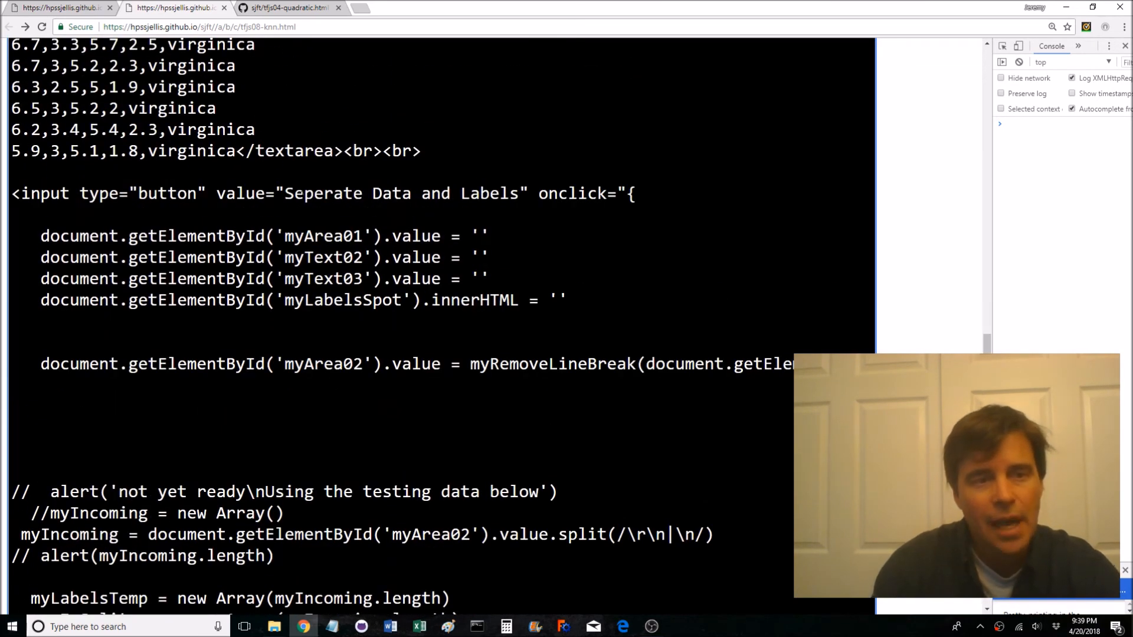
pyautogui.moveTo(283, 279); pyautogui.dragTo(571, 300)
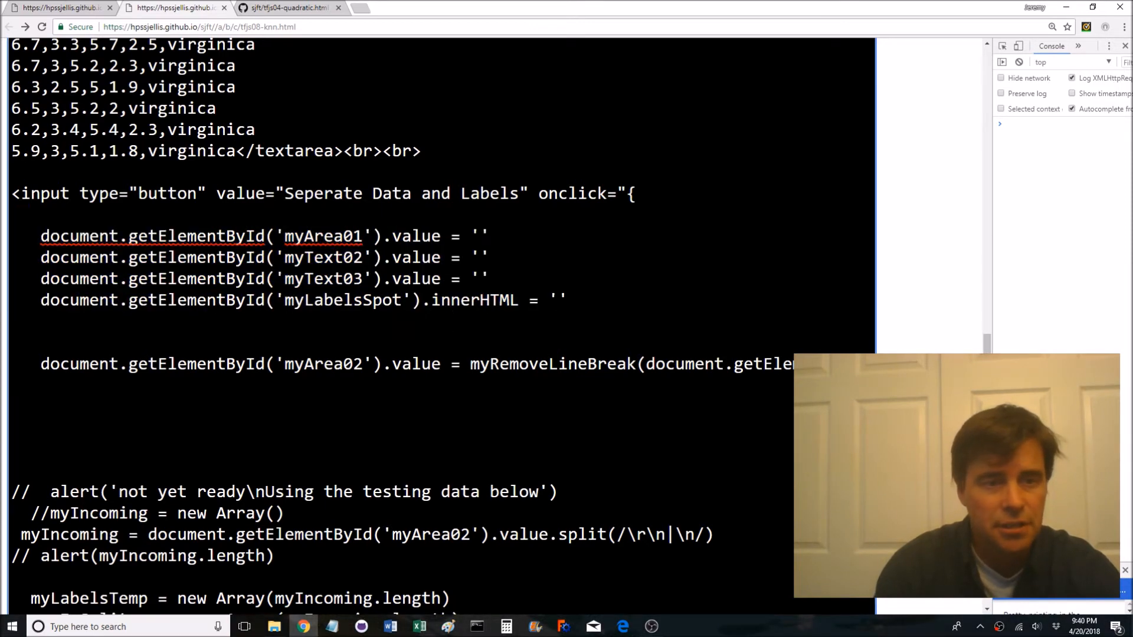
pyautogui.doubleClick(324, 236)
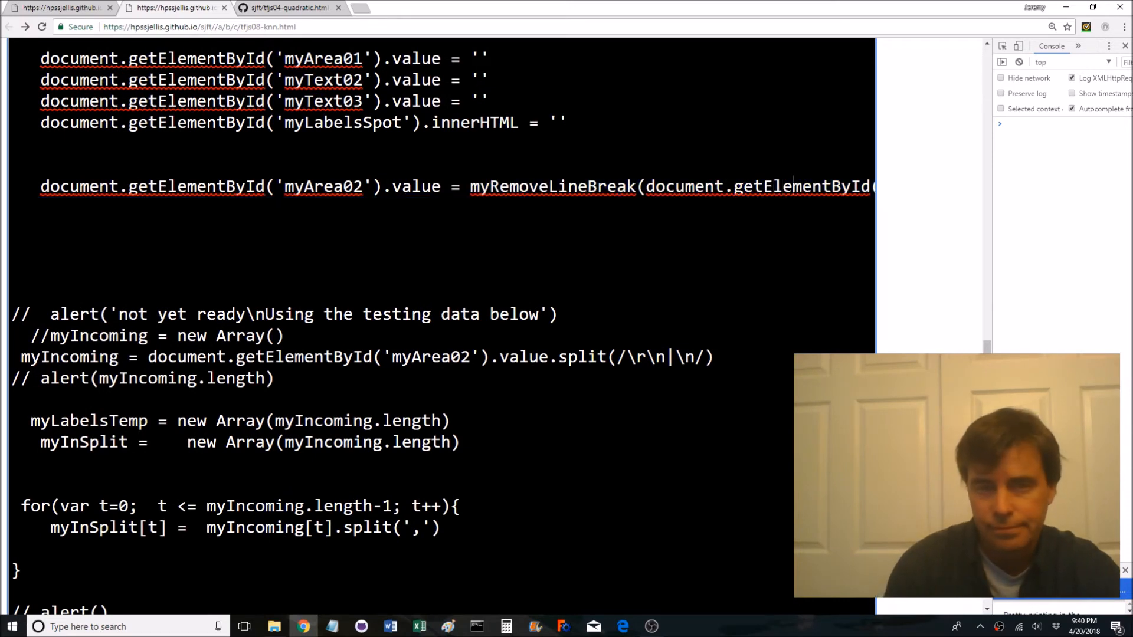
pyautogui.hscroll(3)
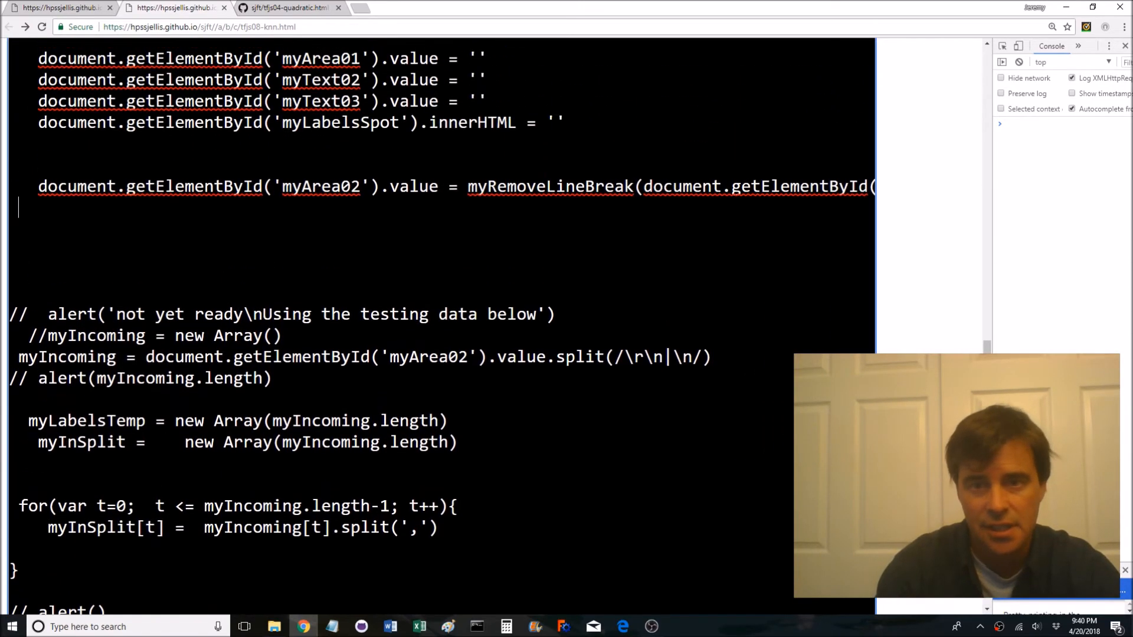
pyautogui.scroll(-3)
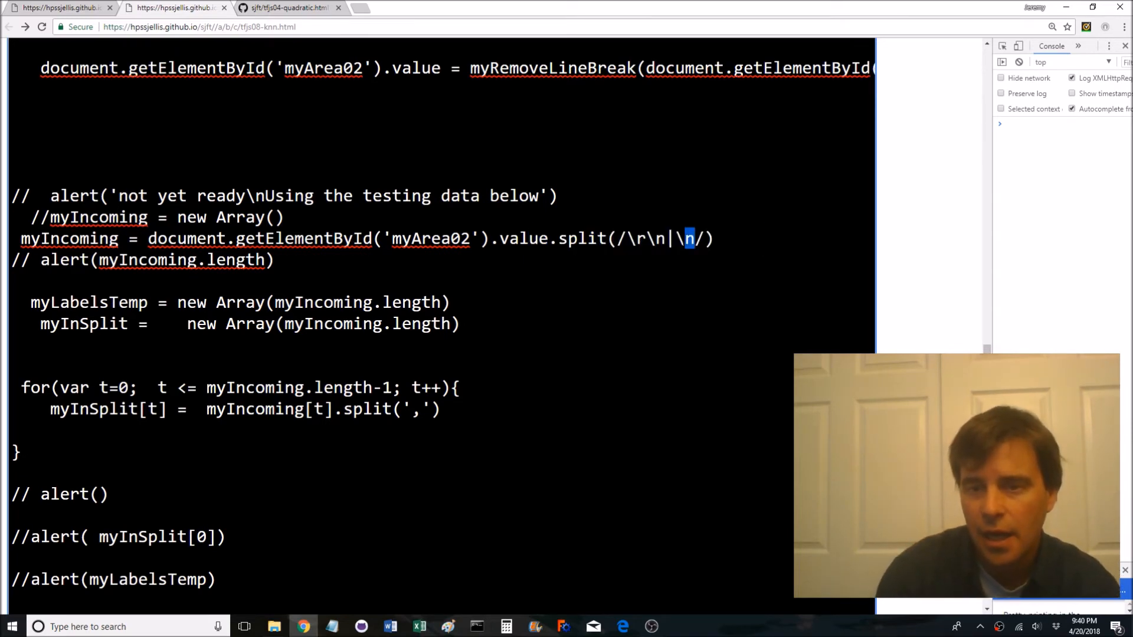
pyautogui.moveTo(690, 238); pyautogui.dragTo(619, 238)
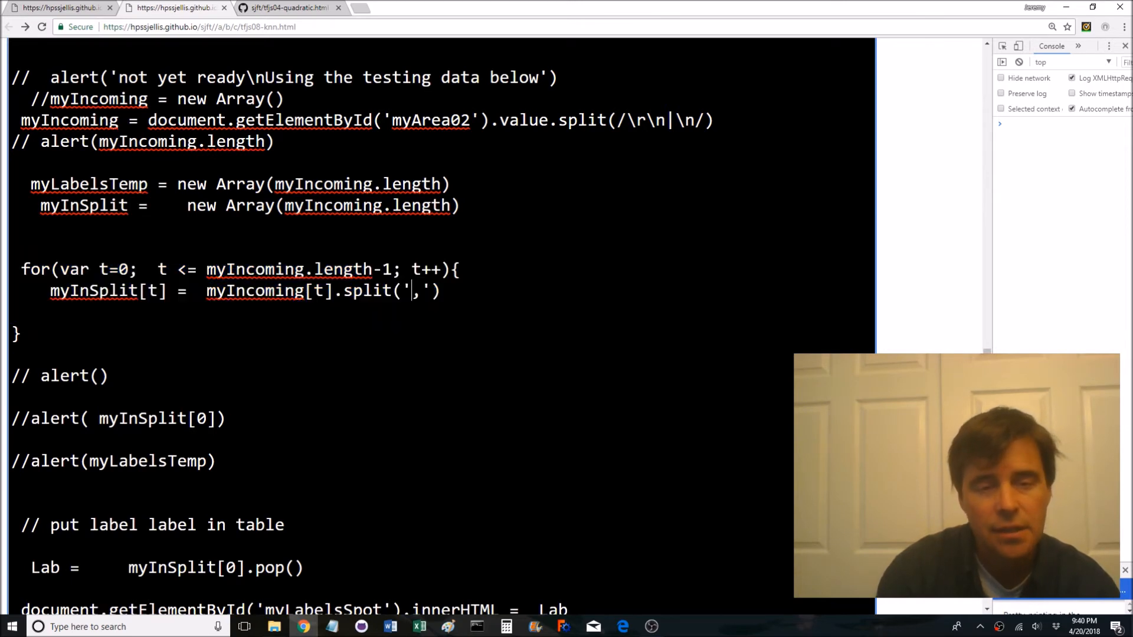
pyautogui.doubleClick(418, 290)
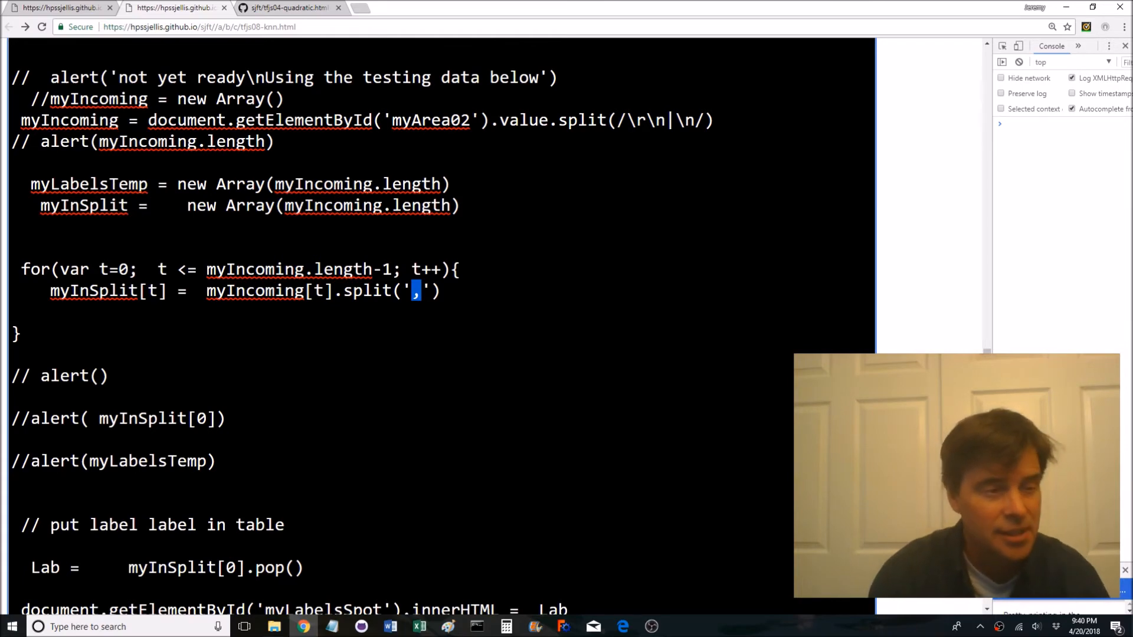
pyautogui.scroll(-3)
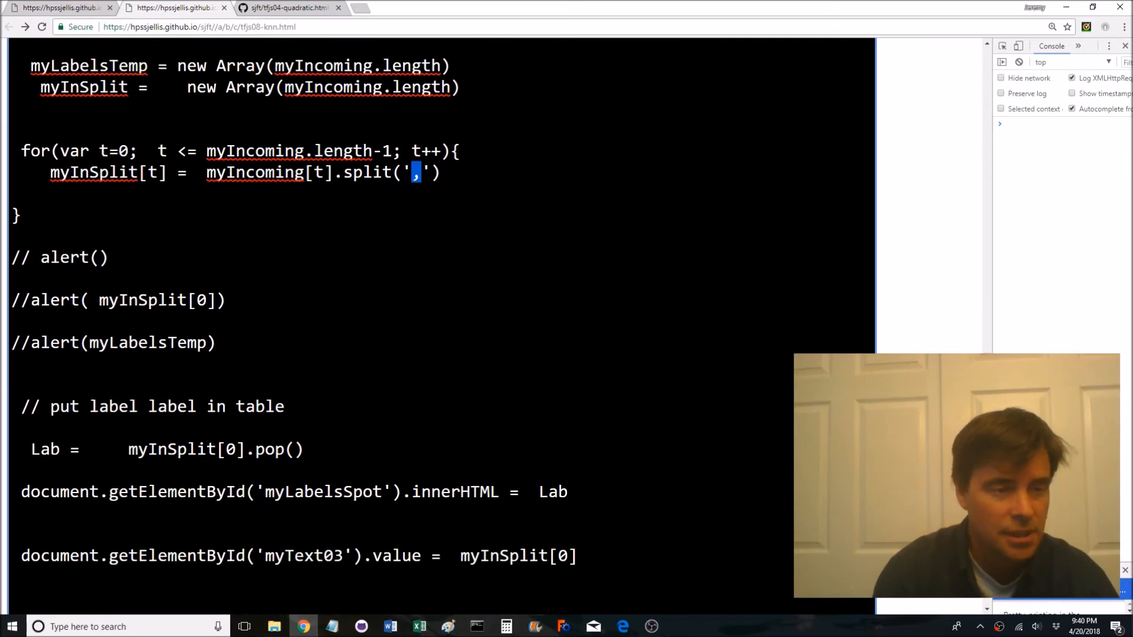
pyautogui.scroll(-3)
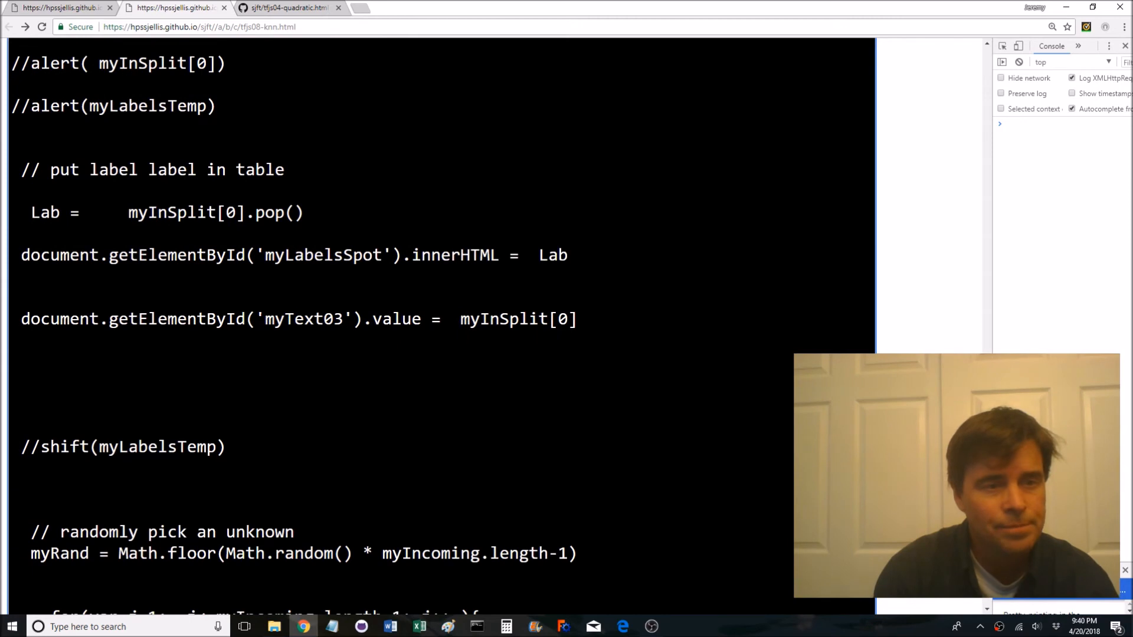
pyautogui.doubleClick(214, 213)
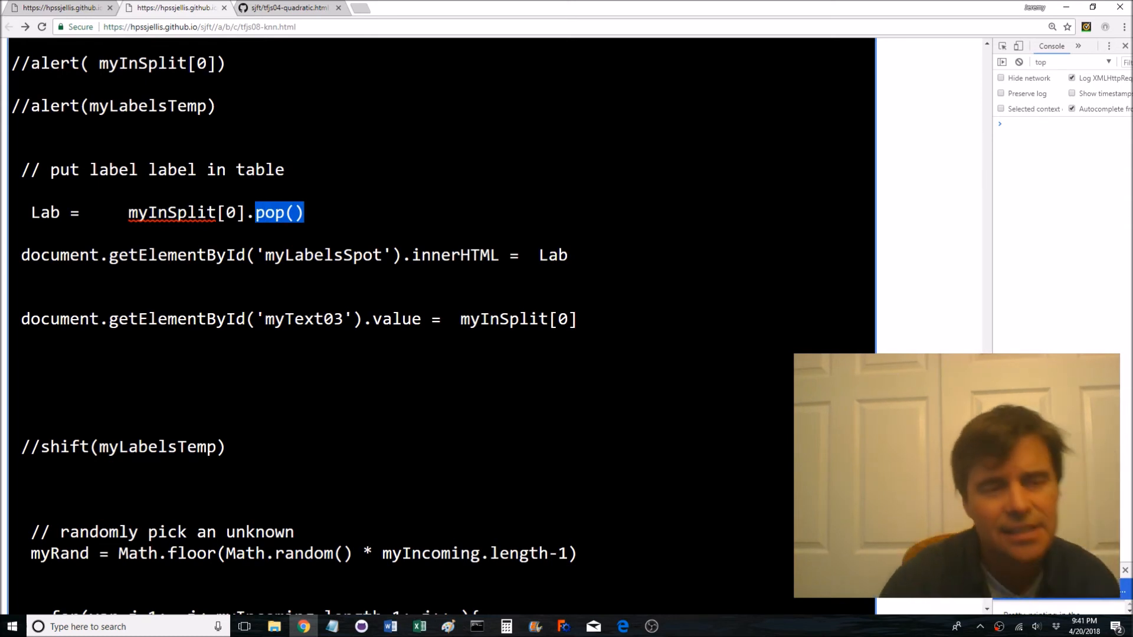
pyautogui.click(305, 211)
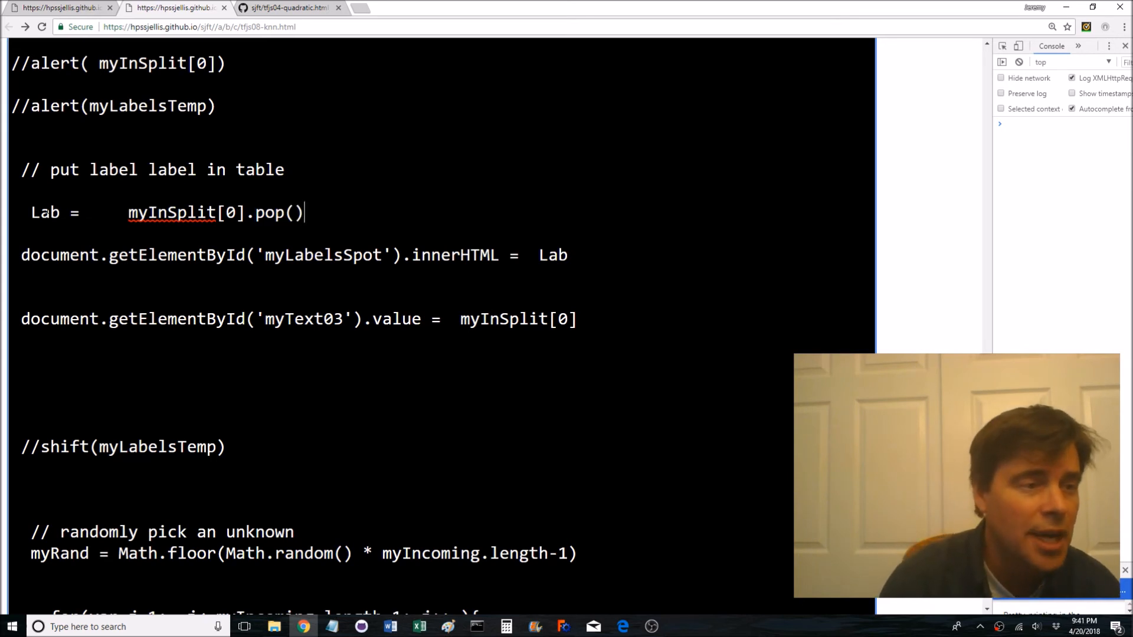
pyautogui.doubleClick(45, 212)
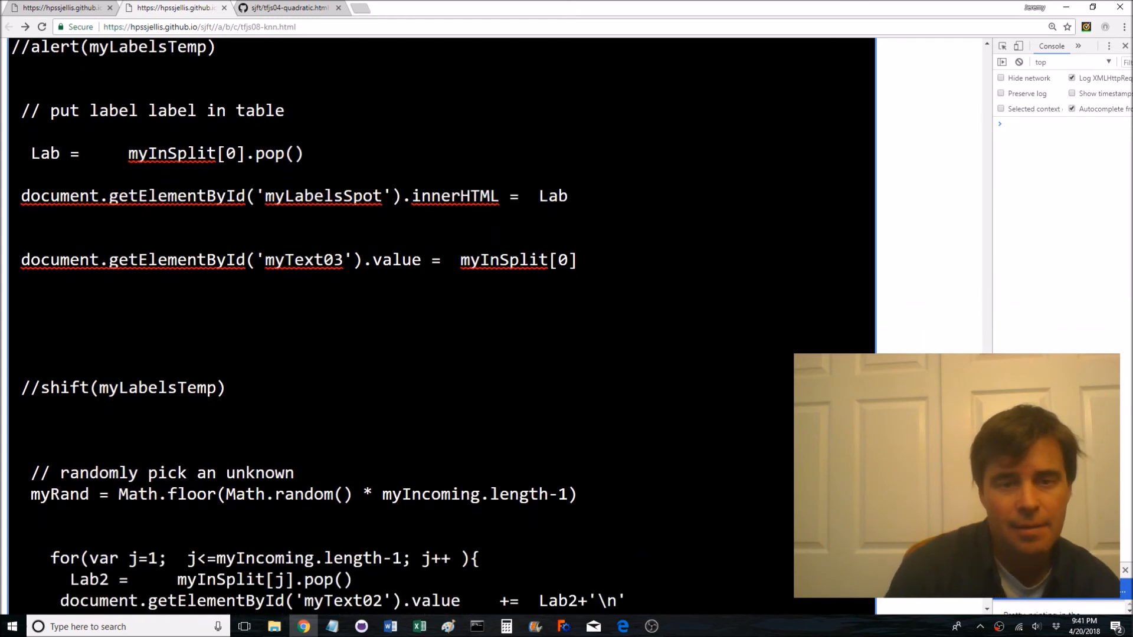
pyautogui.moveTo(167, 260); pyautogui.dragTo(587, 260)
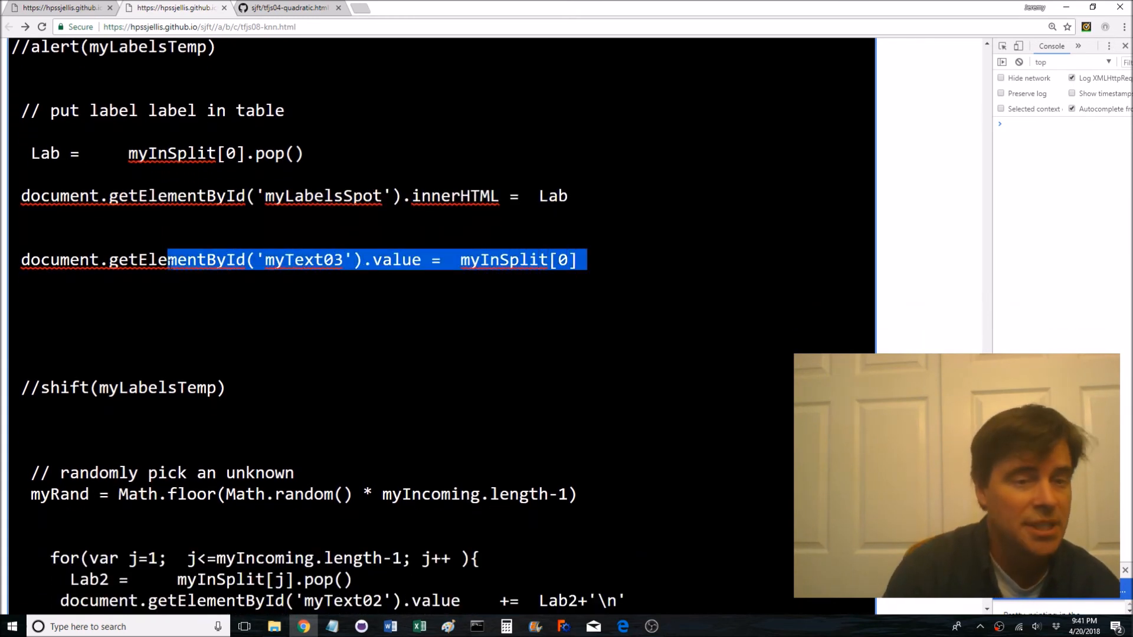
pyautogui.scroll(-3)
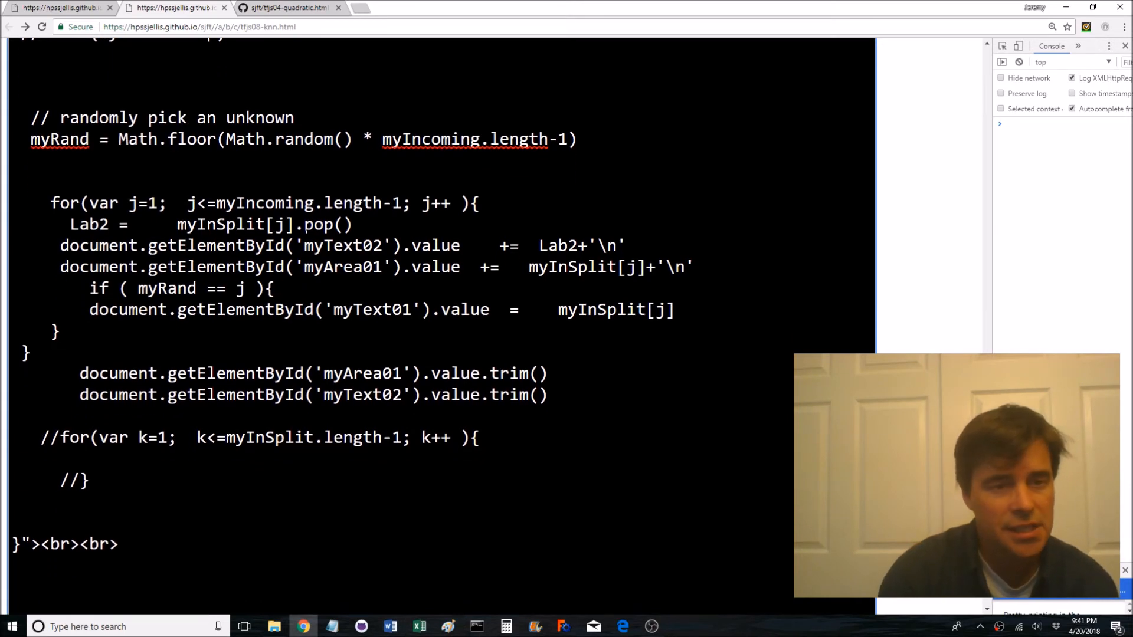
pyautogui.doubleClick(316, 224)
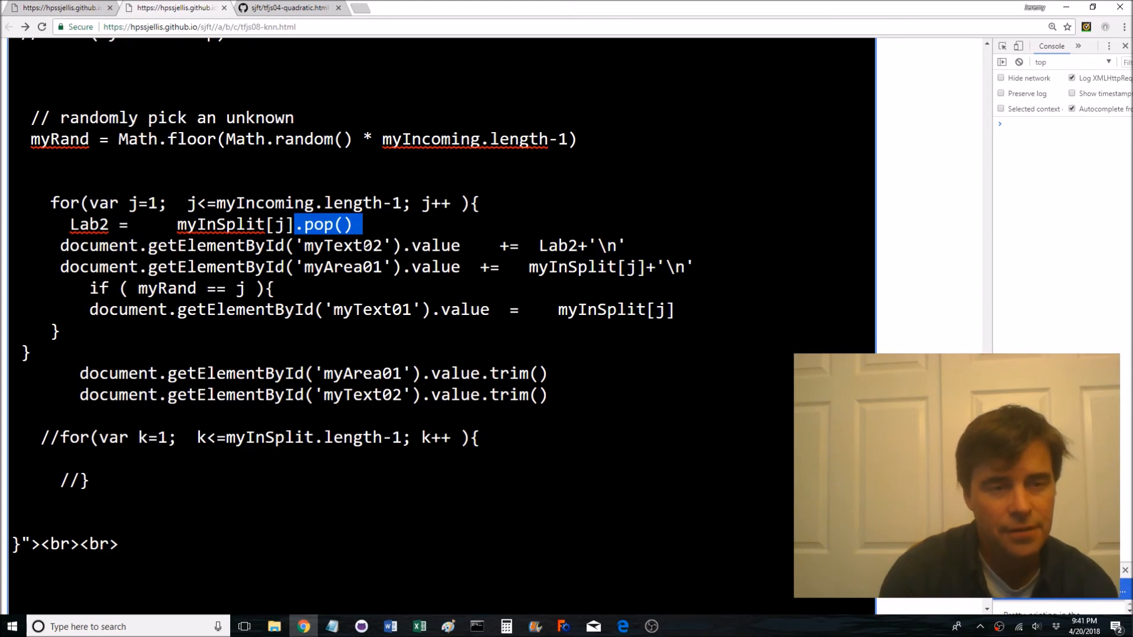
pyautogui.scroll(-3)
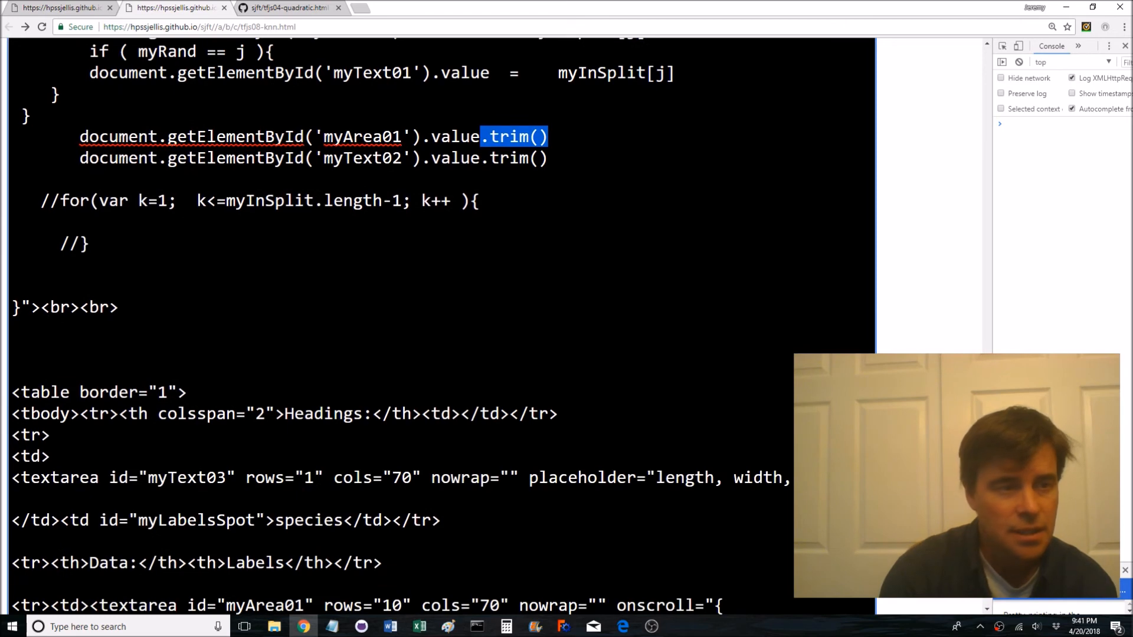
pyautogui.scroll(-3)
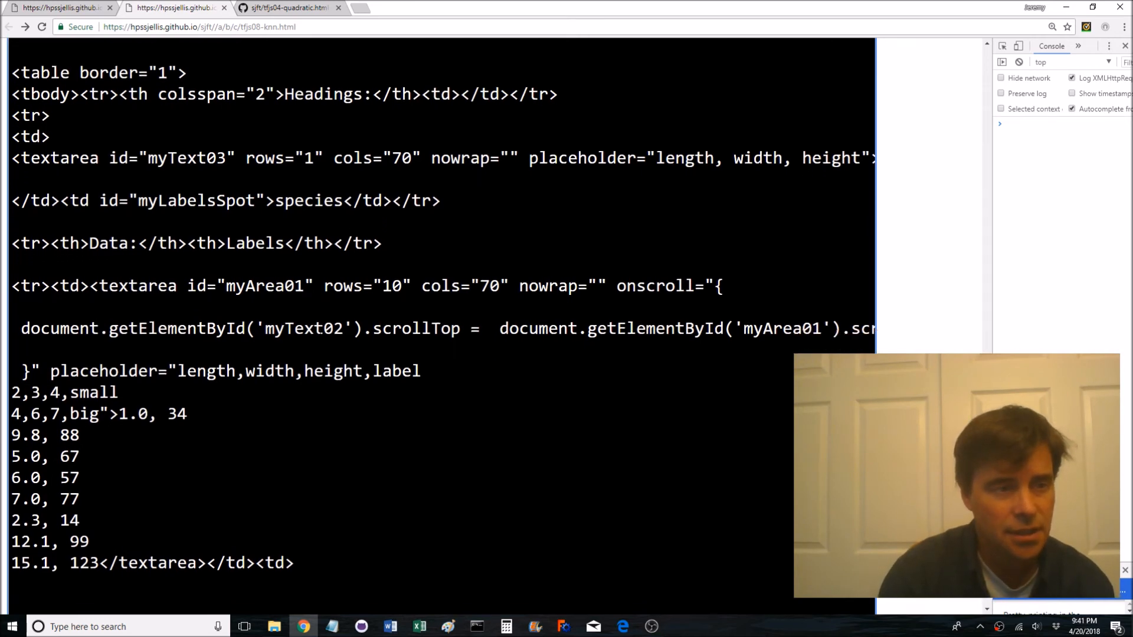
pyautogui.scroll(-3)
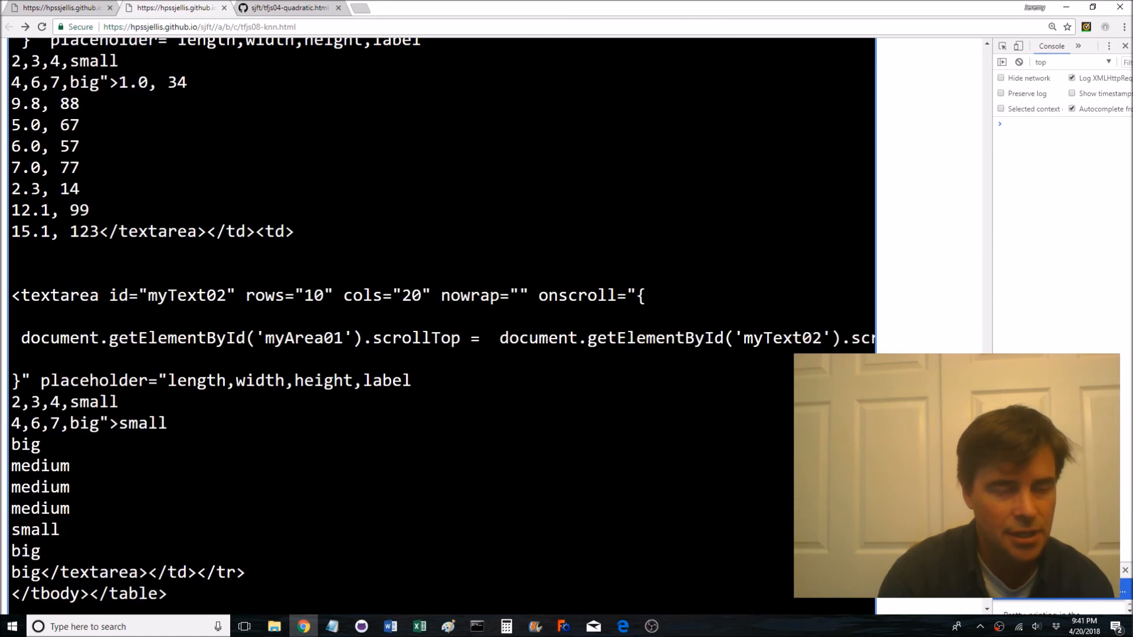
pyautogui.scroll(-3)
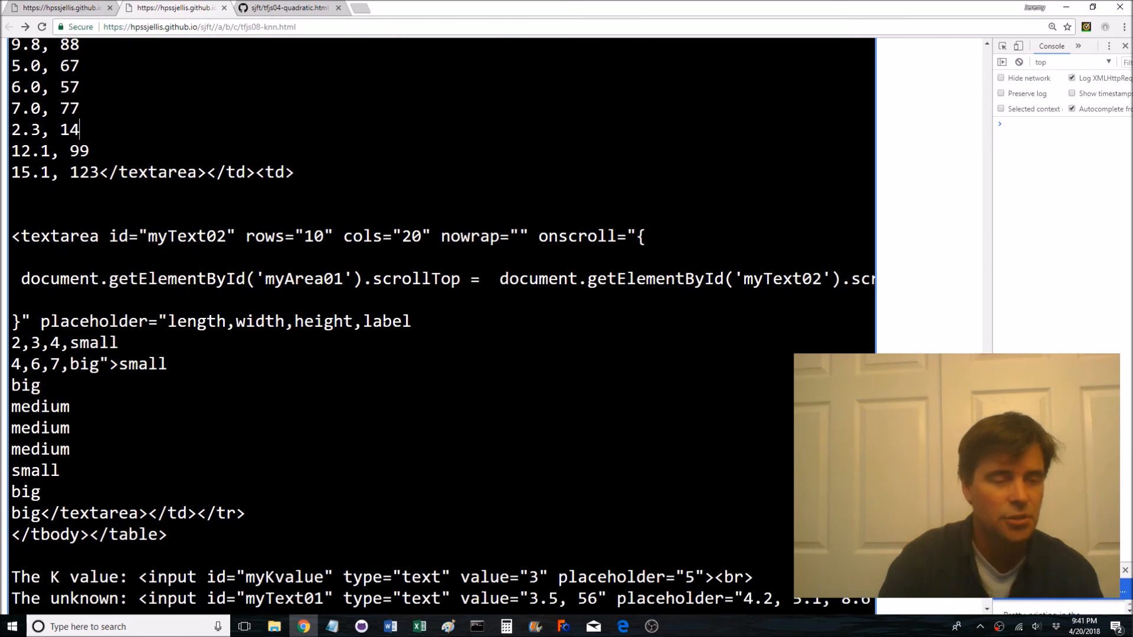
pyautogui.scroll(-3)
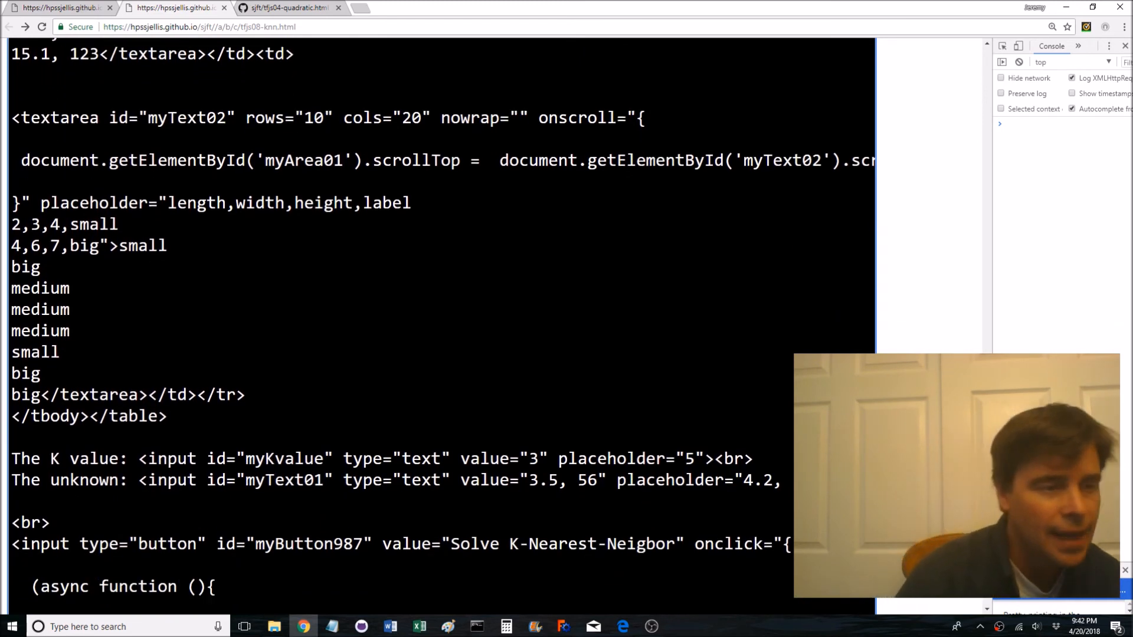
pyautogui.scroll(-3)
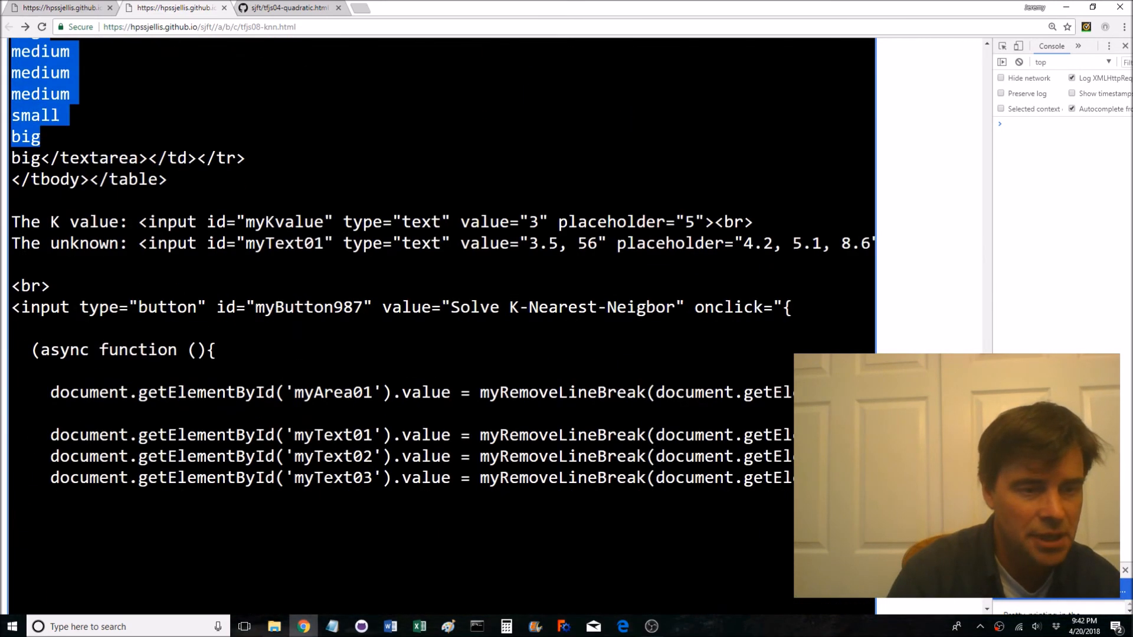
pyautogui.scroll(-3)
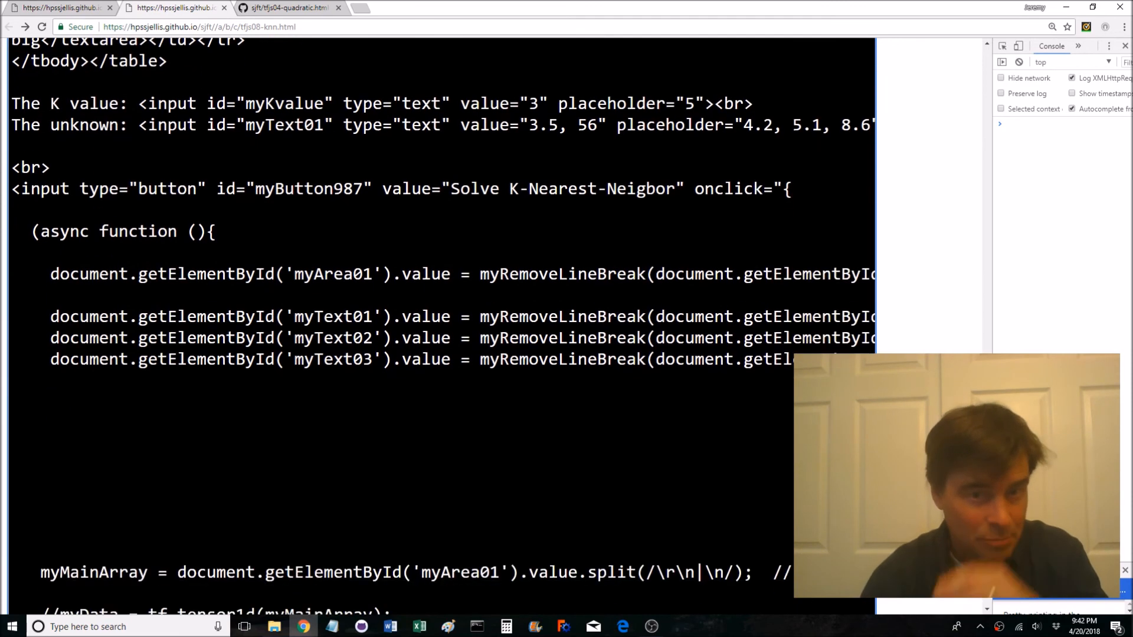
pyautogui.scroll(-3)
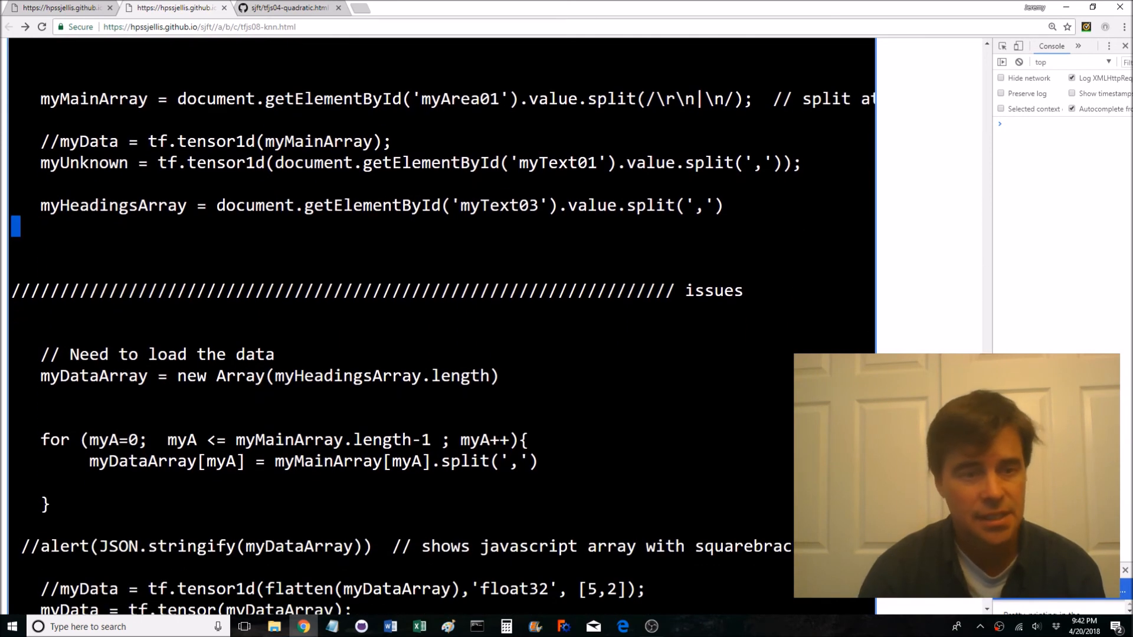
pyautogui.scroll(-3)
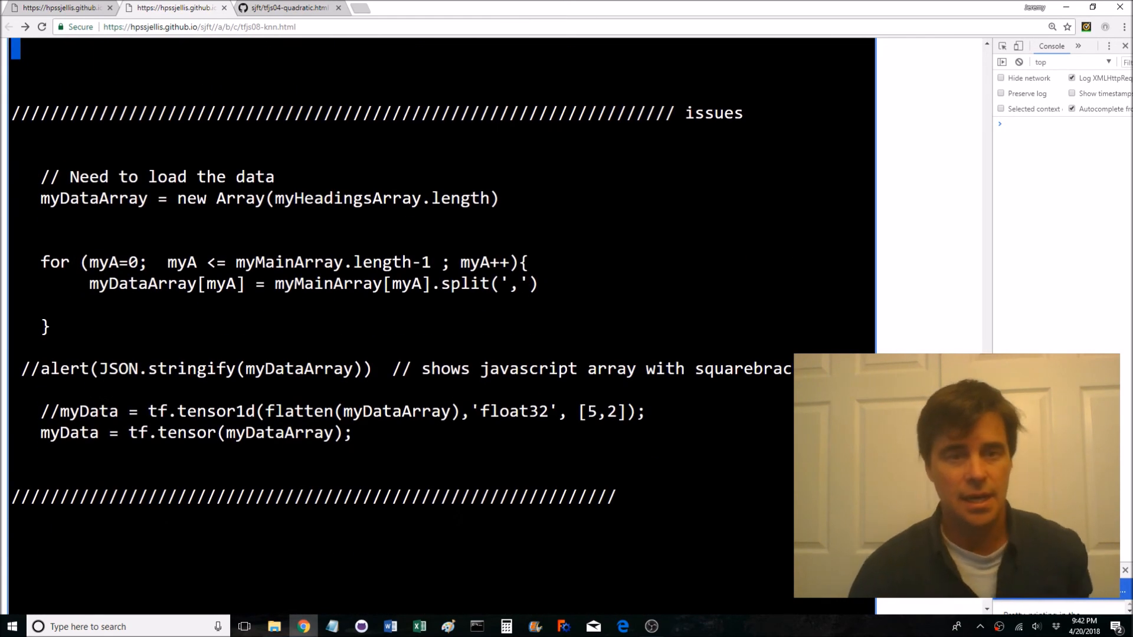
pyautogui.scroll(-3)
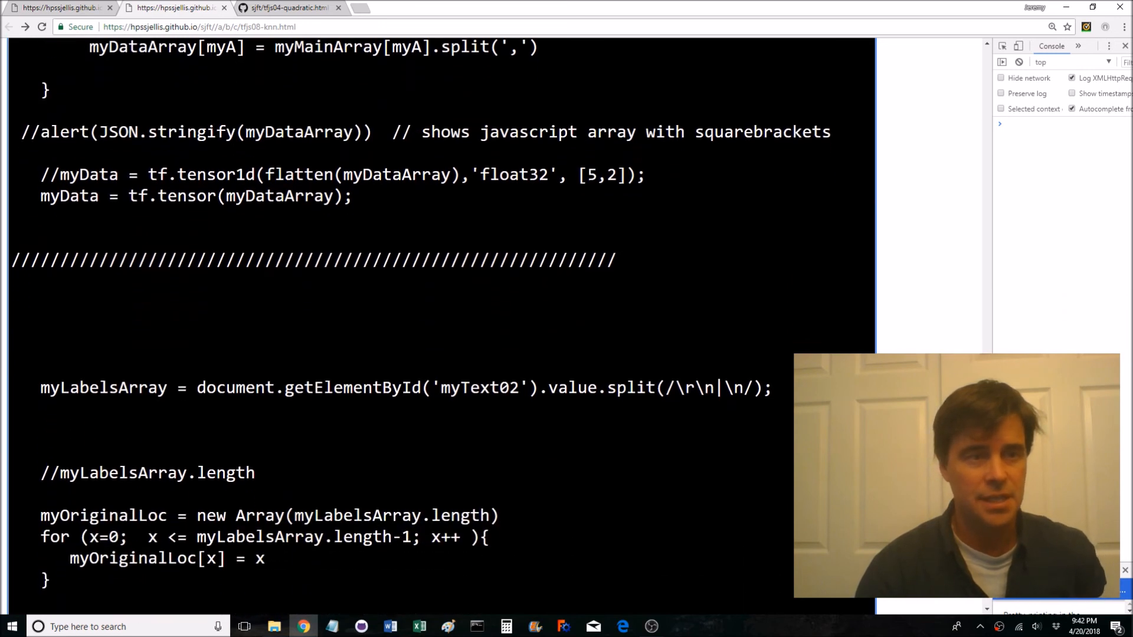
pyautogui.moveTo(79, 132); pyautogui.dragTo(365, 132)
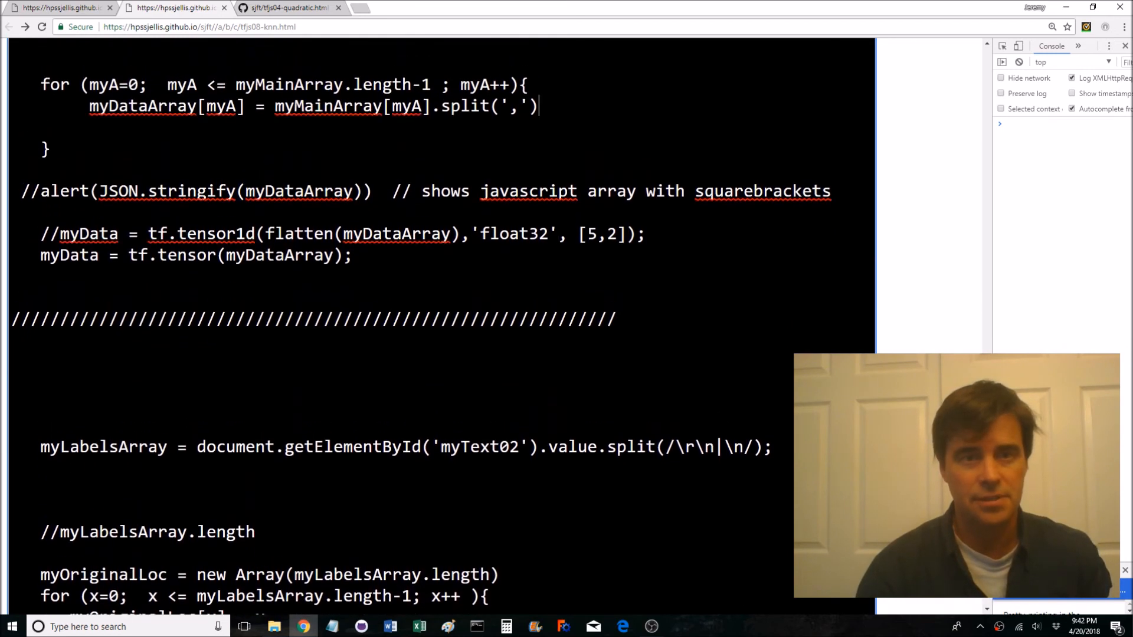
pyautogui.scroll(-3)
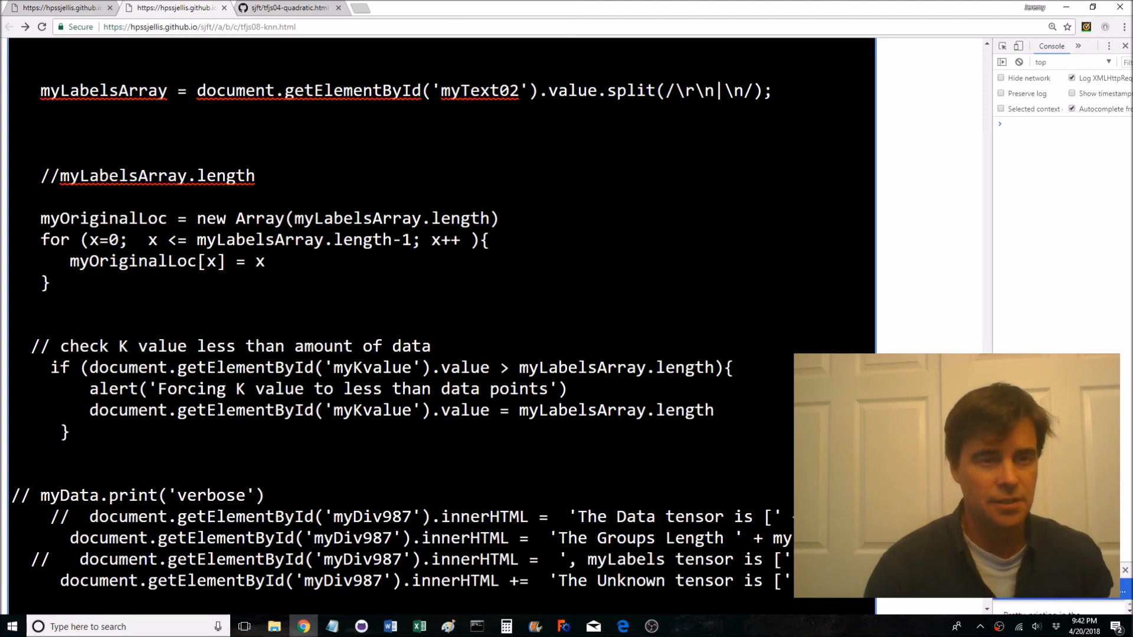
pyautogui.scroll(-3)
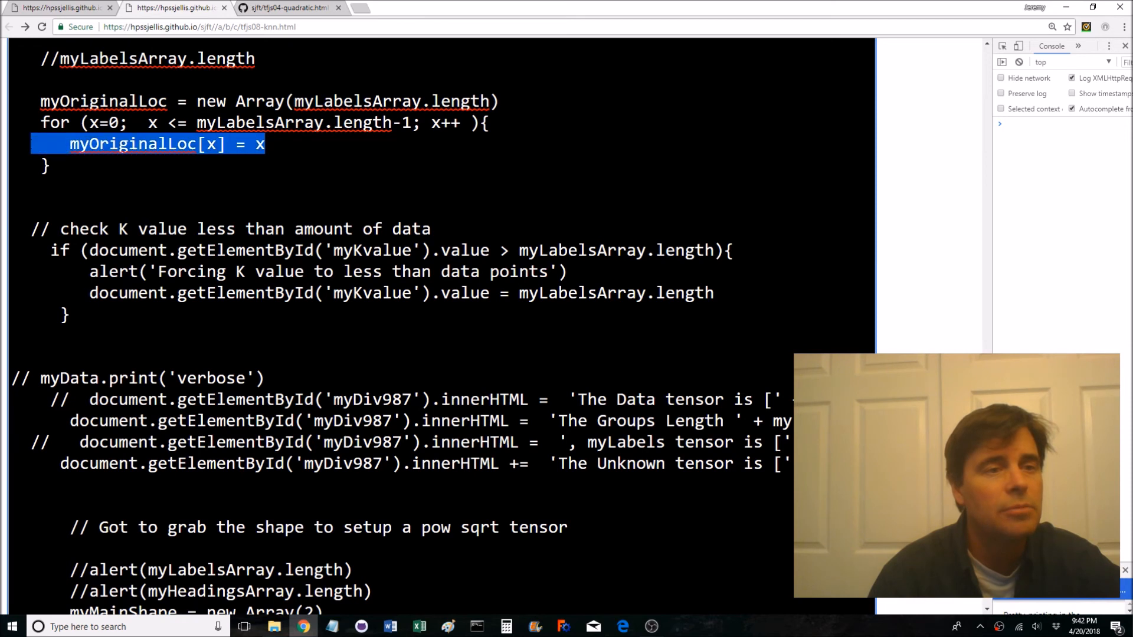
pyautogui.scroll(-3)
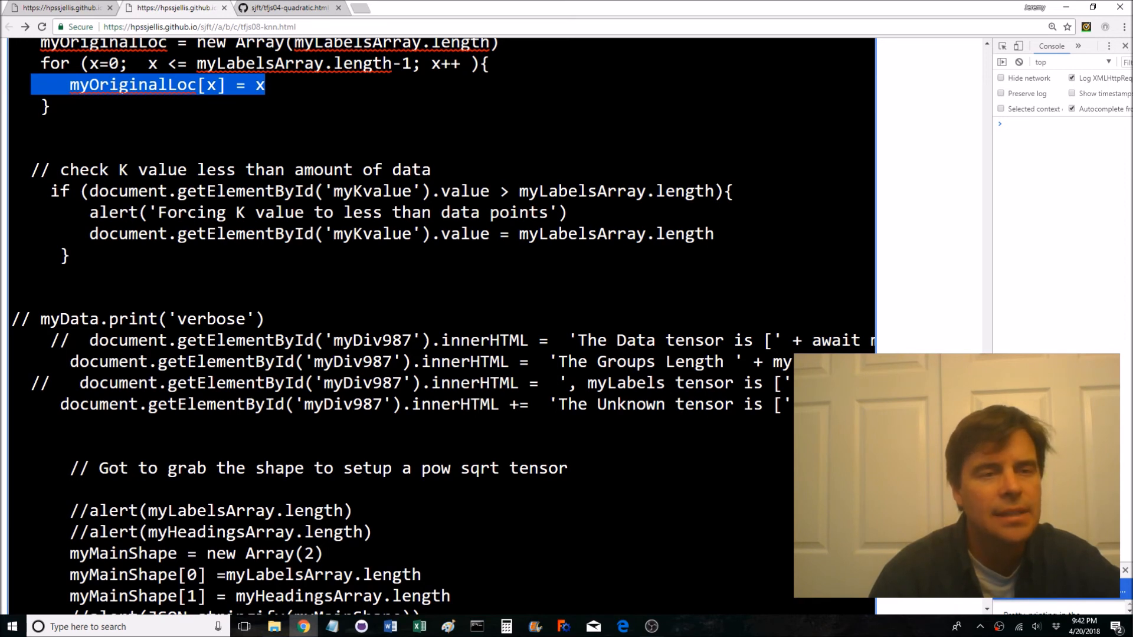
pyautogui.moveTo(217, 169); pyautogui.dragTo(69, 255)
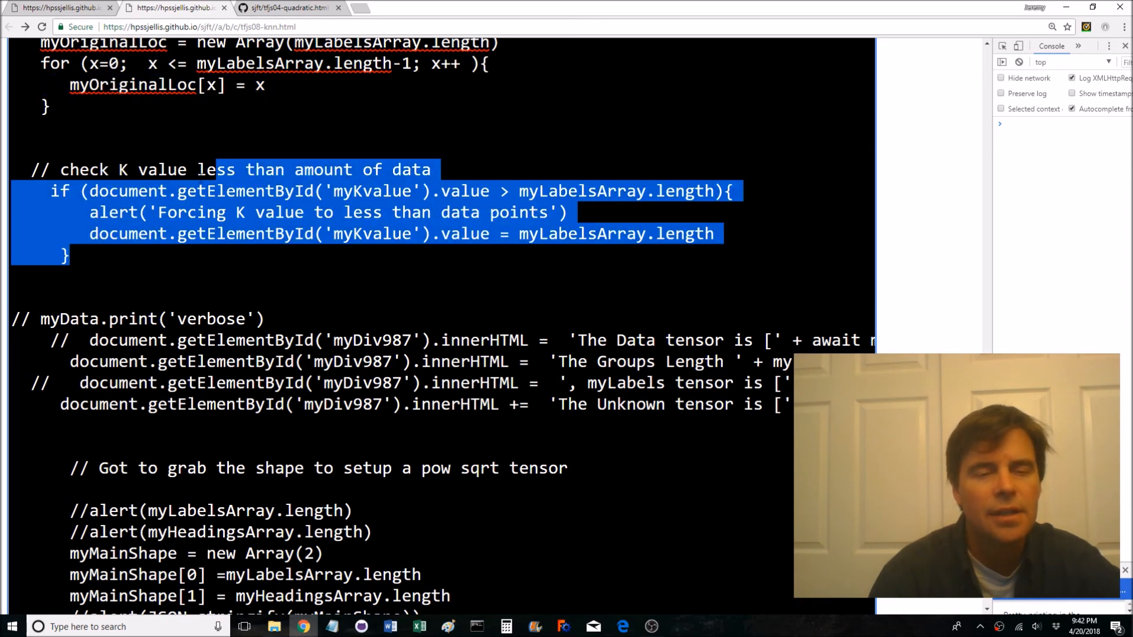
pyautogui.scroll(-3)
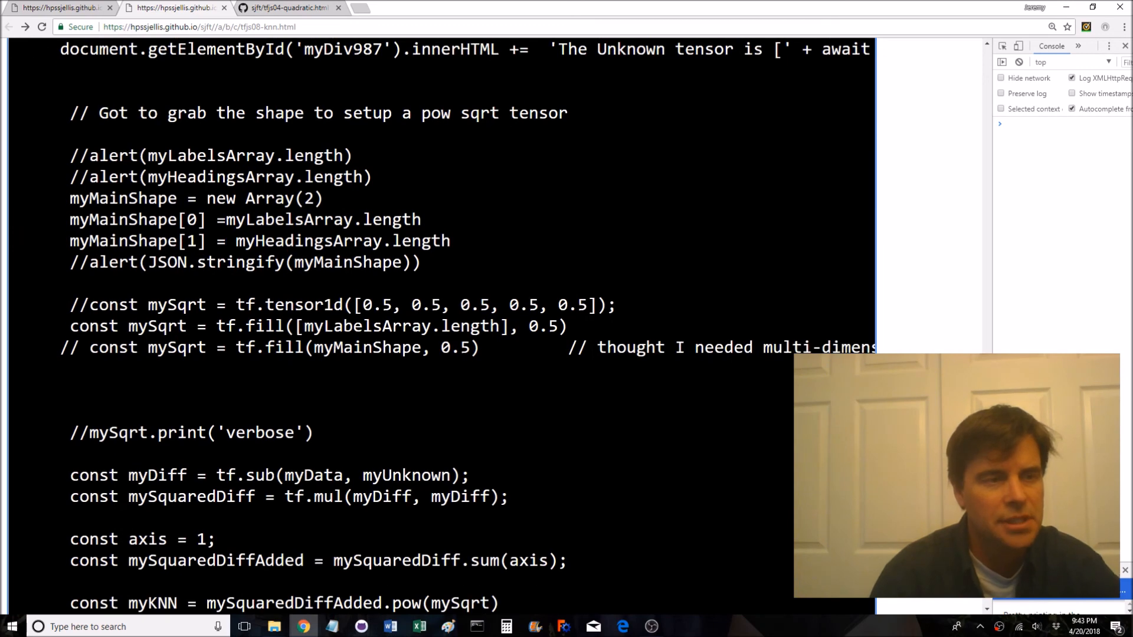
pyautogui.scroll(-3)
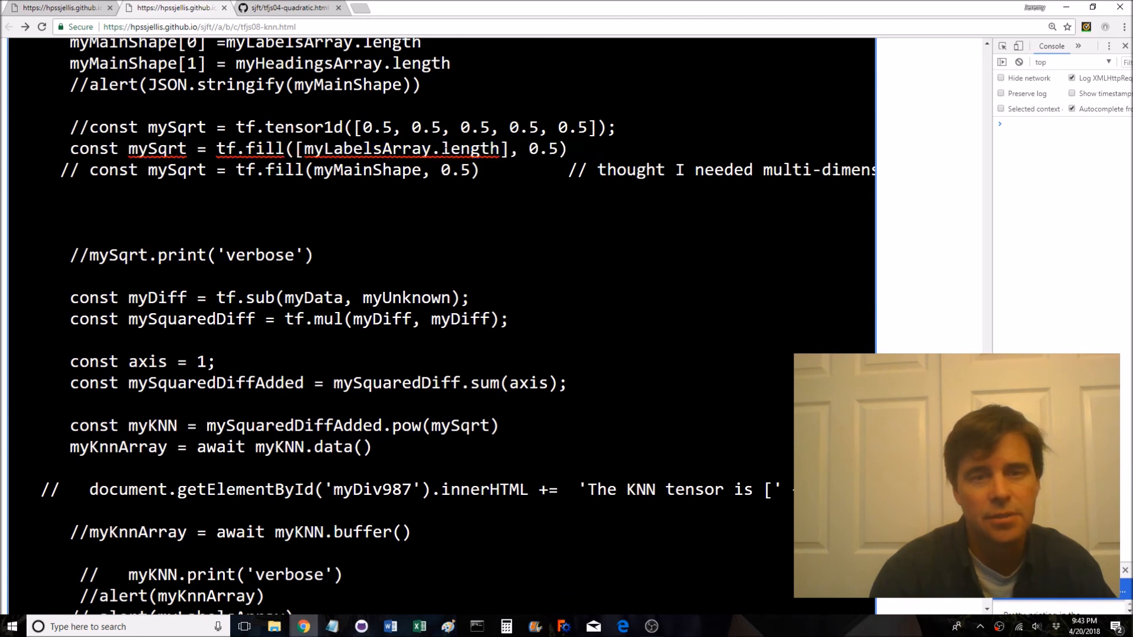
pyautogui.moveTo(195, 149); pyautogui.dragTo(568, 149)
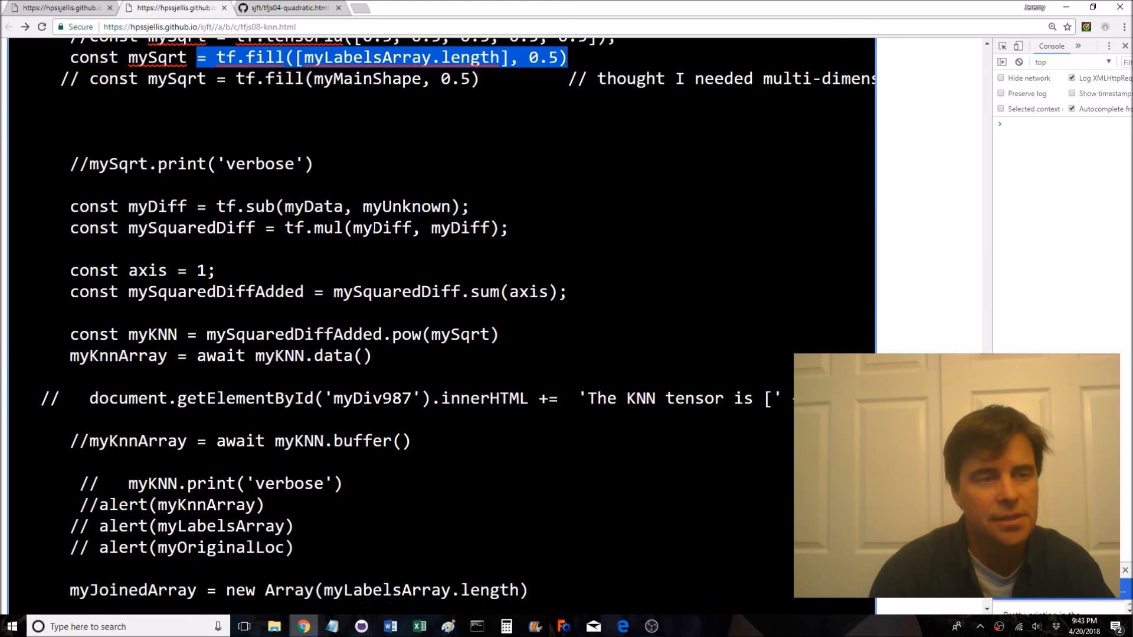
pyautogui.scroll(-3)
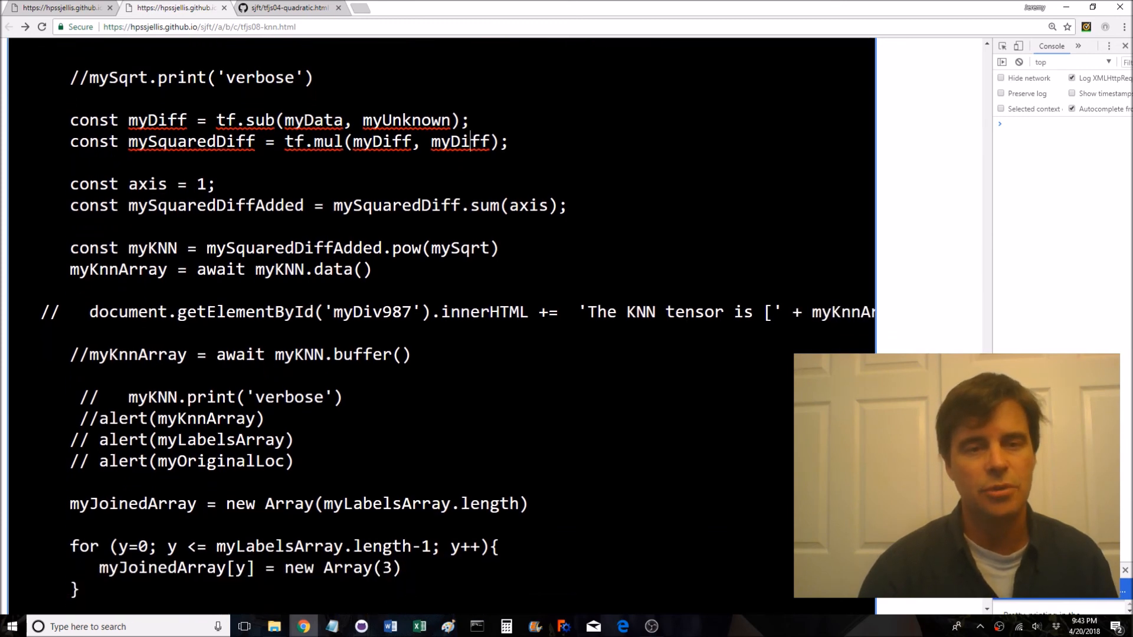
pyautogui.doubleClick(531, 205)
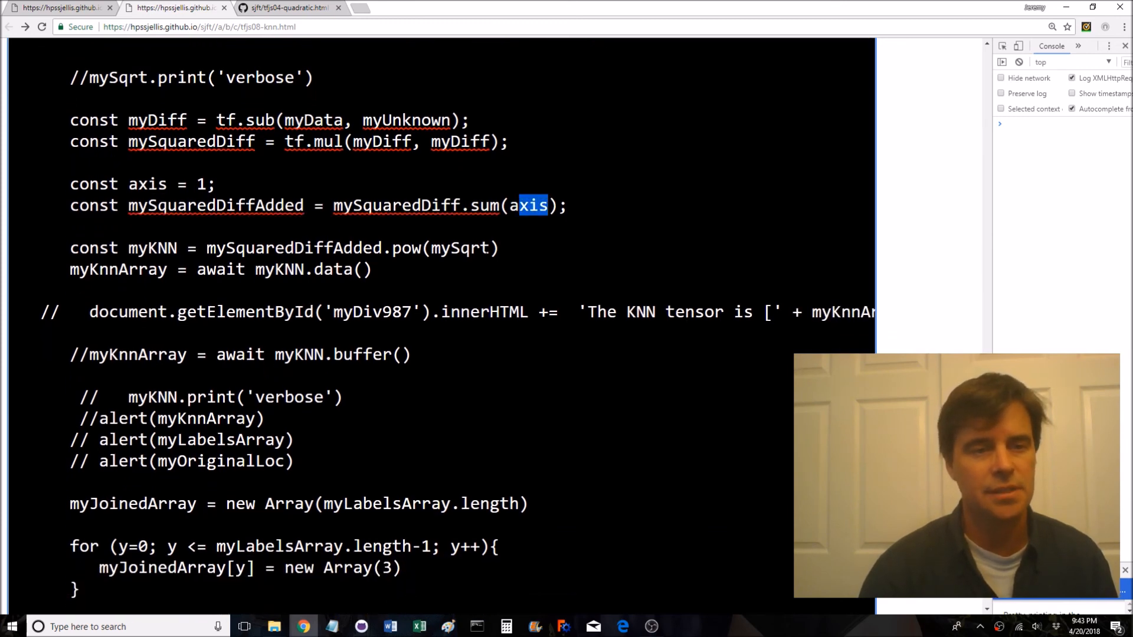
pyautogui.scroll(-3)
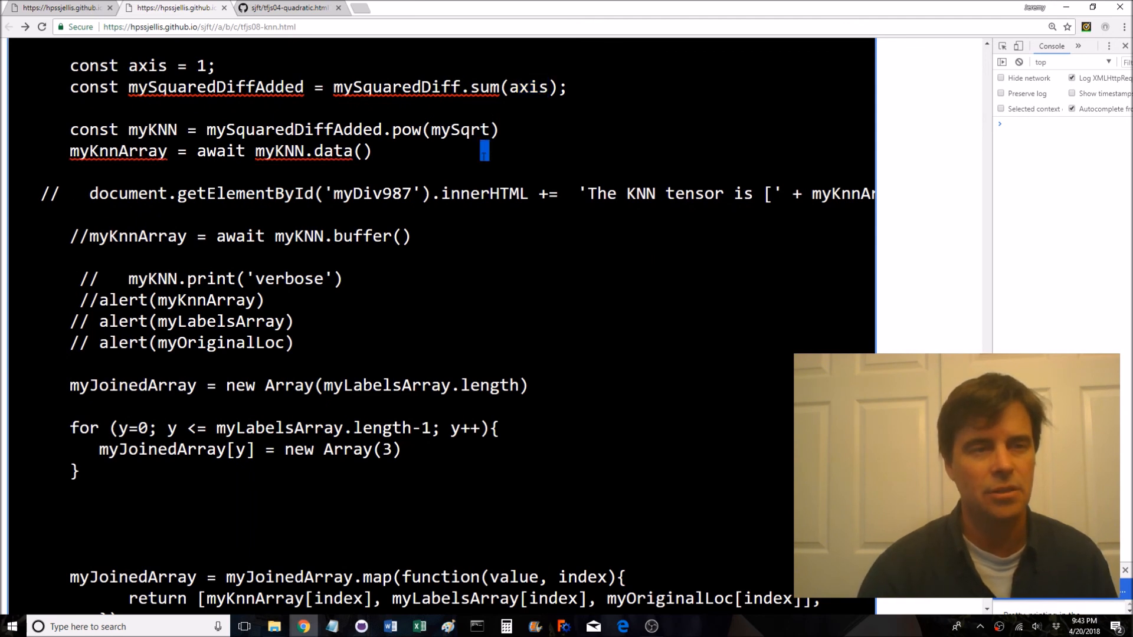
pyautogui.scroll(-3)
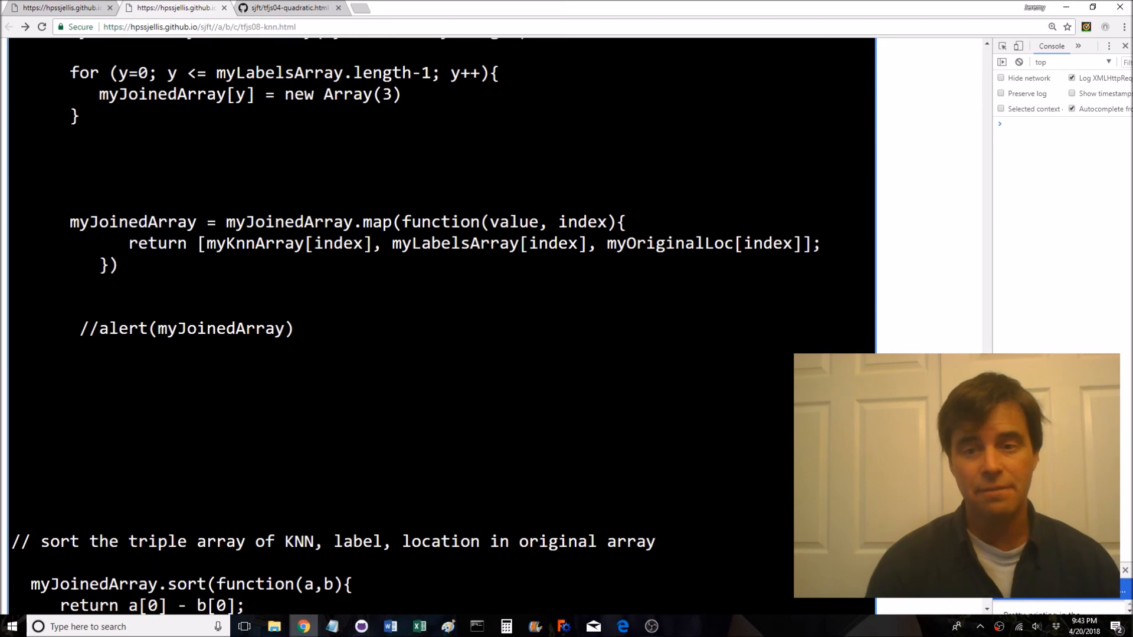
pyautogui.scroll(-3)
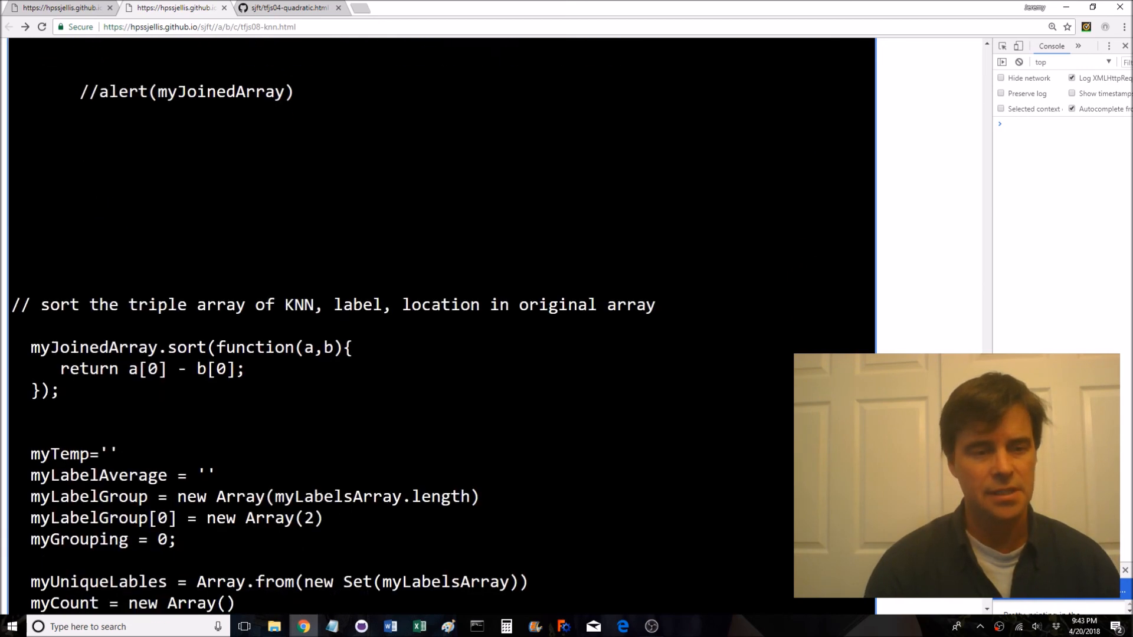
pyautogui.scroll(-3)
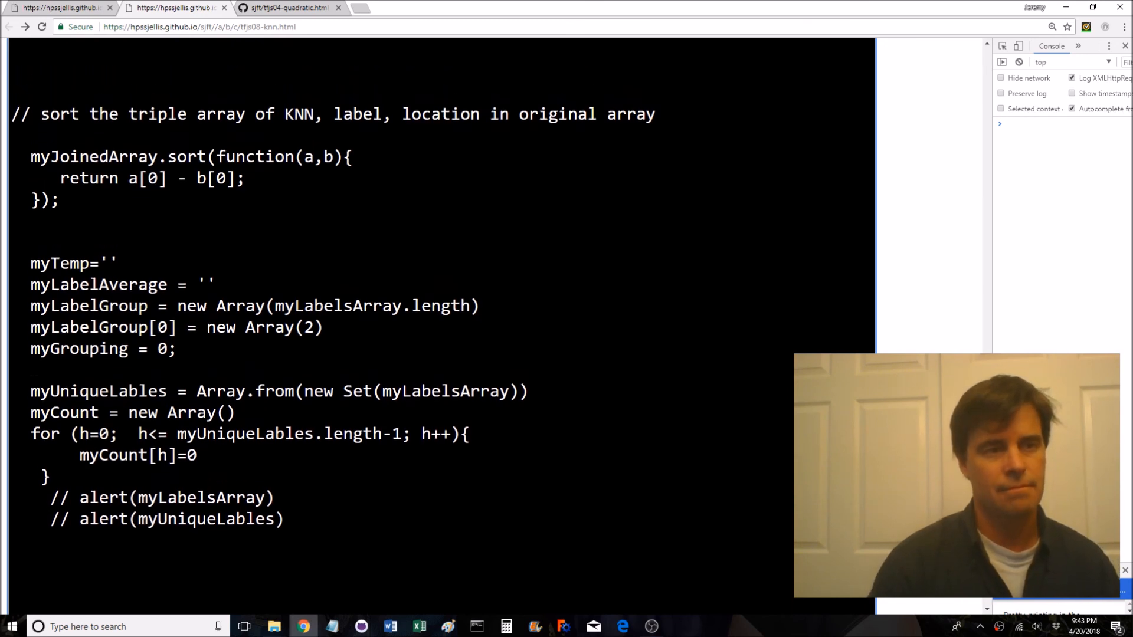
pyautogui.scroll(-3)
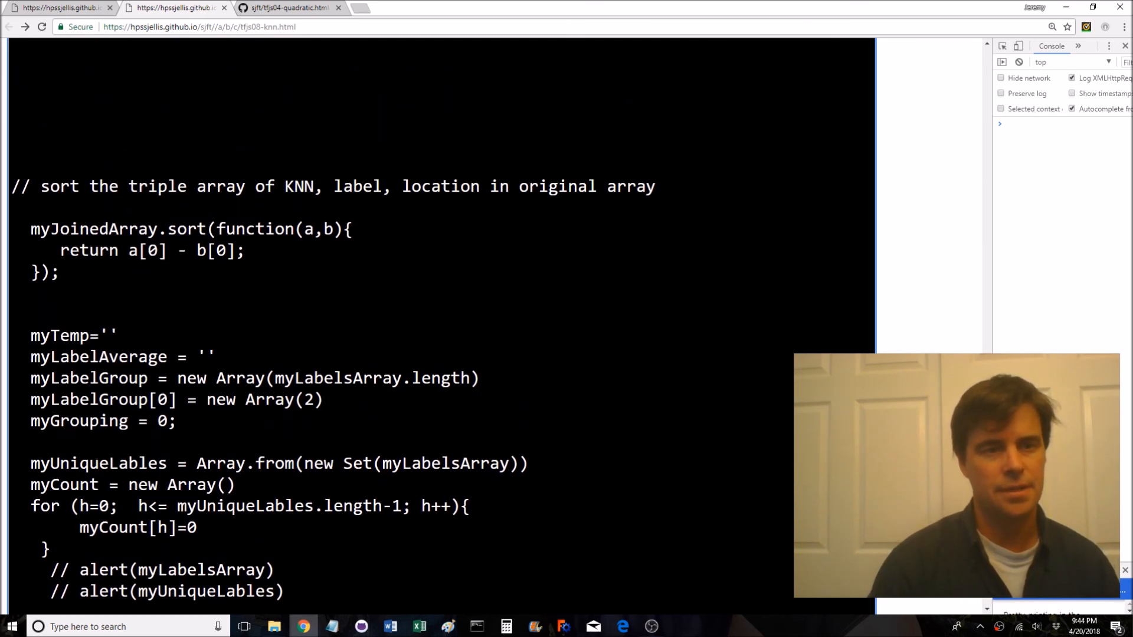
pyautogui.scroll(-3)
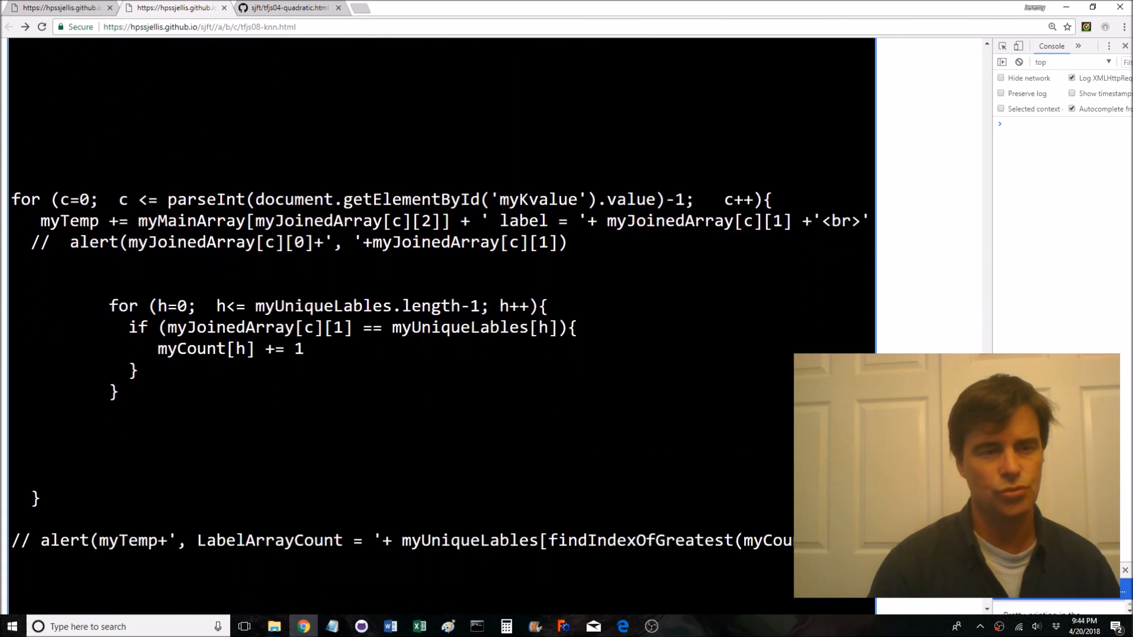
pyautogui.scroll(-3)
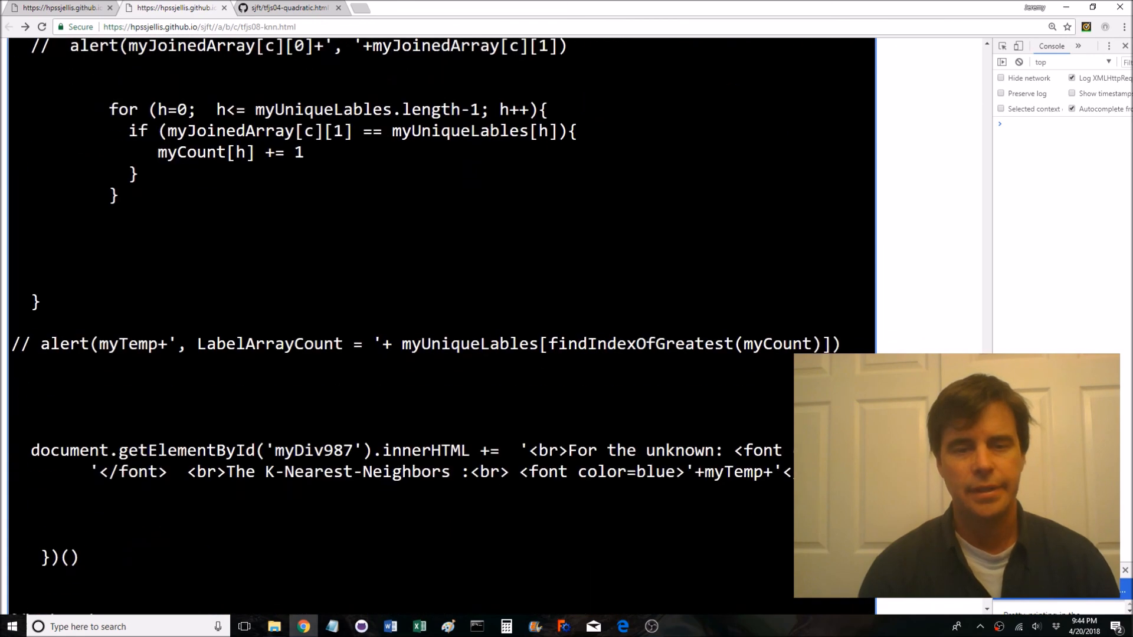
pyautogui.scroll(-3)
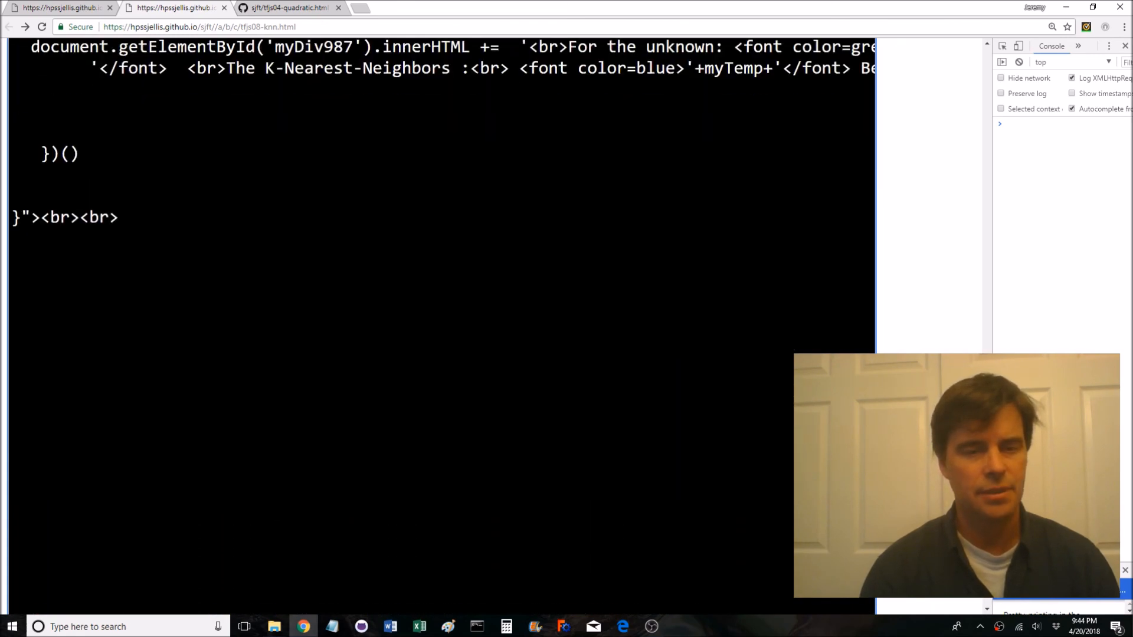
pyautogui.scroll(-3)
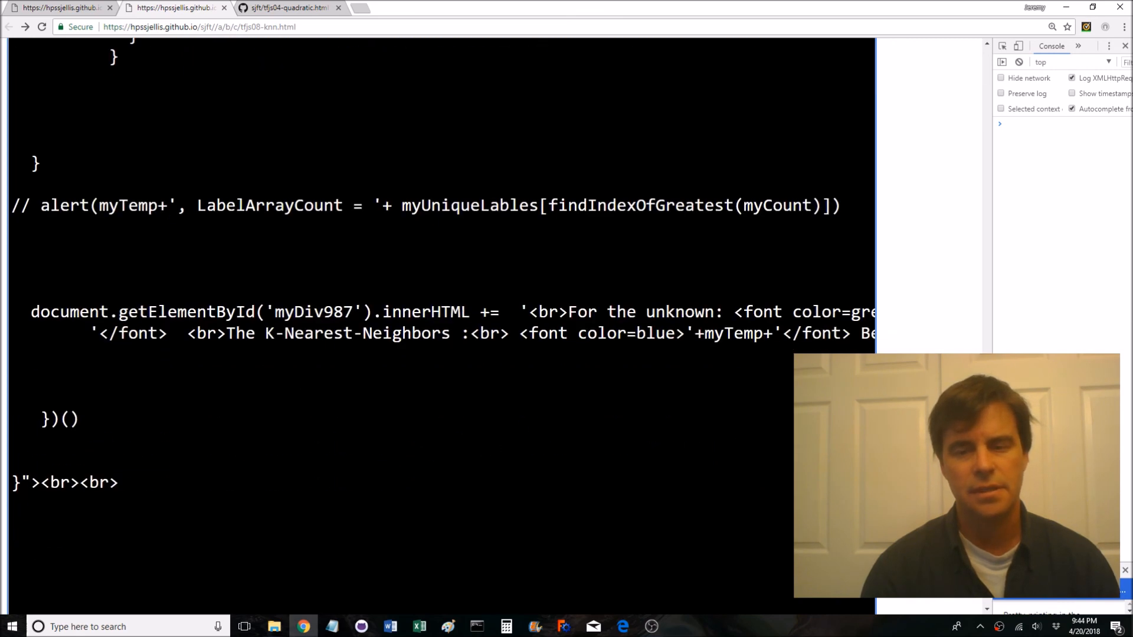
pyautogui.scroll(-3)
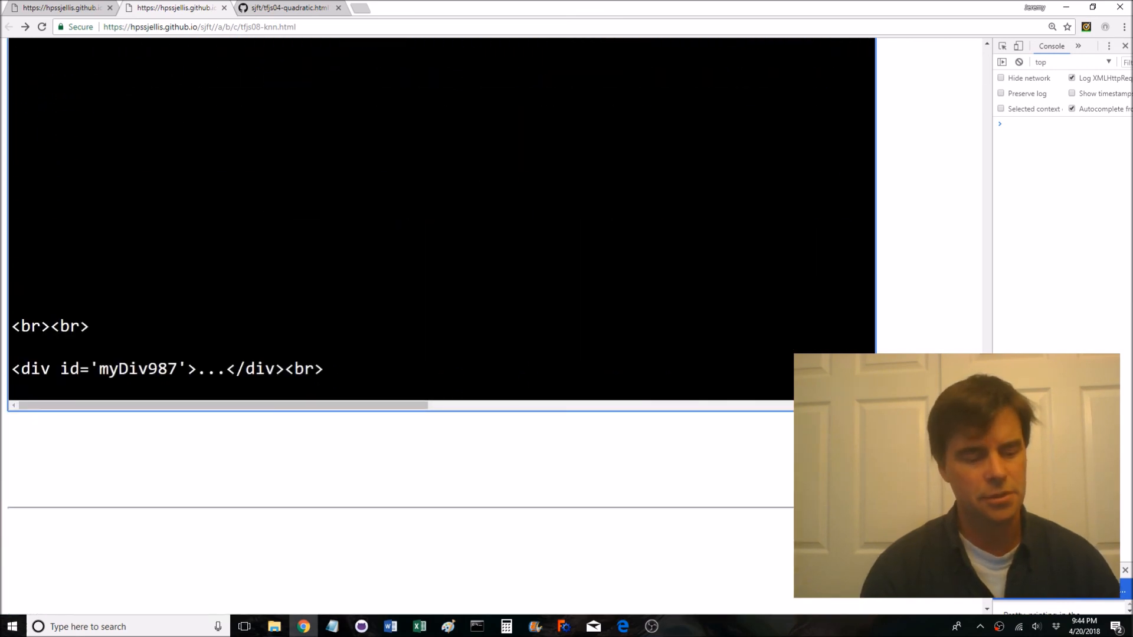